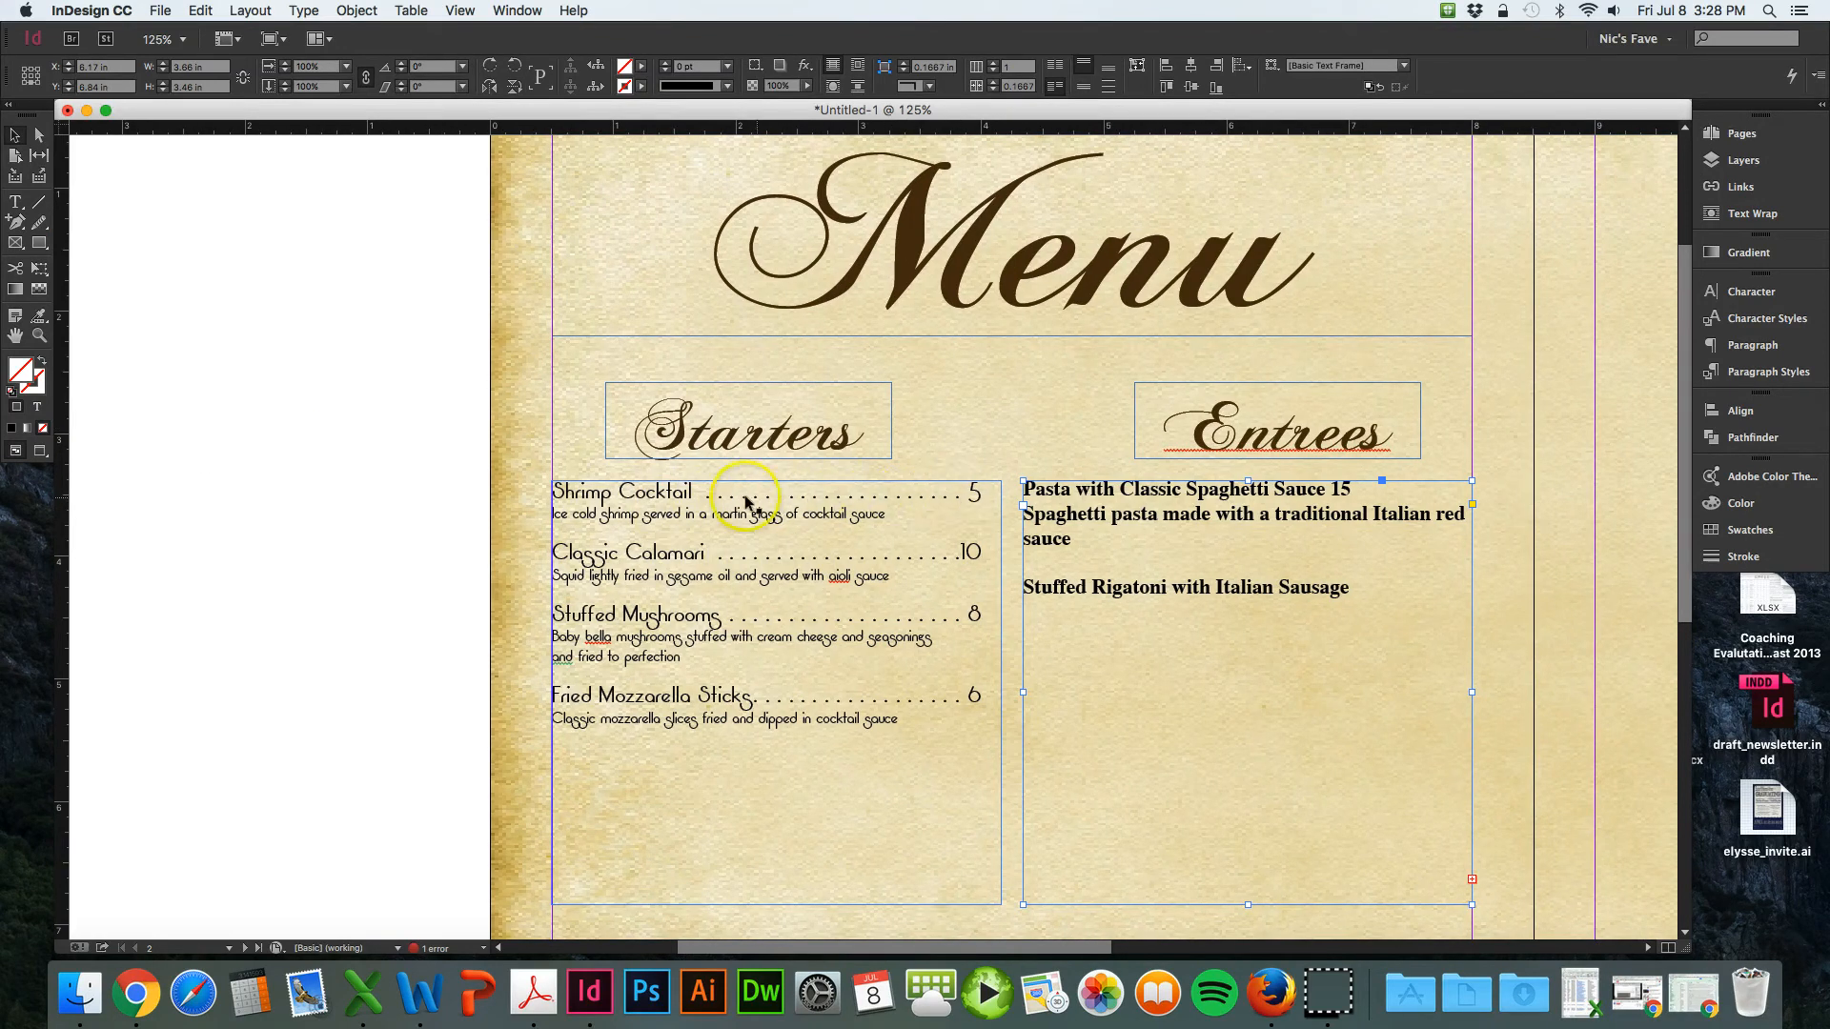
mouse_move(681, 514)
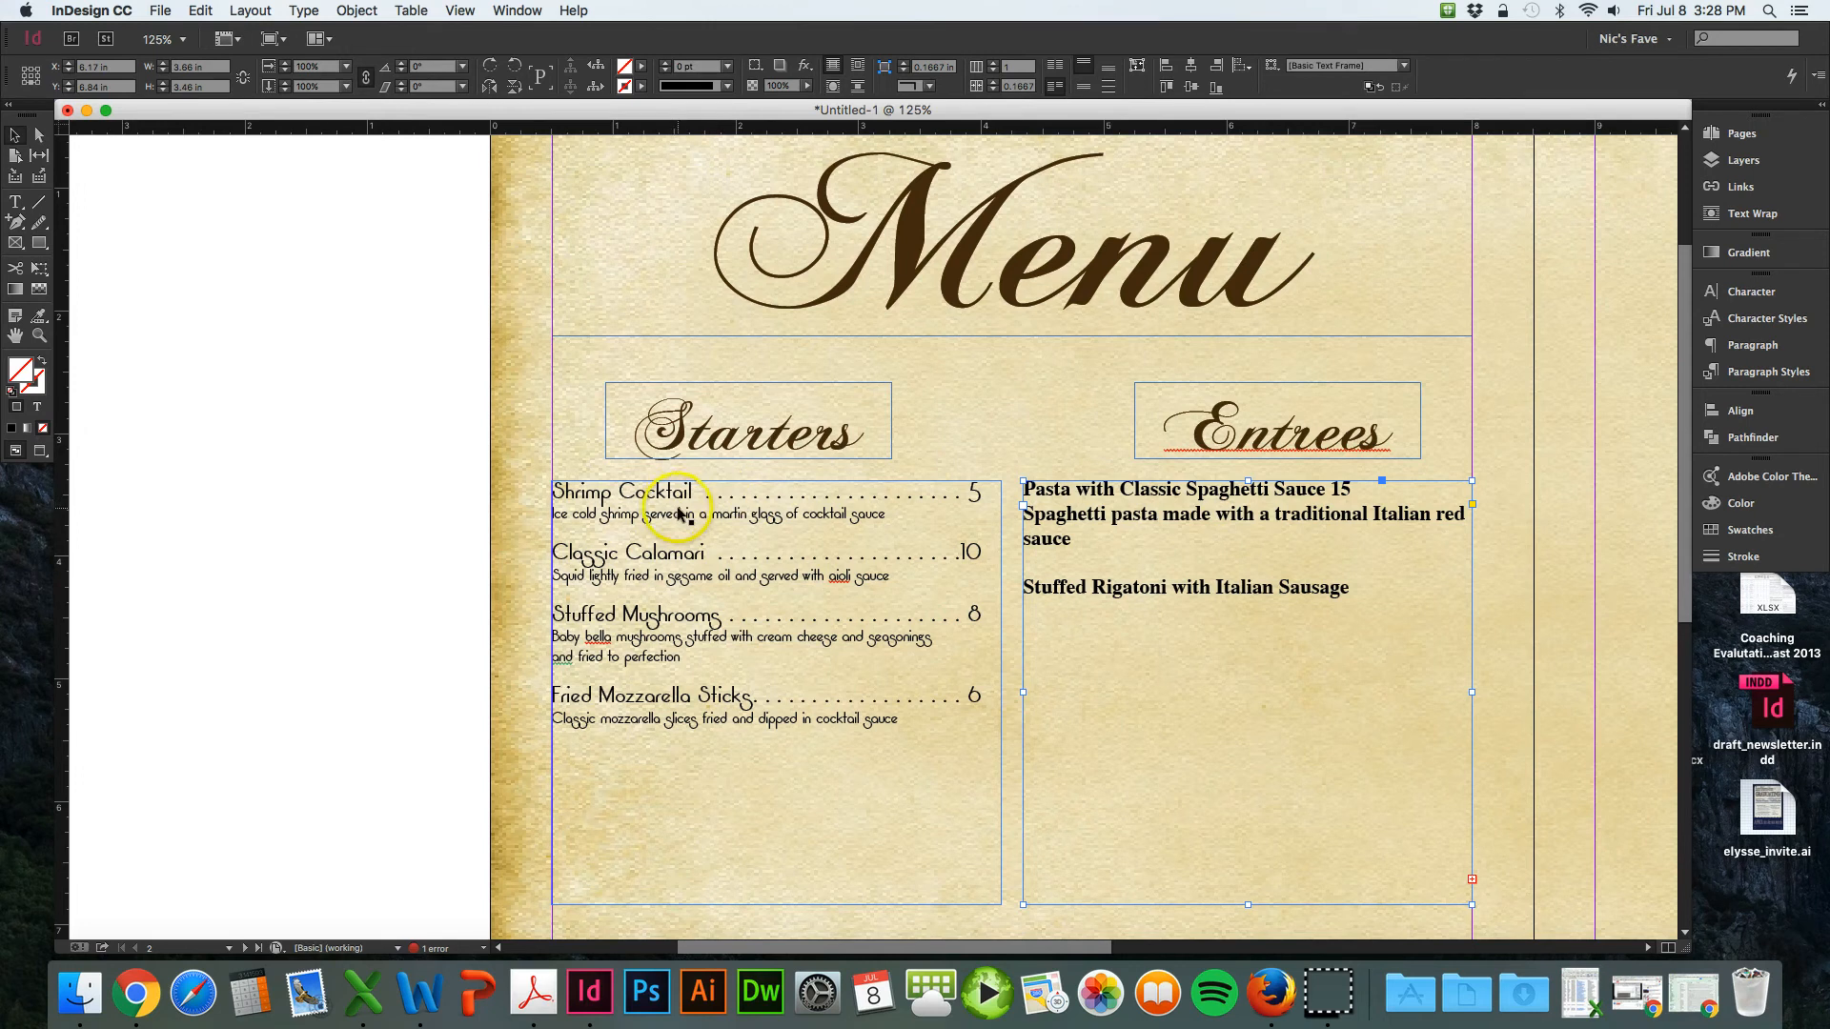
mouse_move(987, 563)
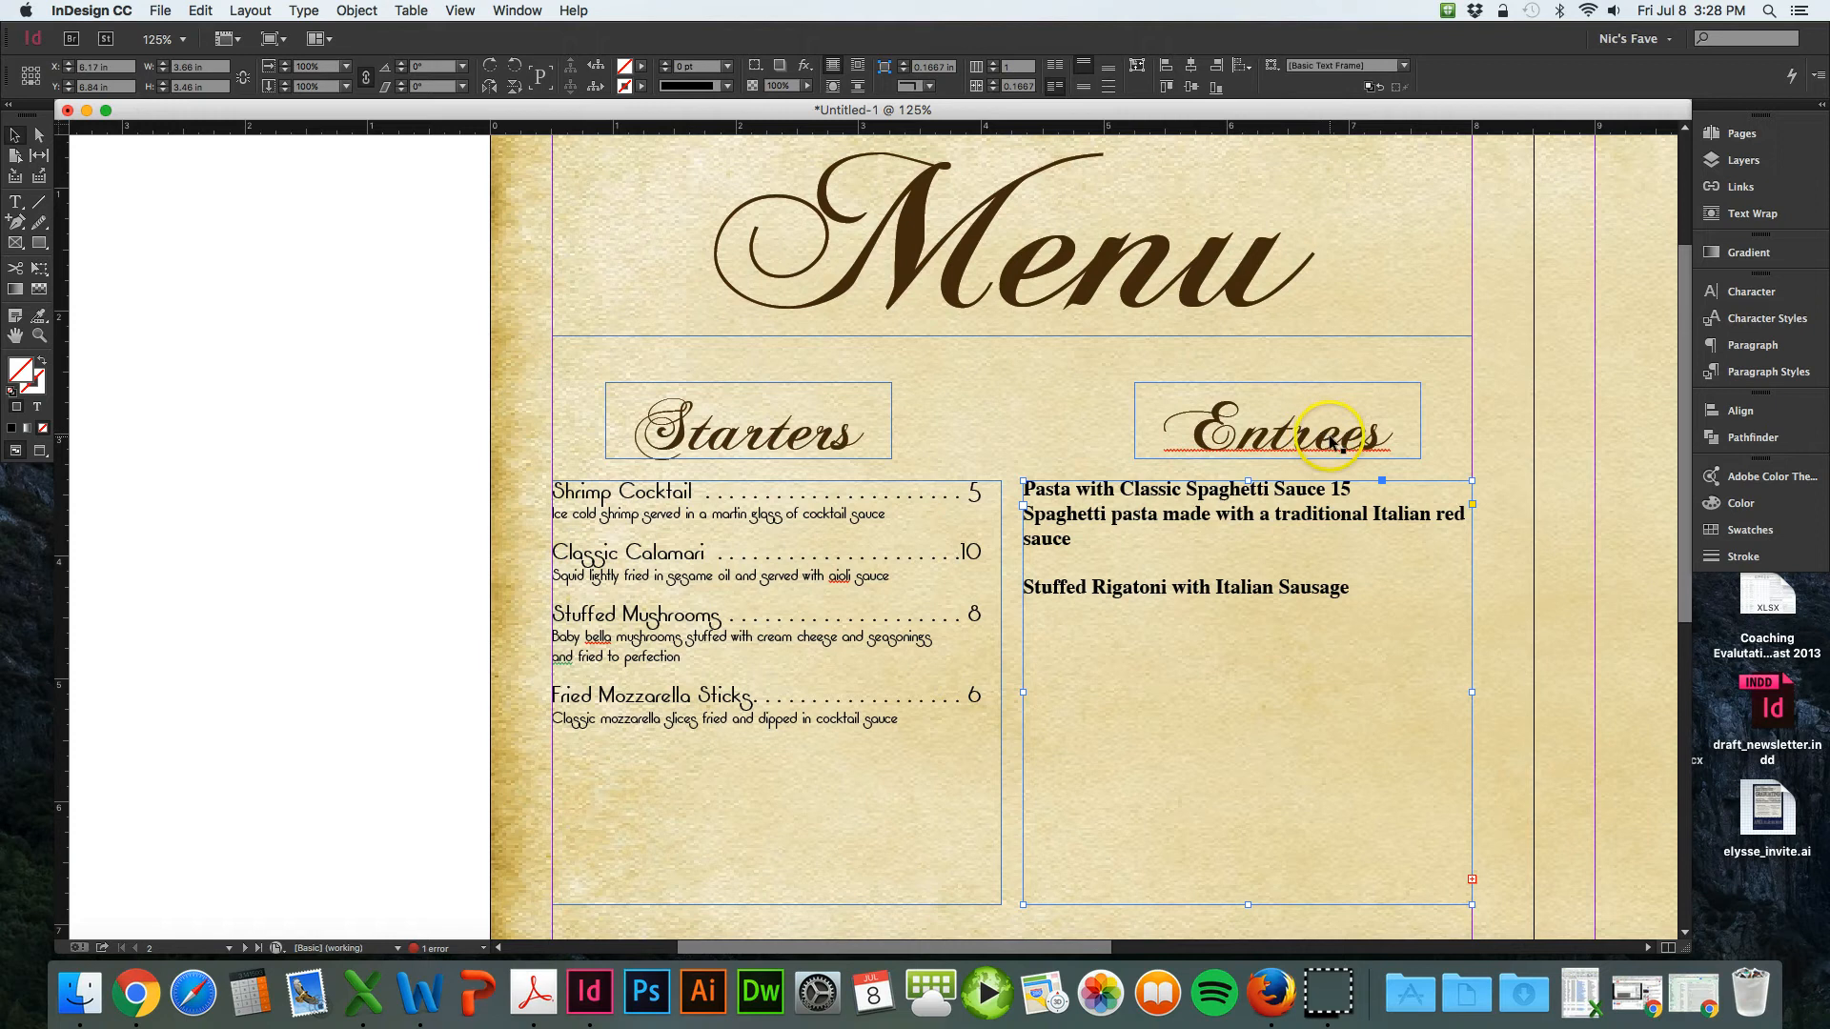
mouse_move(785, 540)
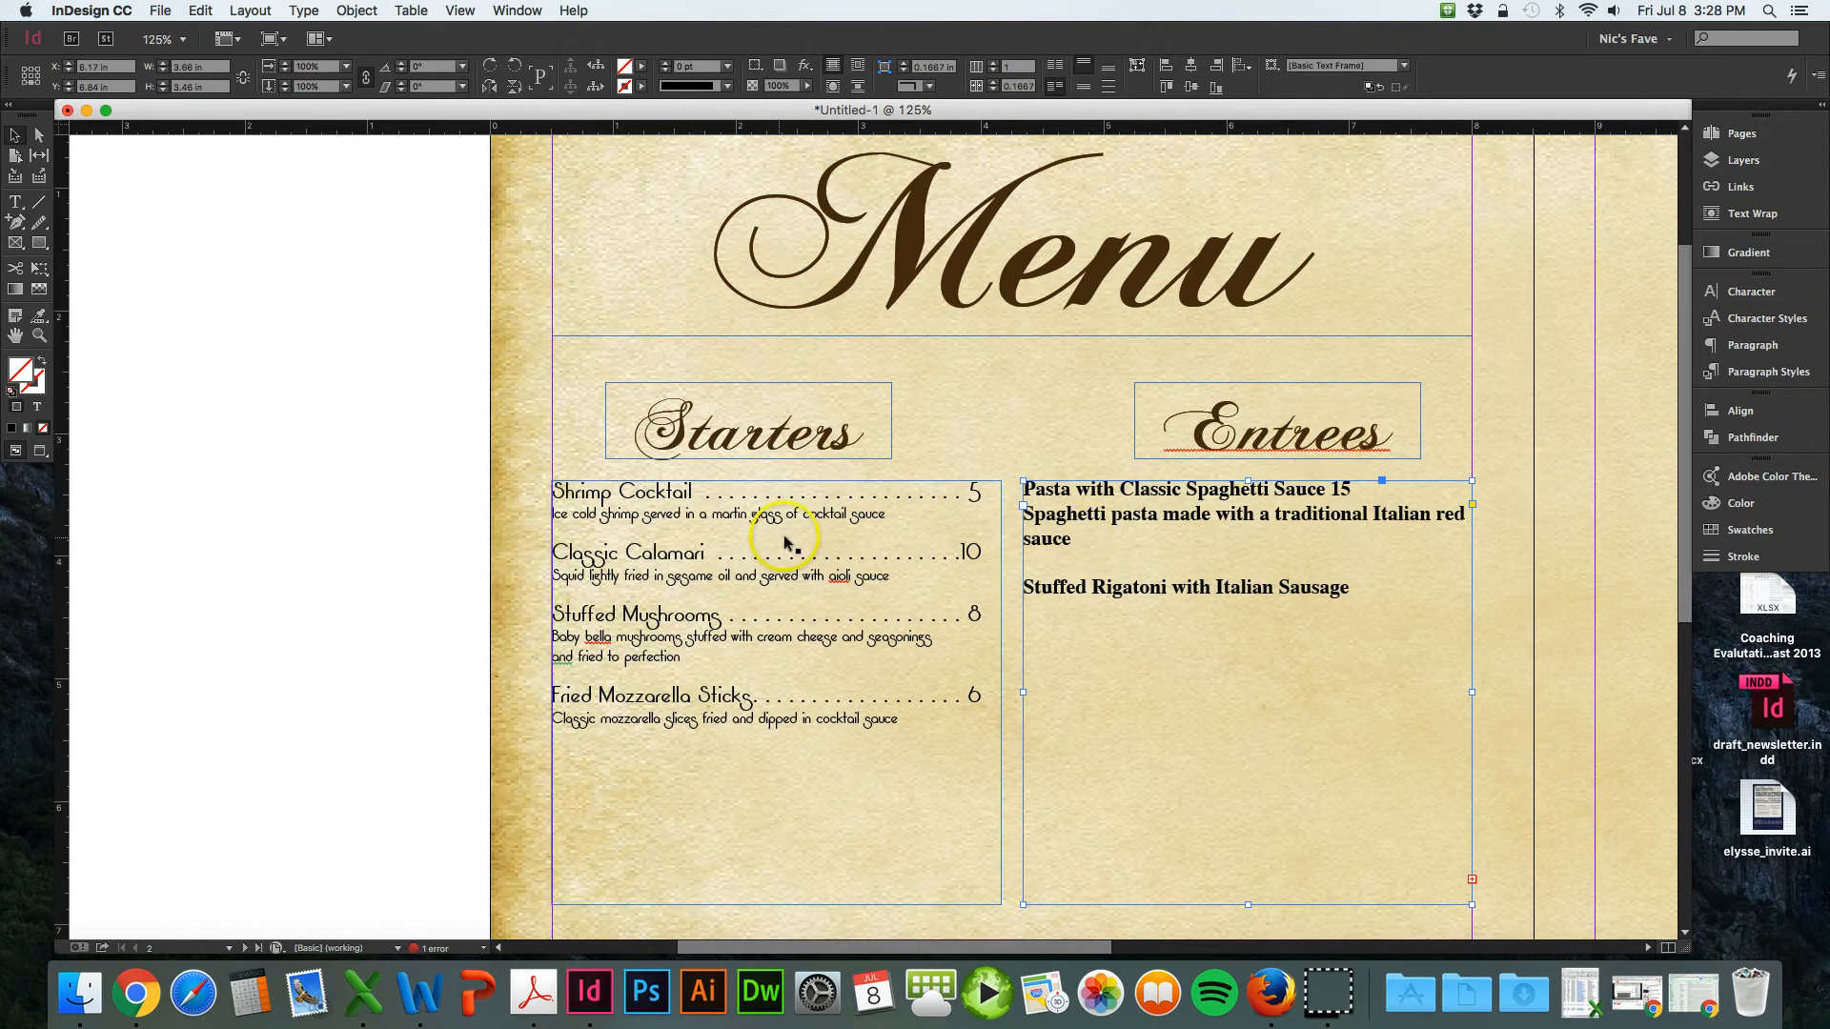
mouse_move(960, 502)
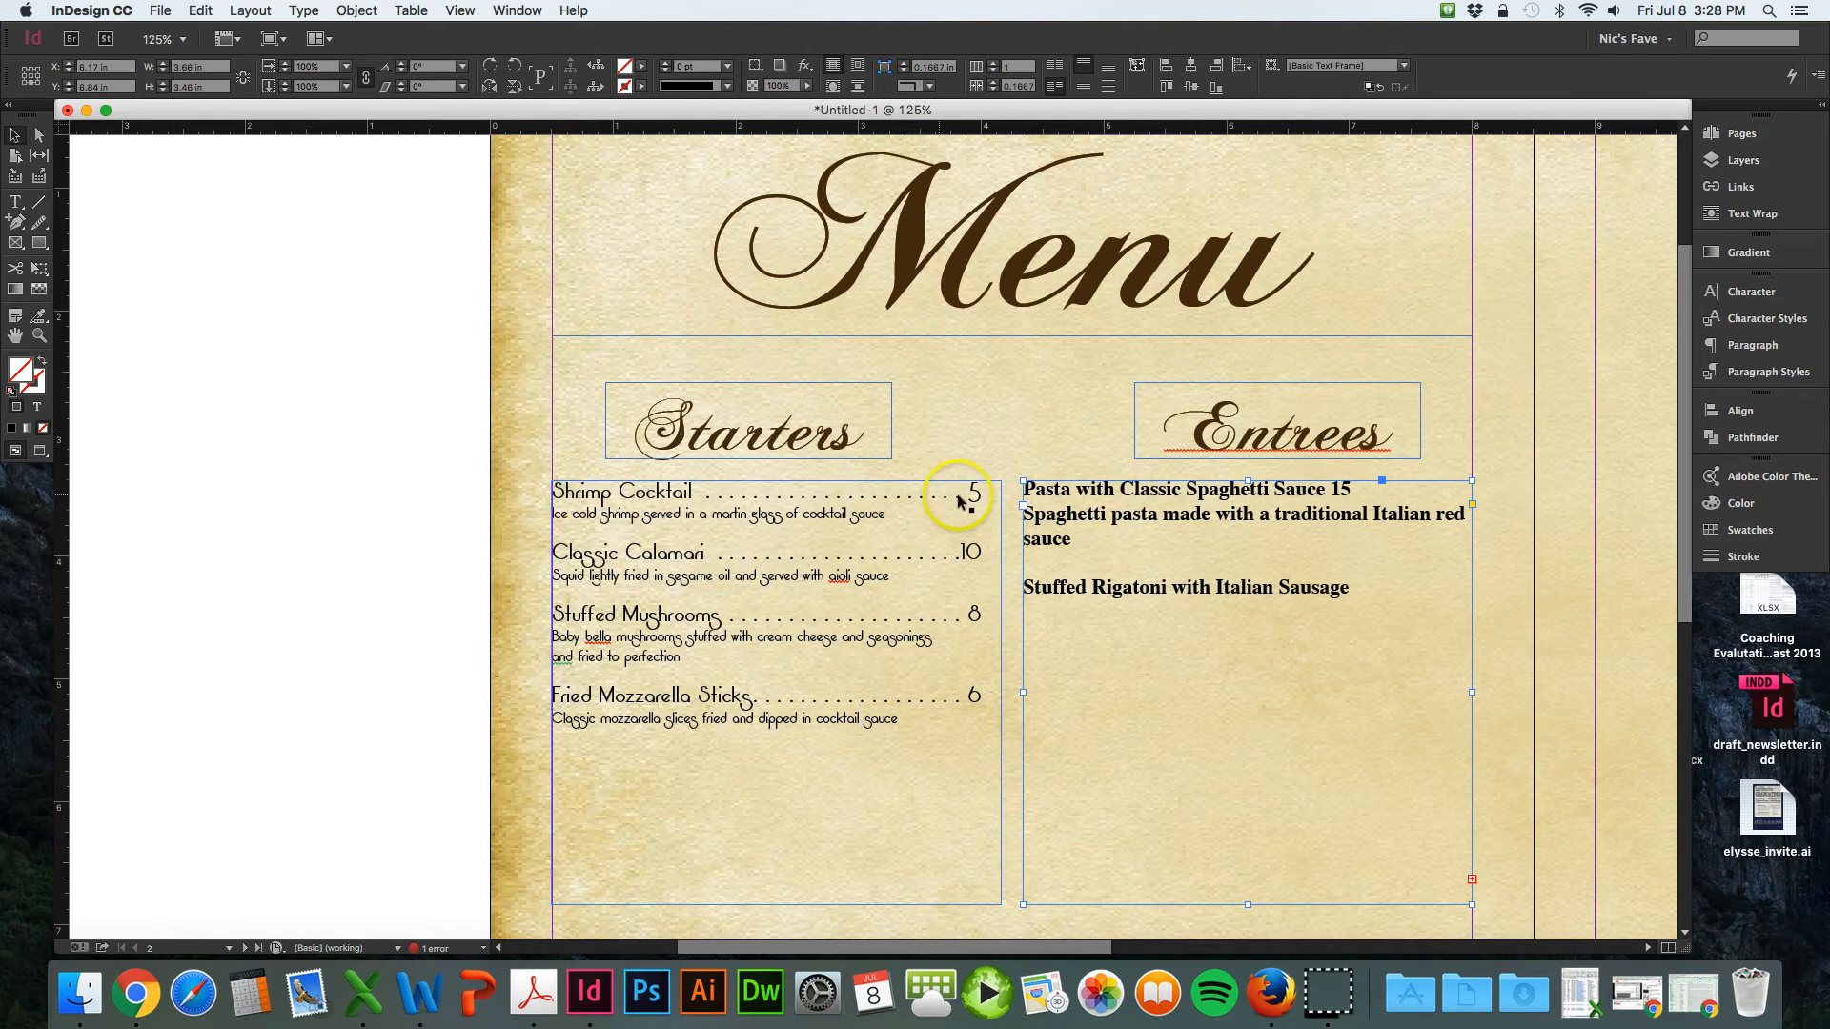
mouse_move(927, 514)
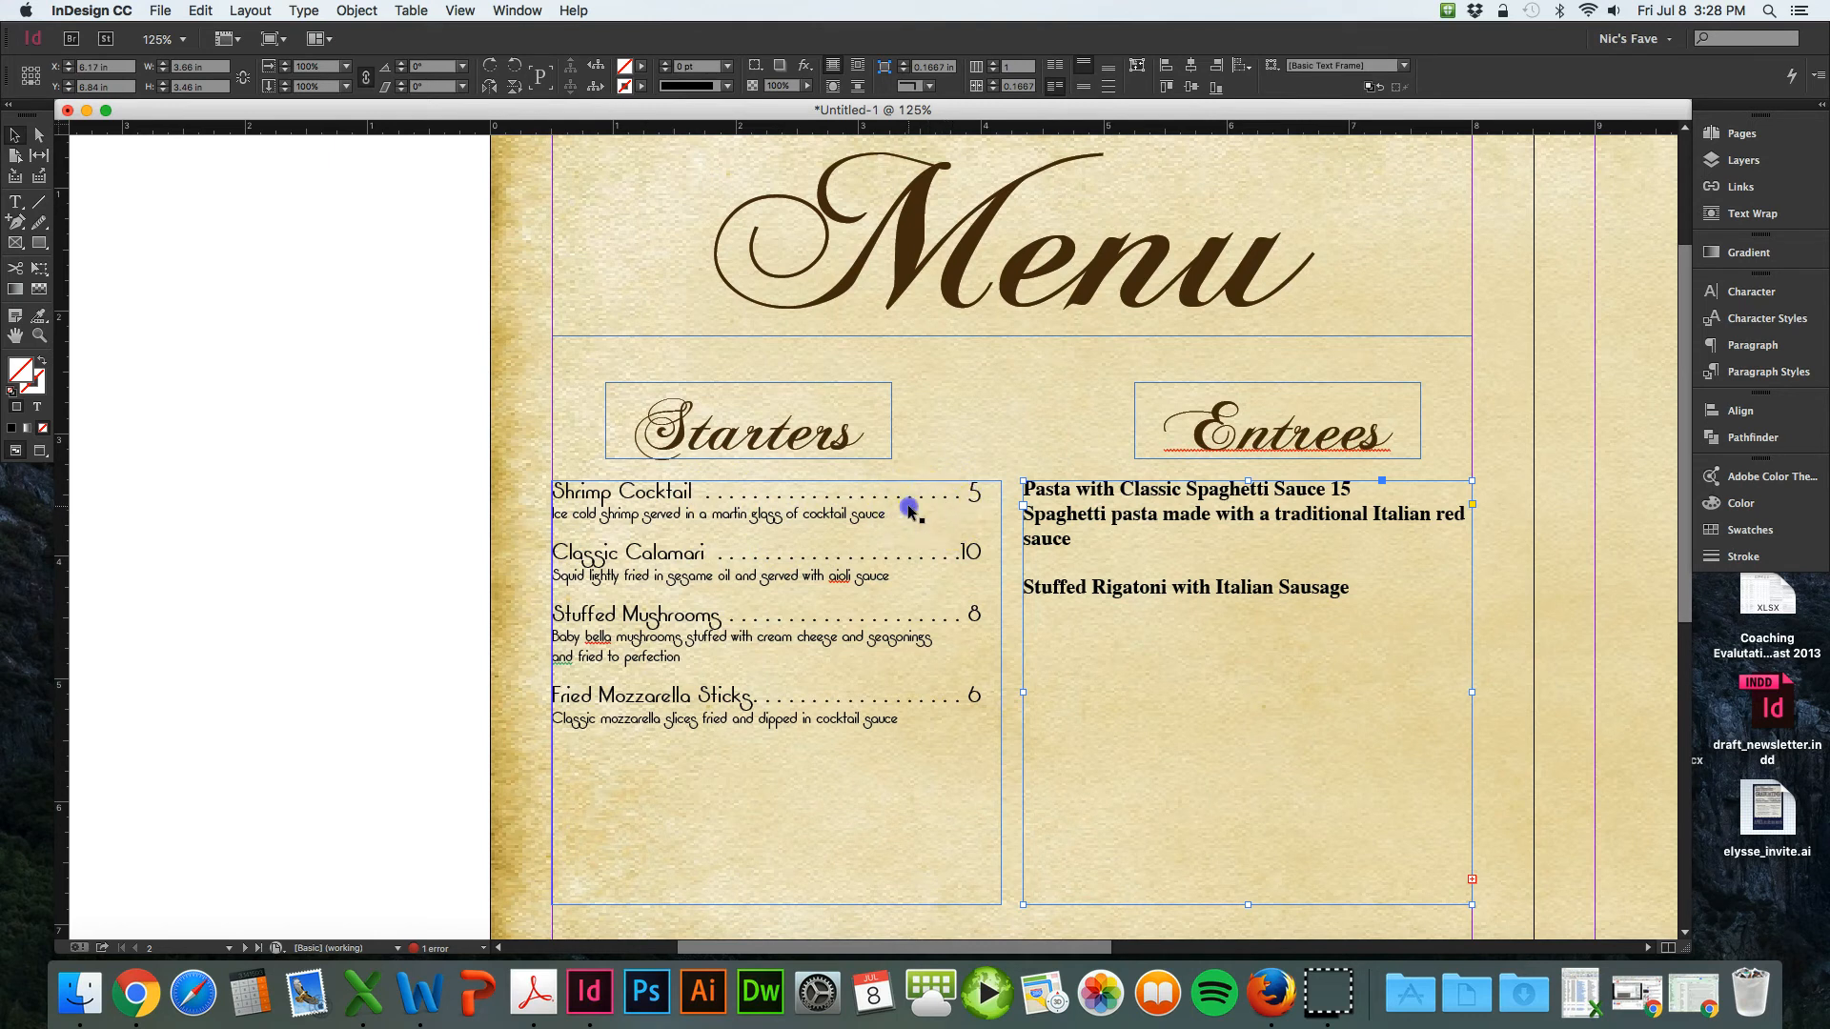
- Select the Starters text frame and show the Tabs ruler aligned above it
click(908, 490)
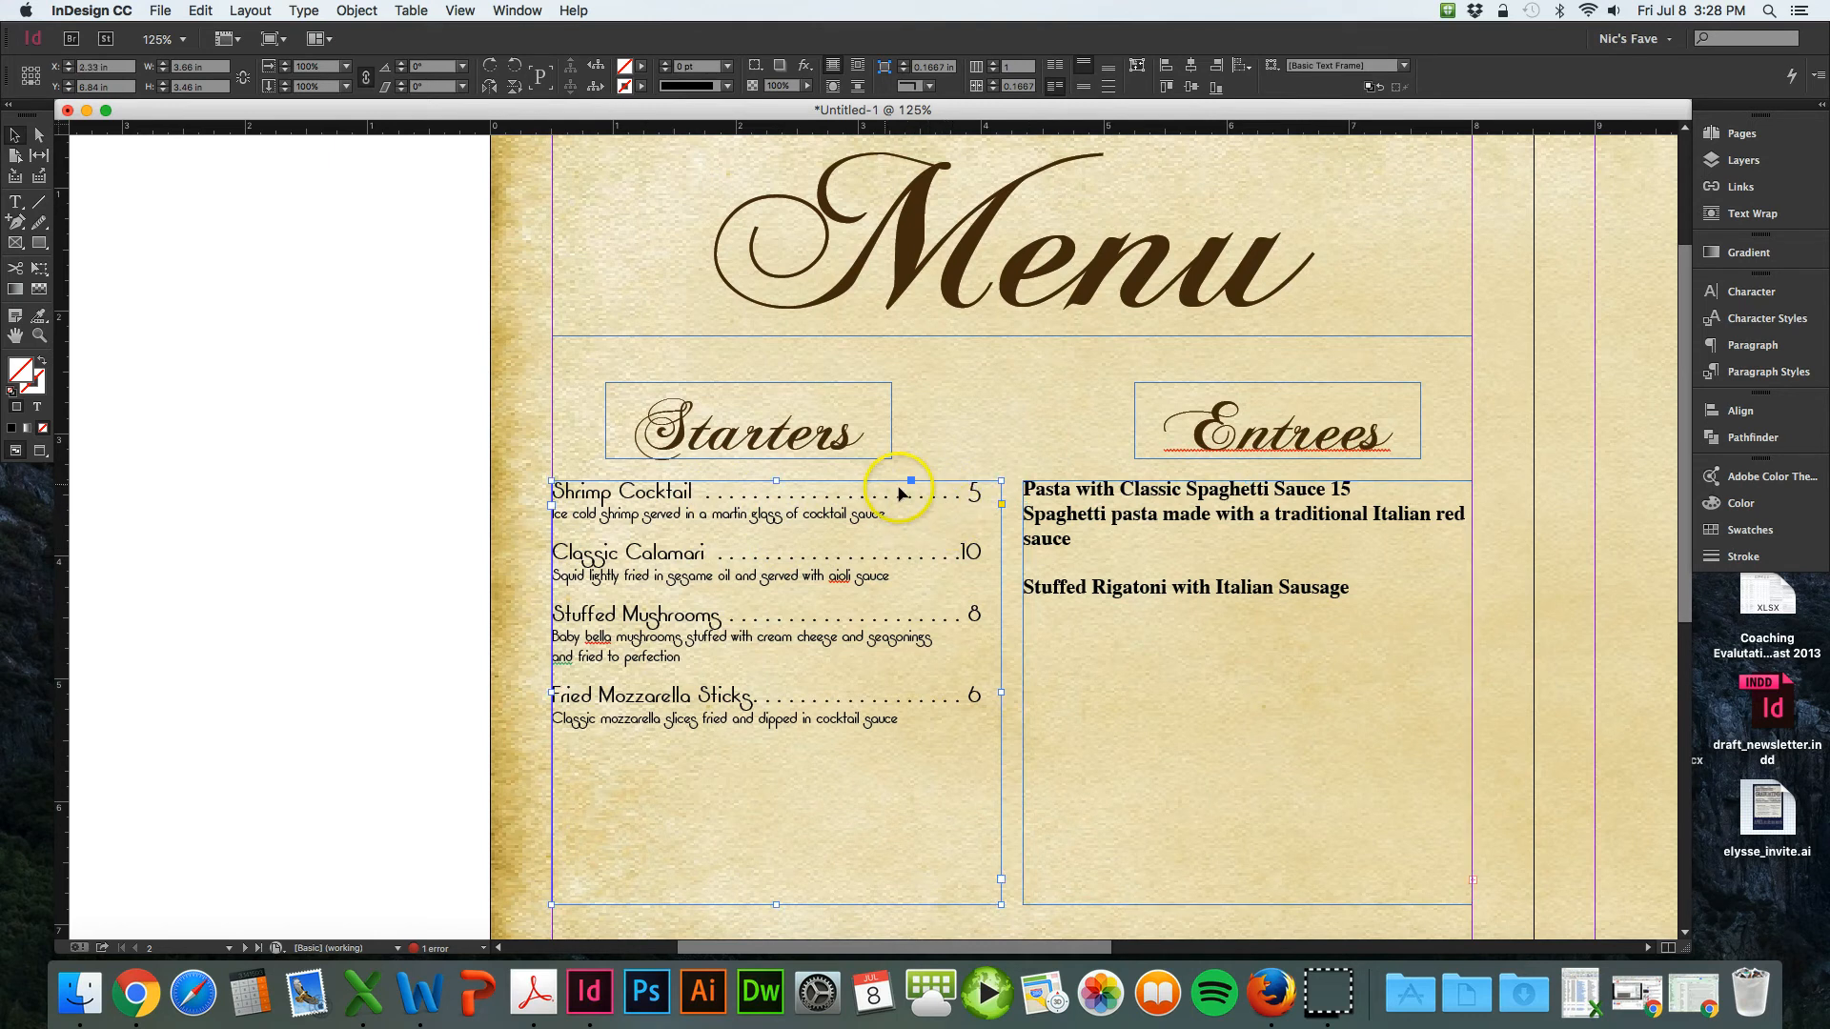
click(303, 10)
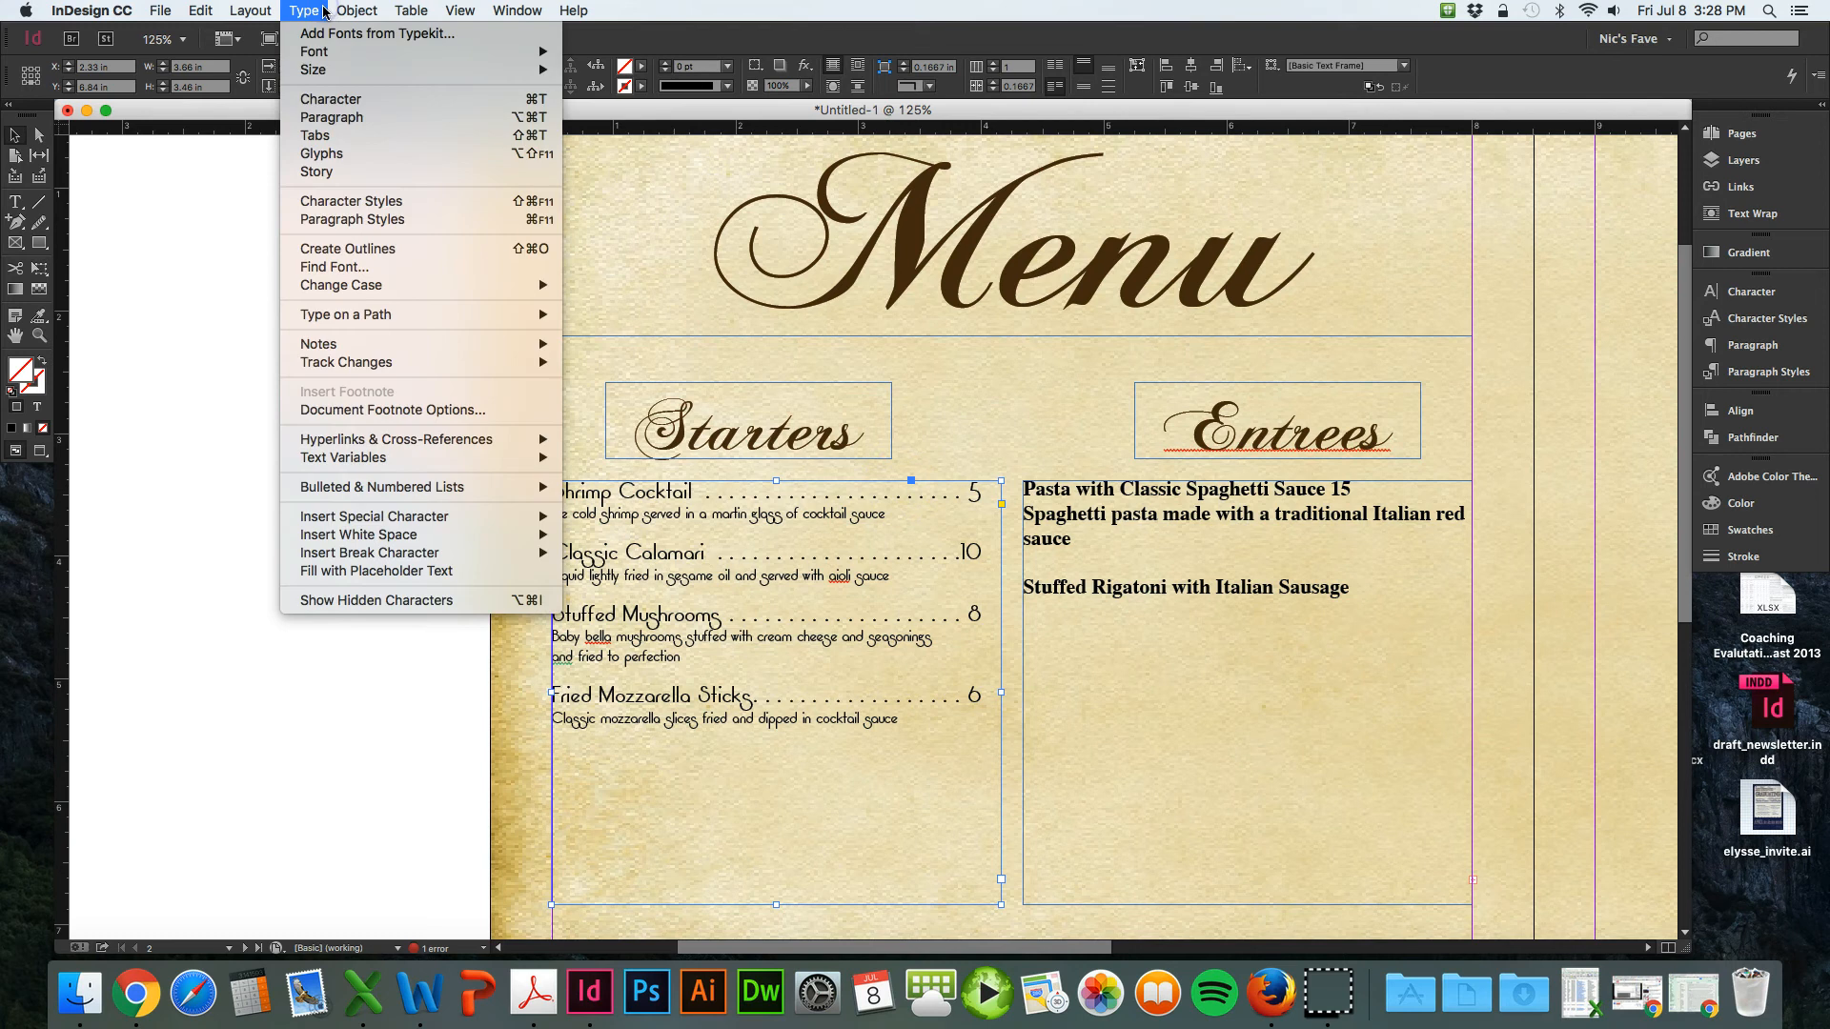
click(316, 135)
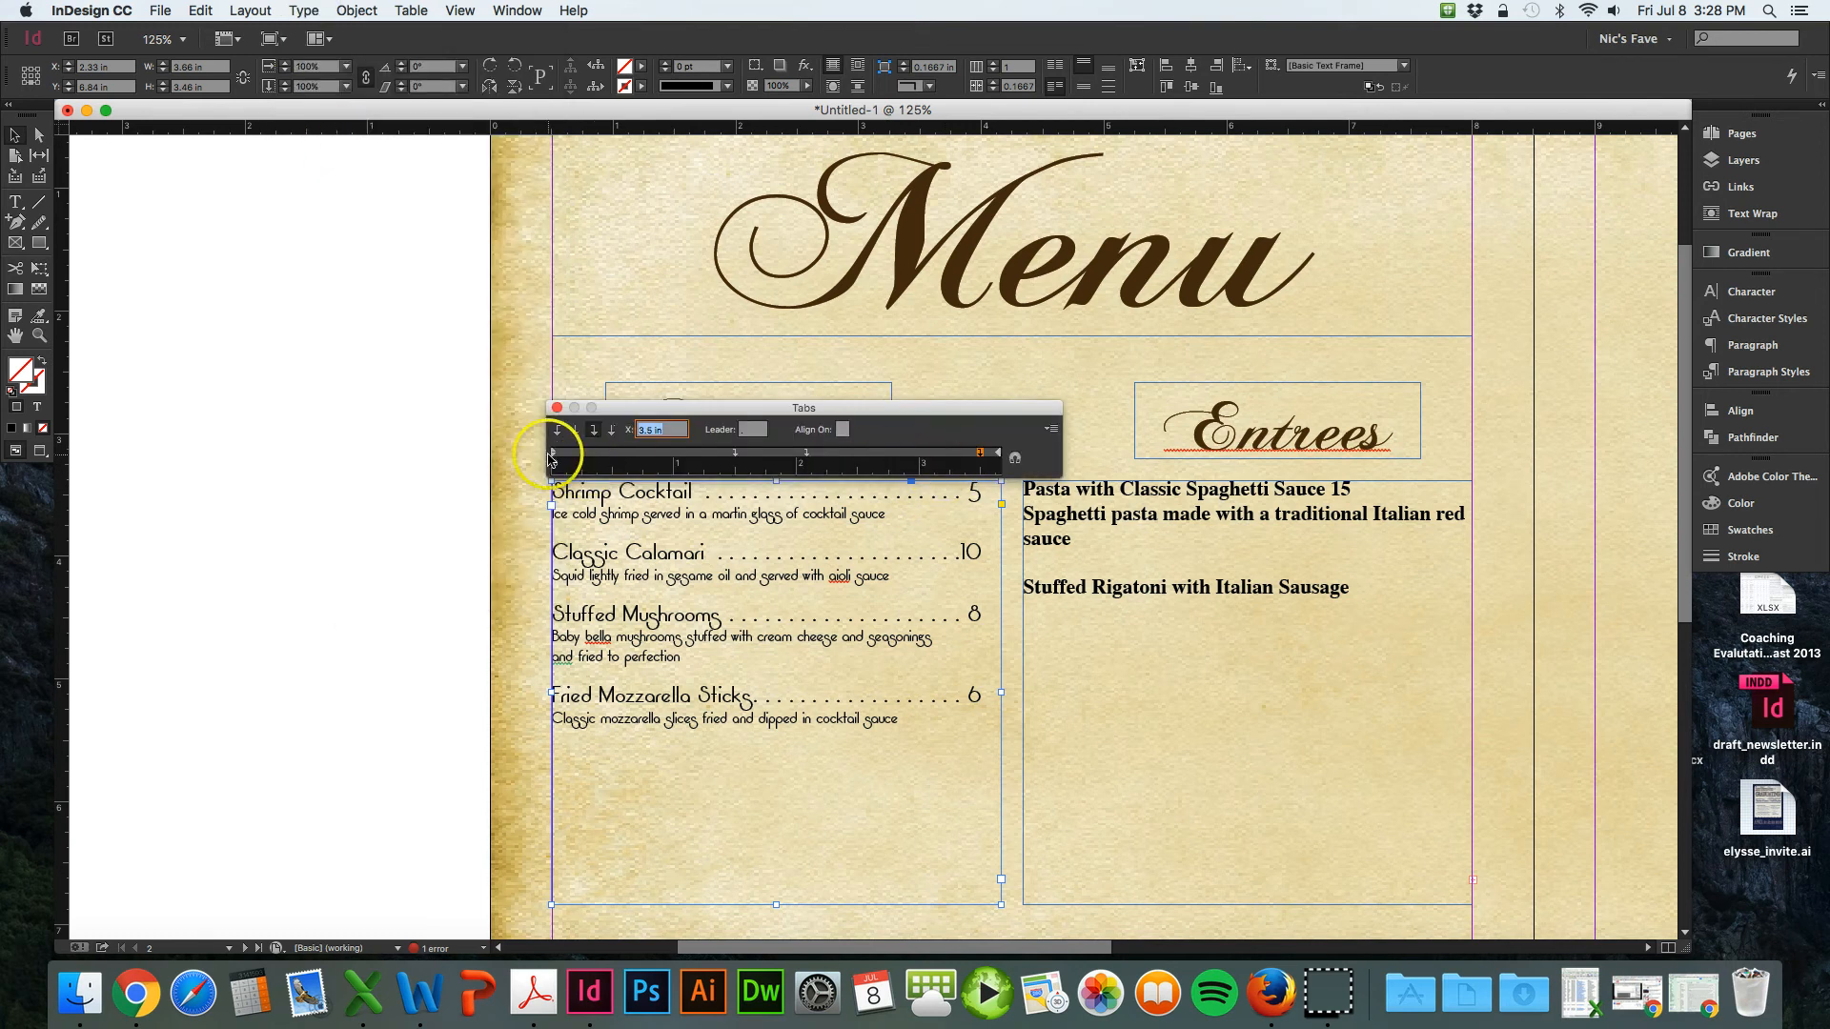
mouse_move(998, 473)
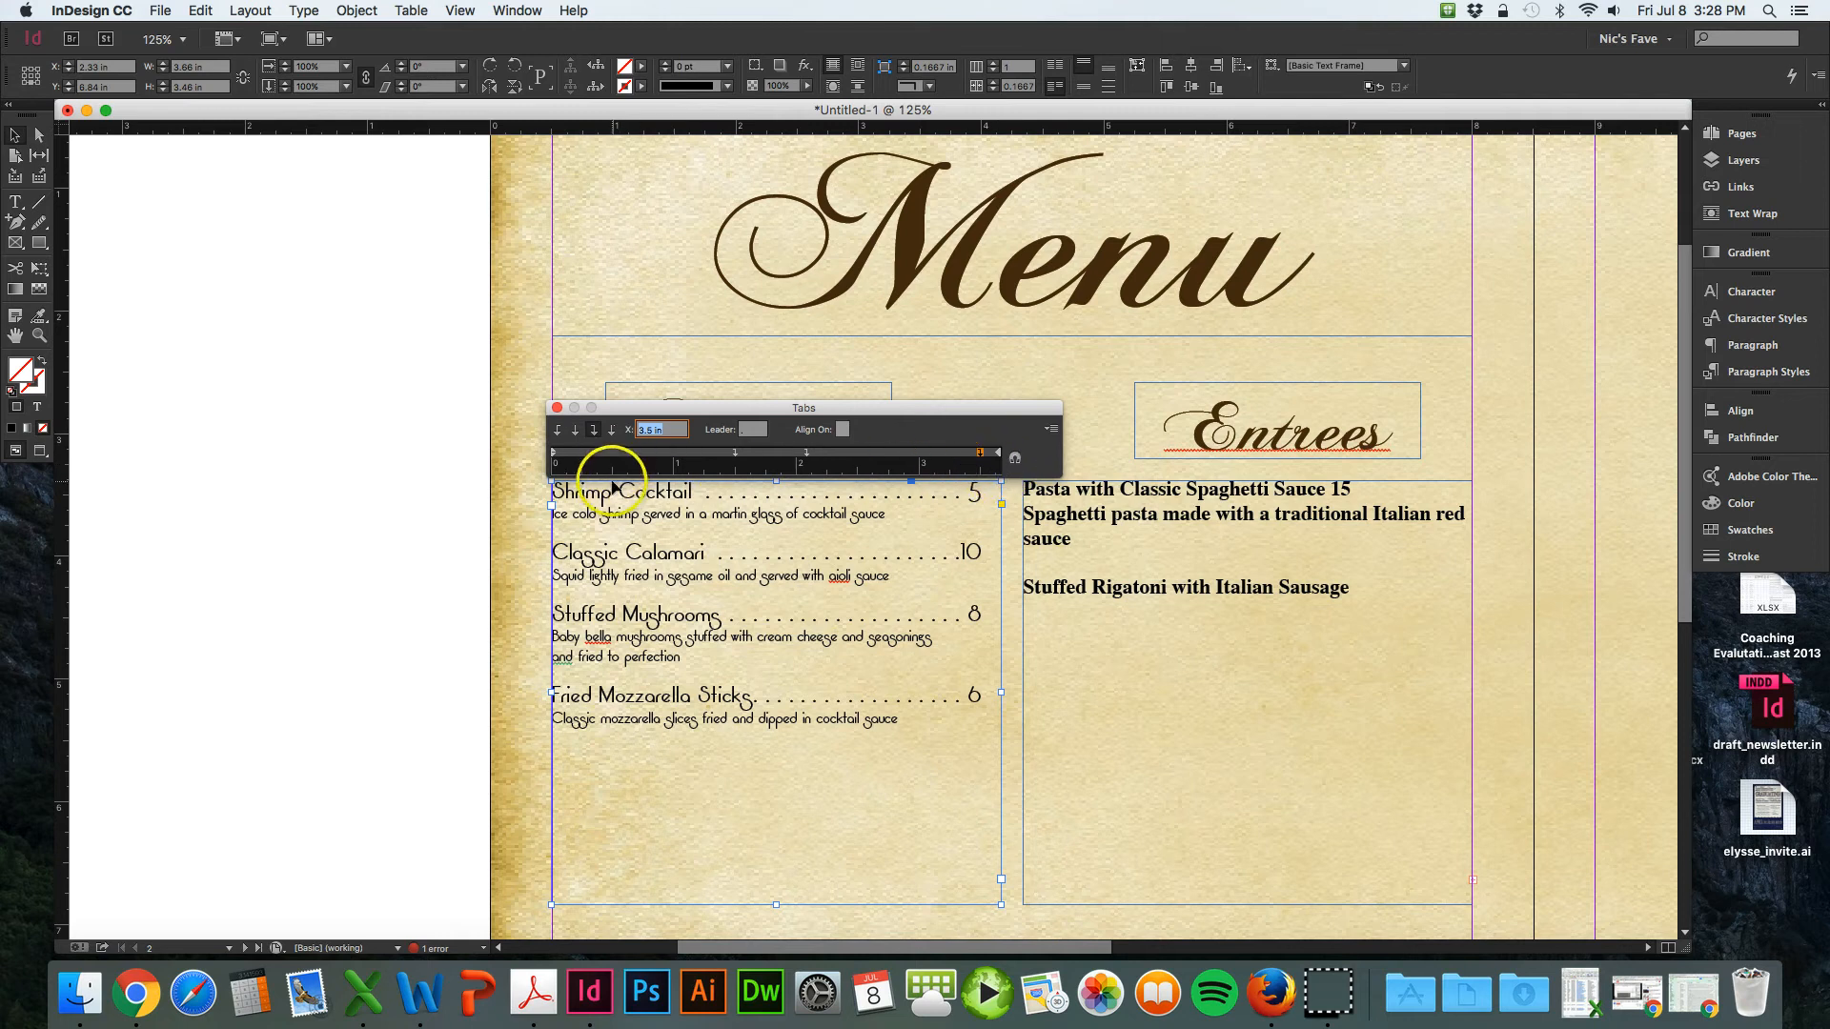
mouse_move(934, 540)
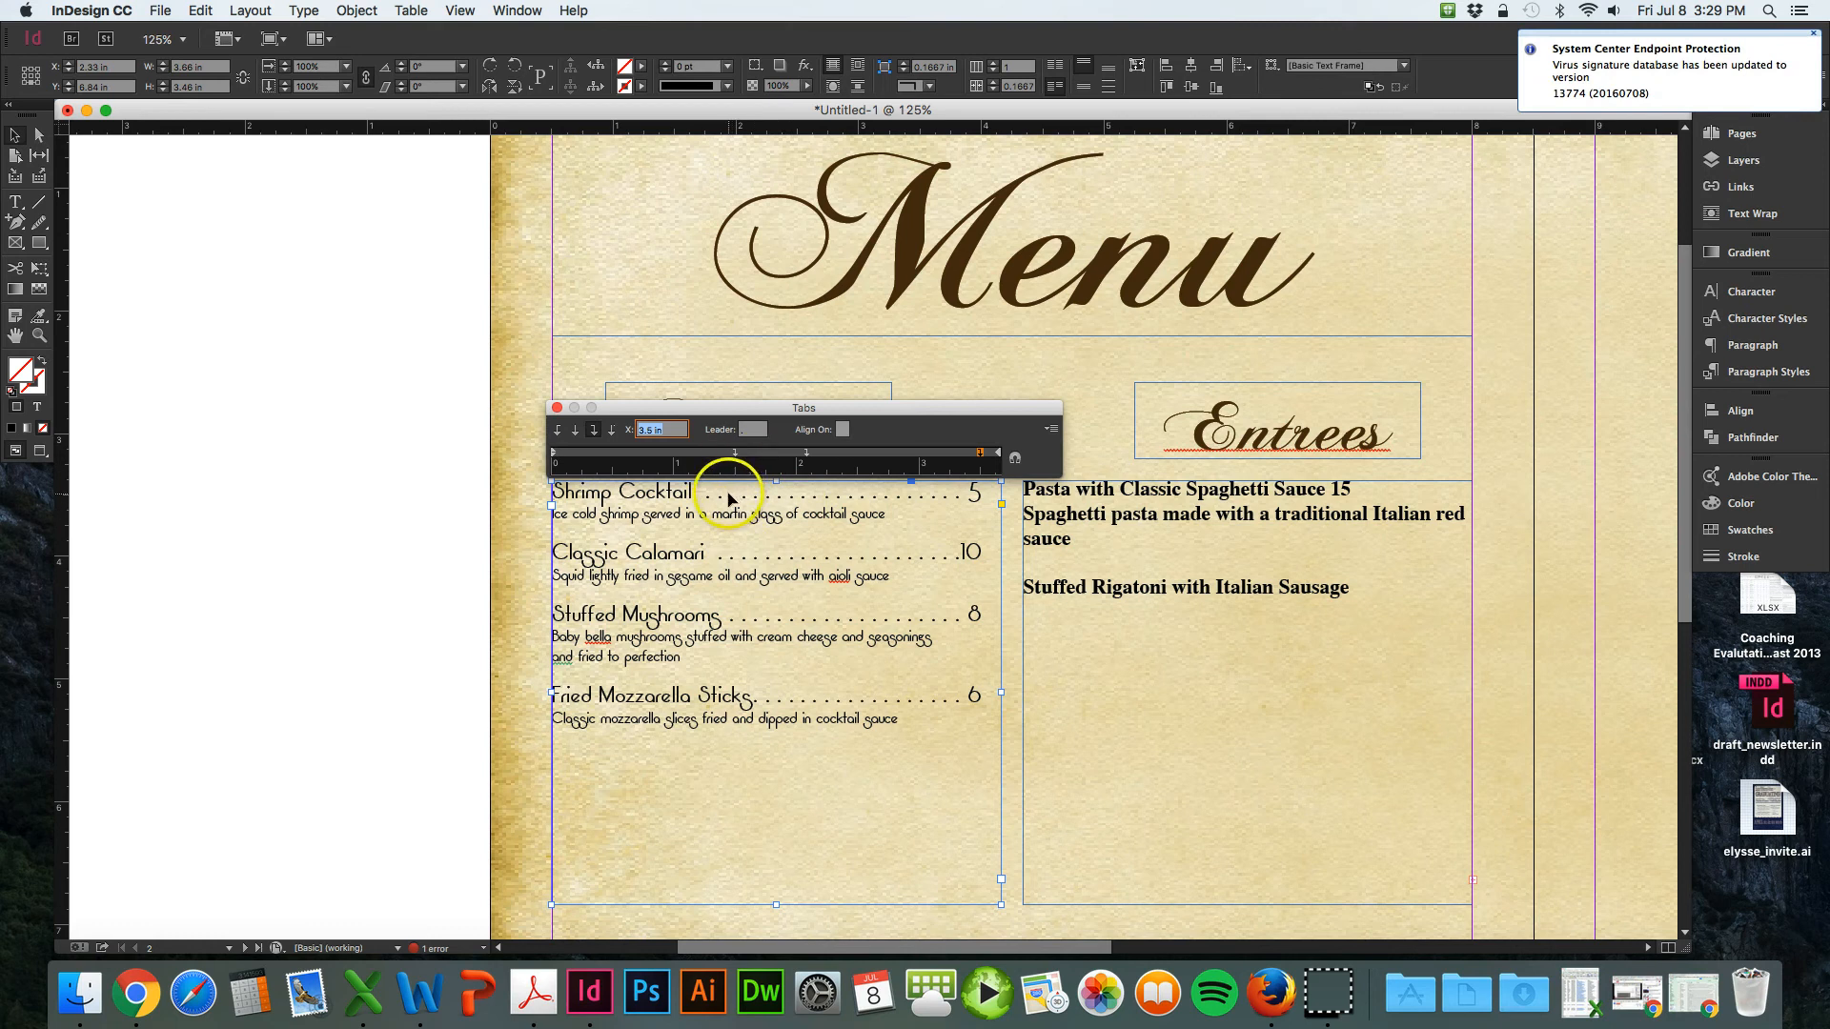
mouse_move(1091, 555)
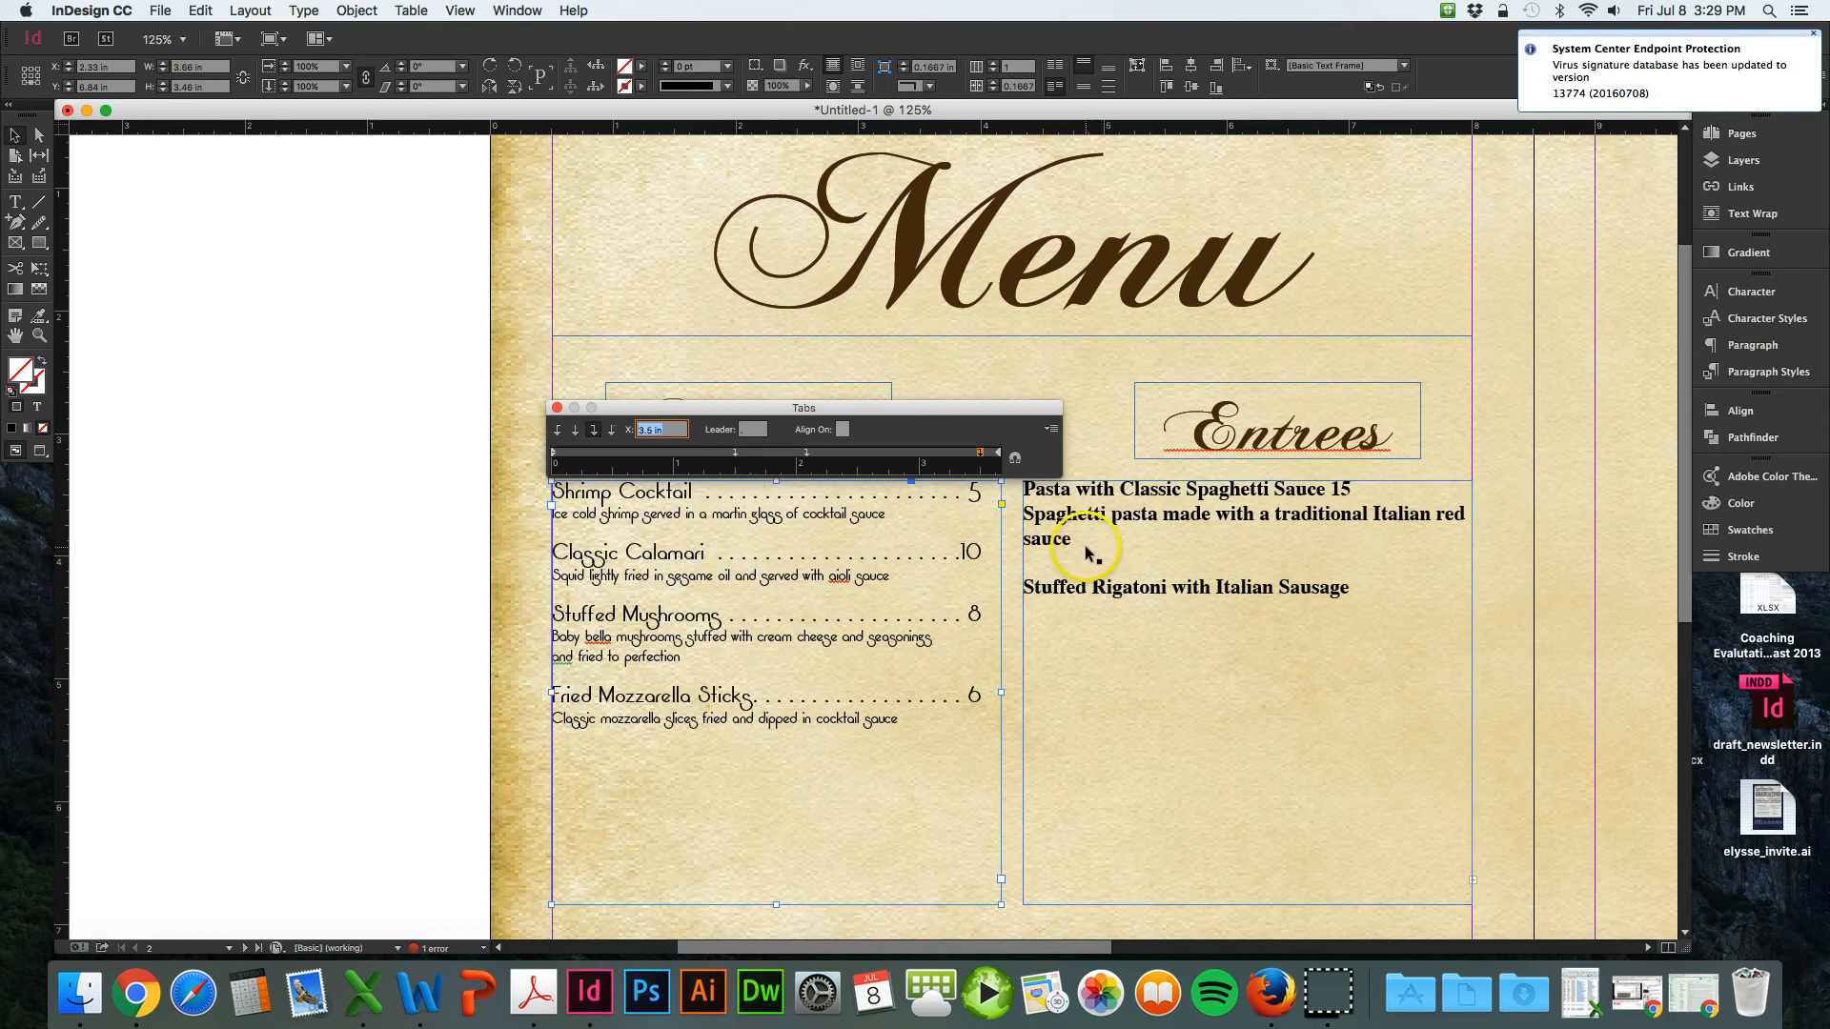
mouse_move(1303, 560)
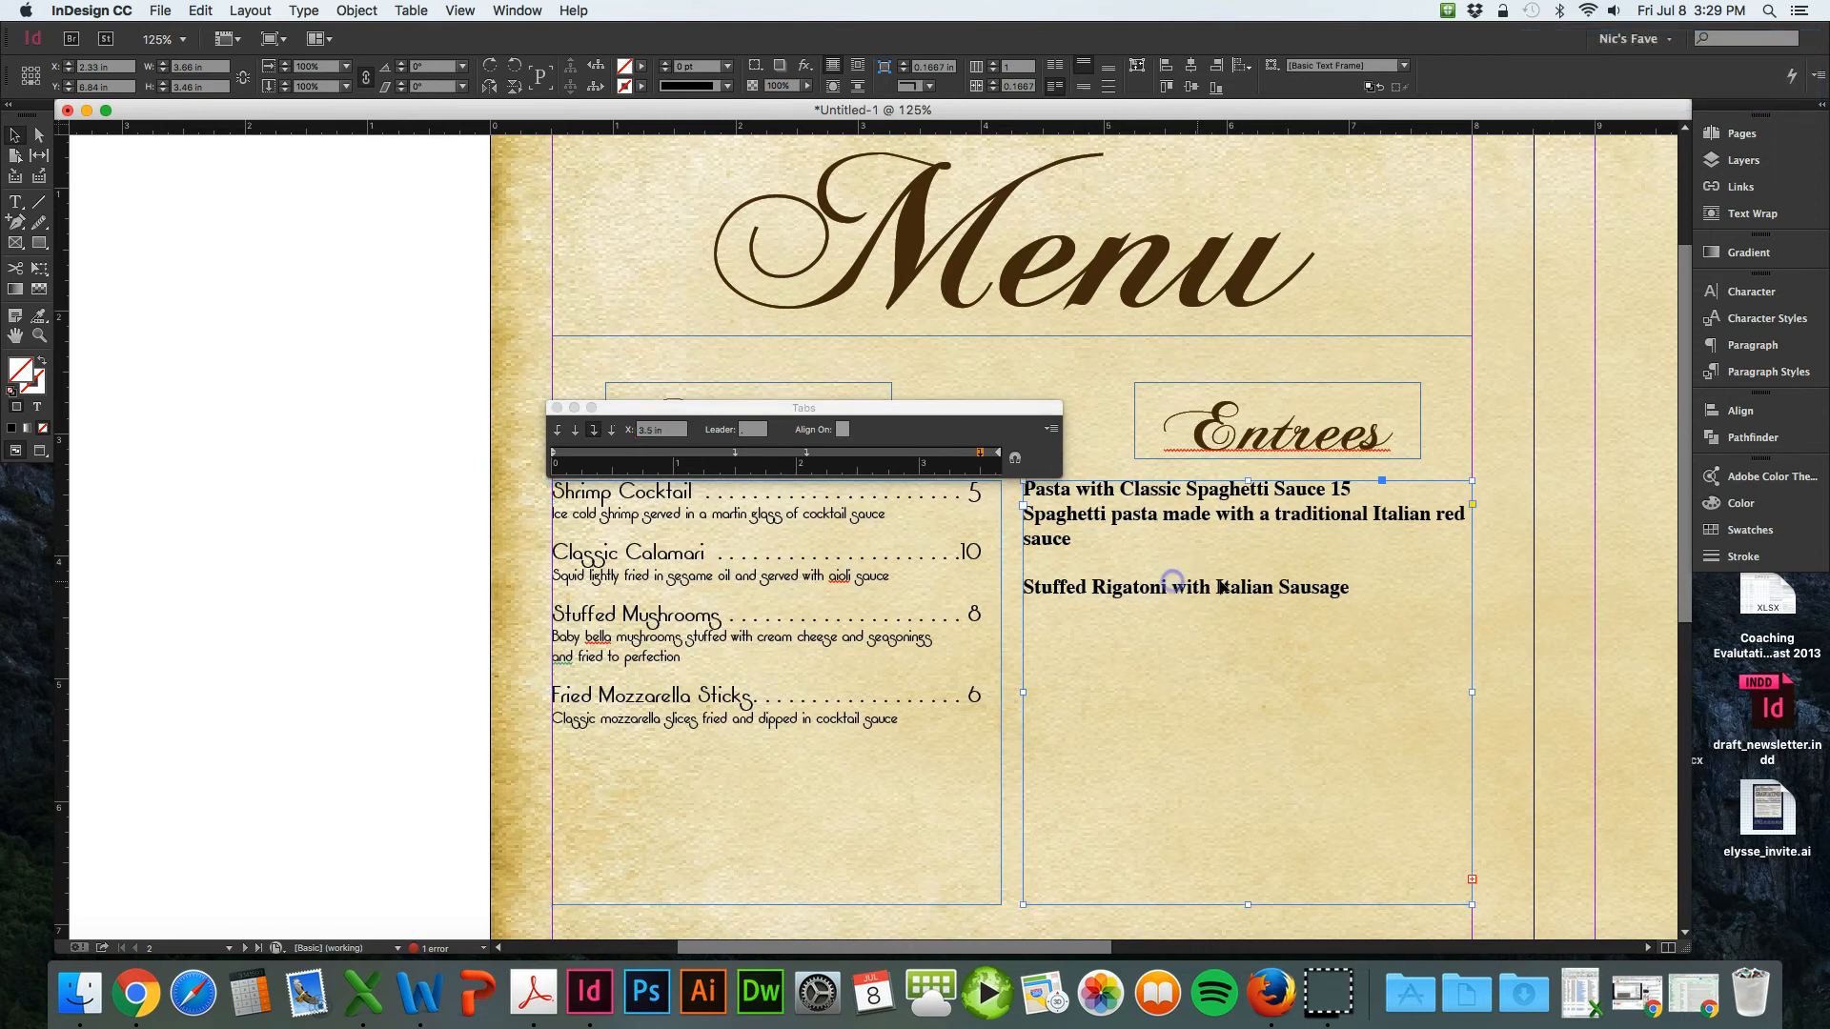
- Add a tabbed price of 5 to Stuffed Rigatoni and a new Spaghetti Vegetarian line priced 5
click(1353, 587)
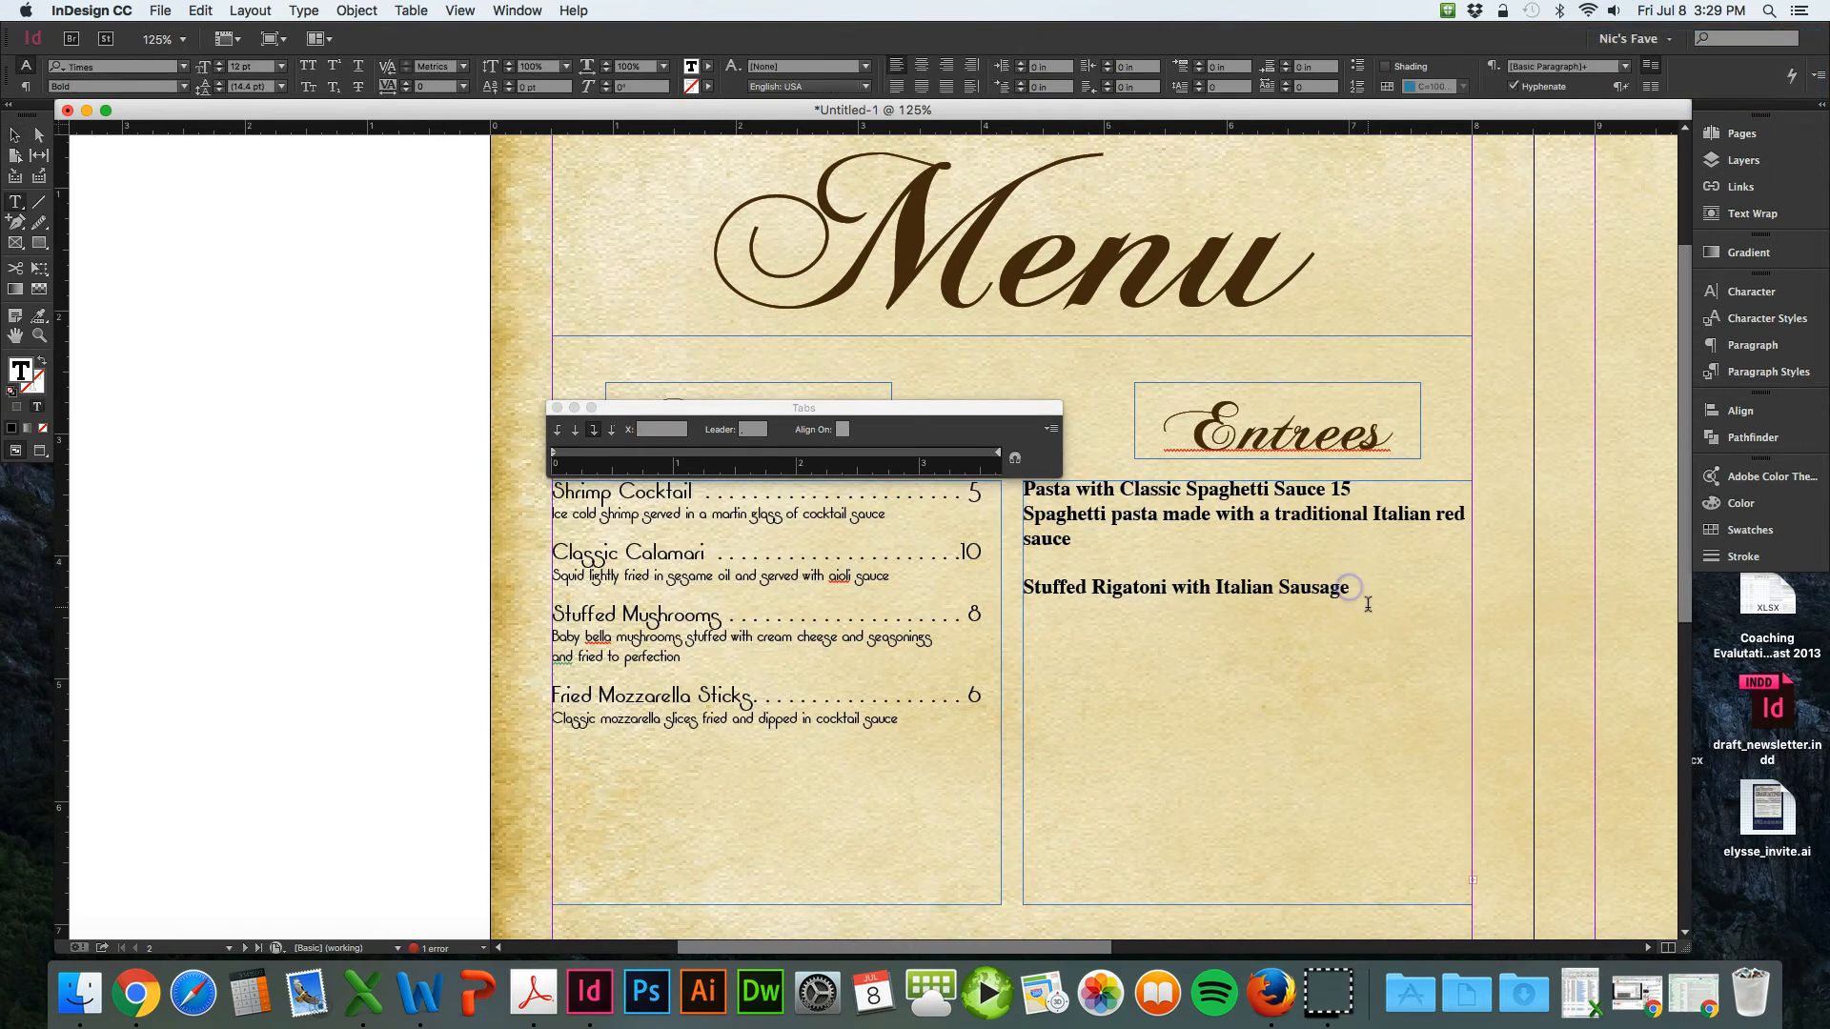
click(1388, 587)
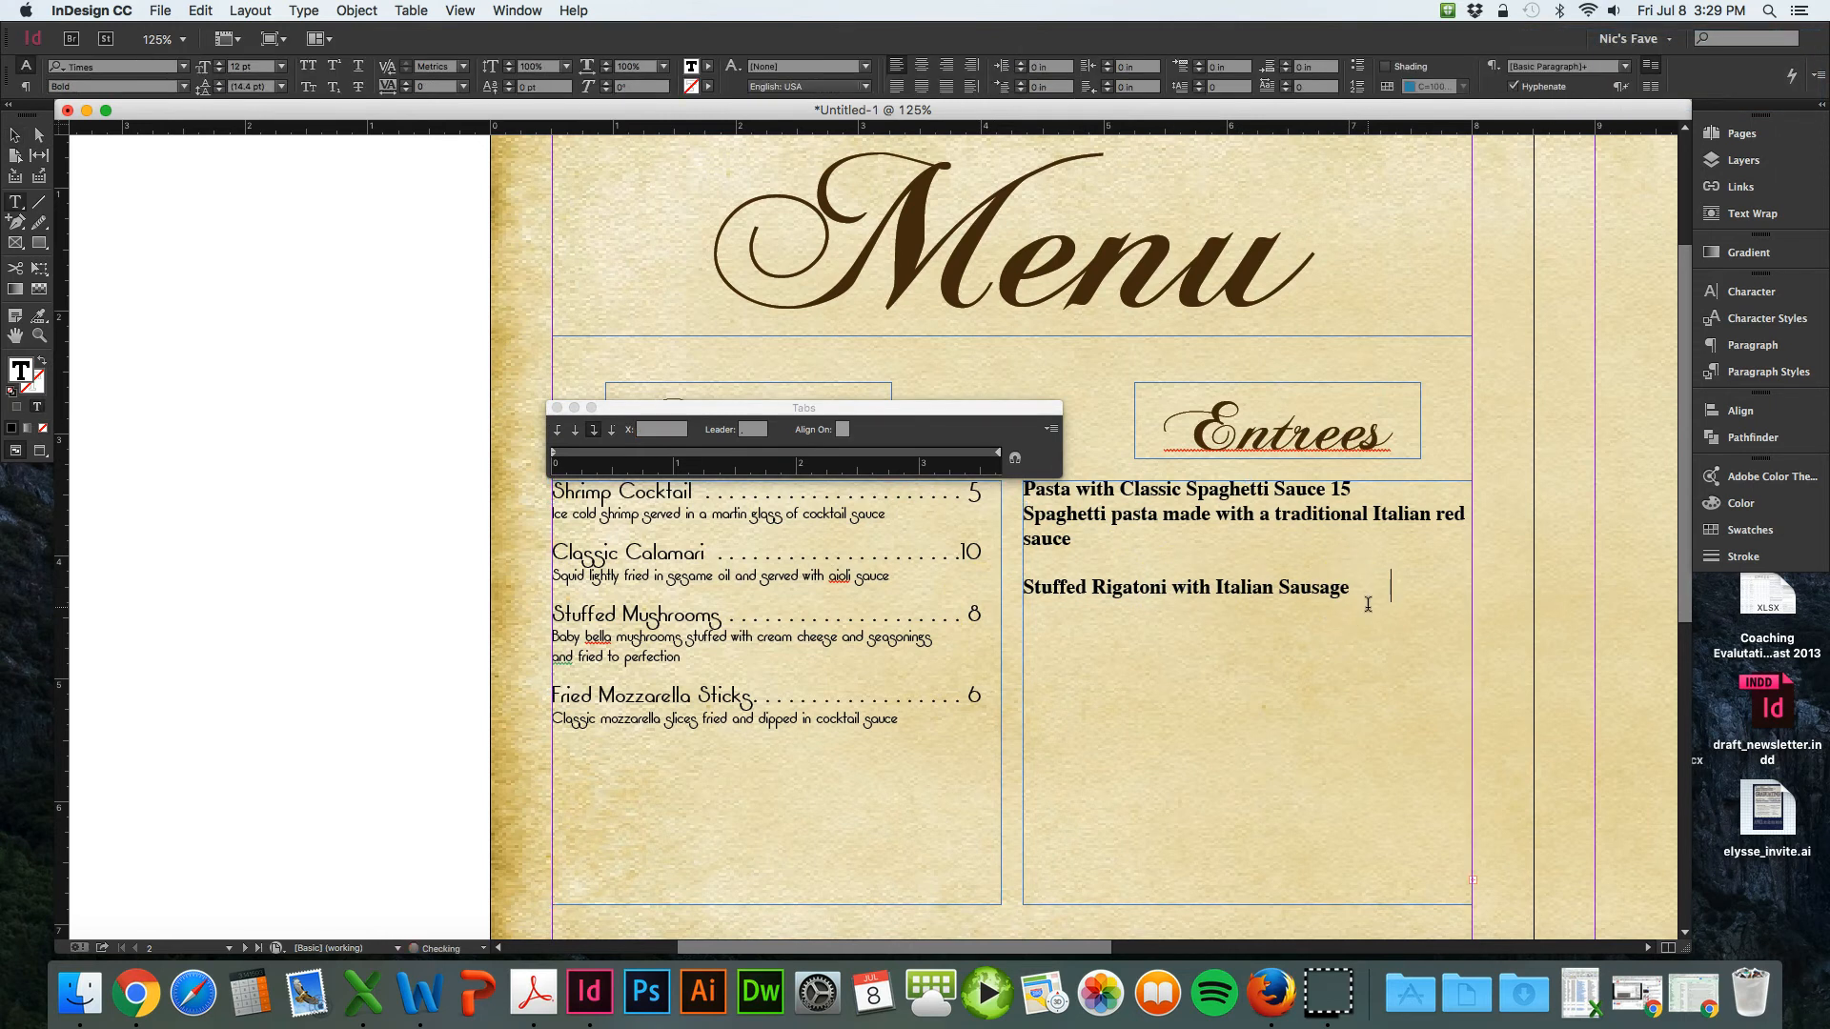
text(5)
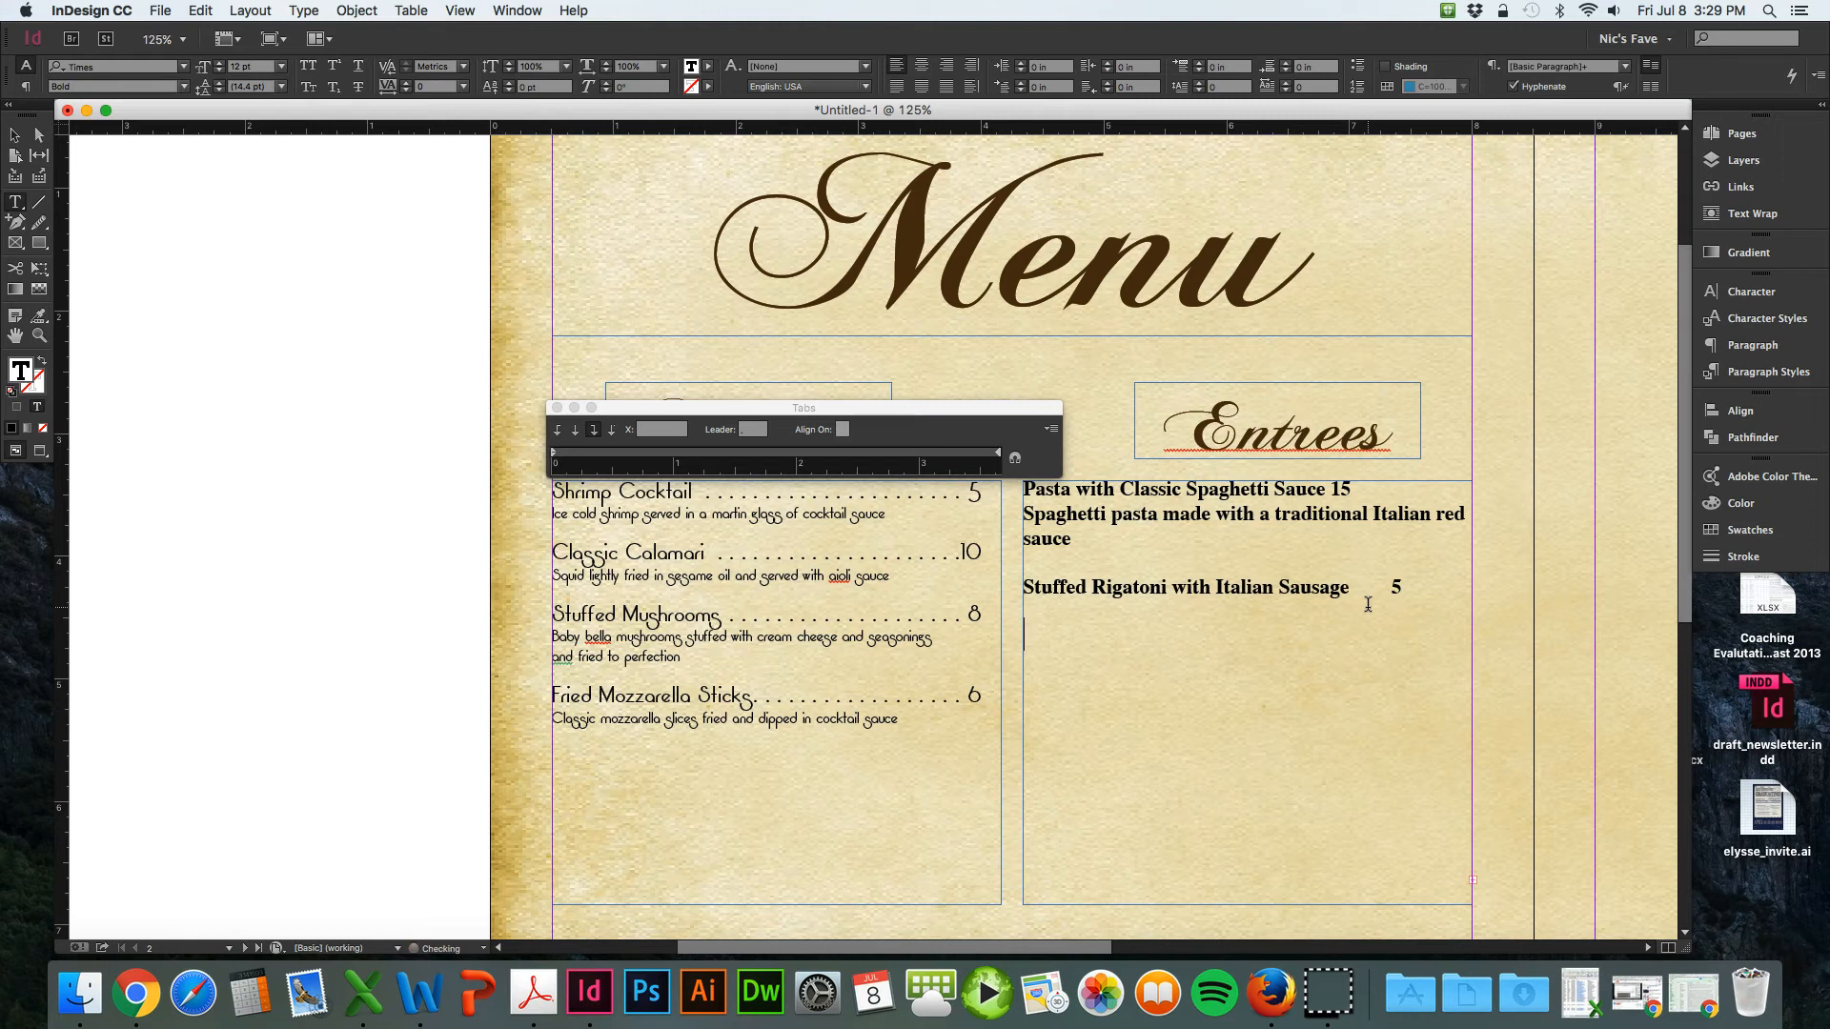
text(Spaghetti)
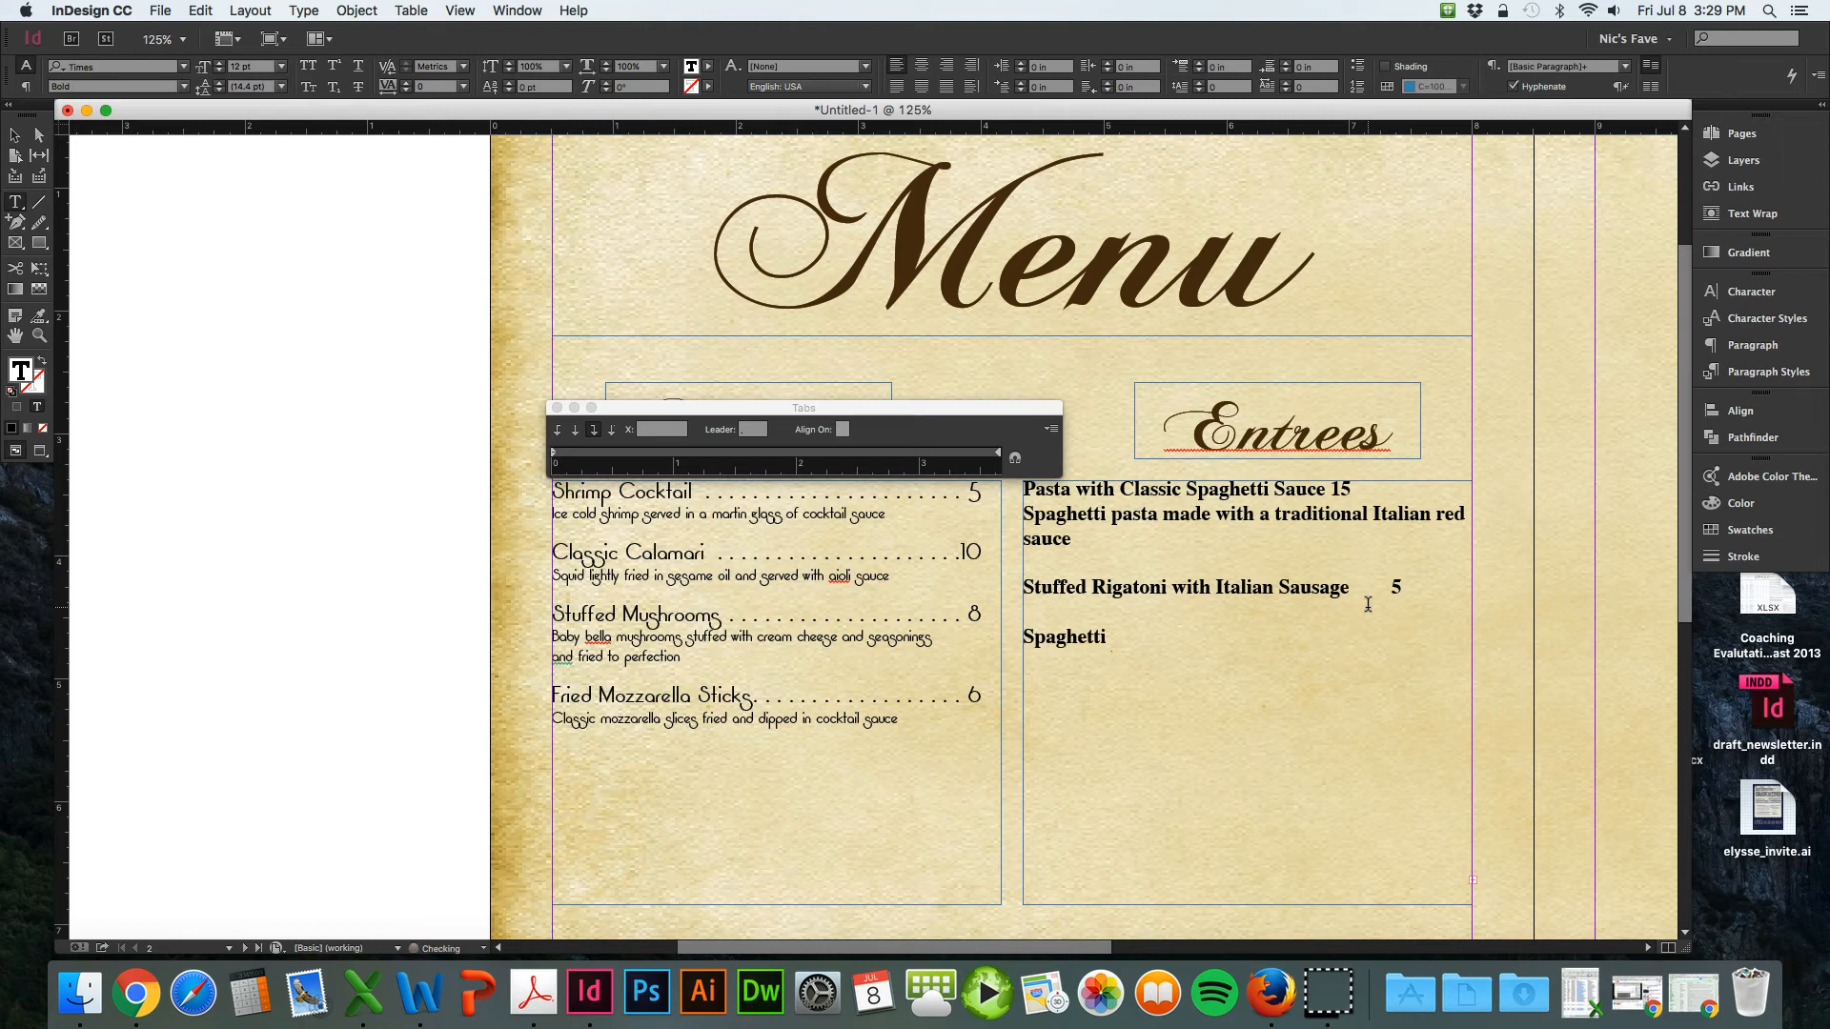
text(Vegetarian)
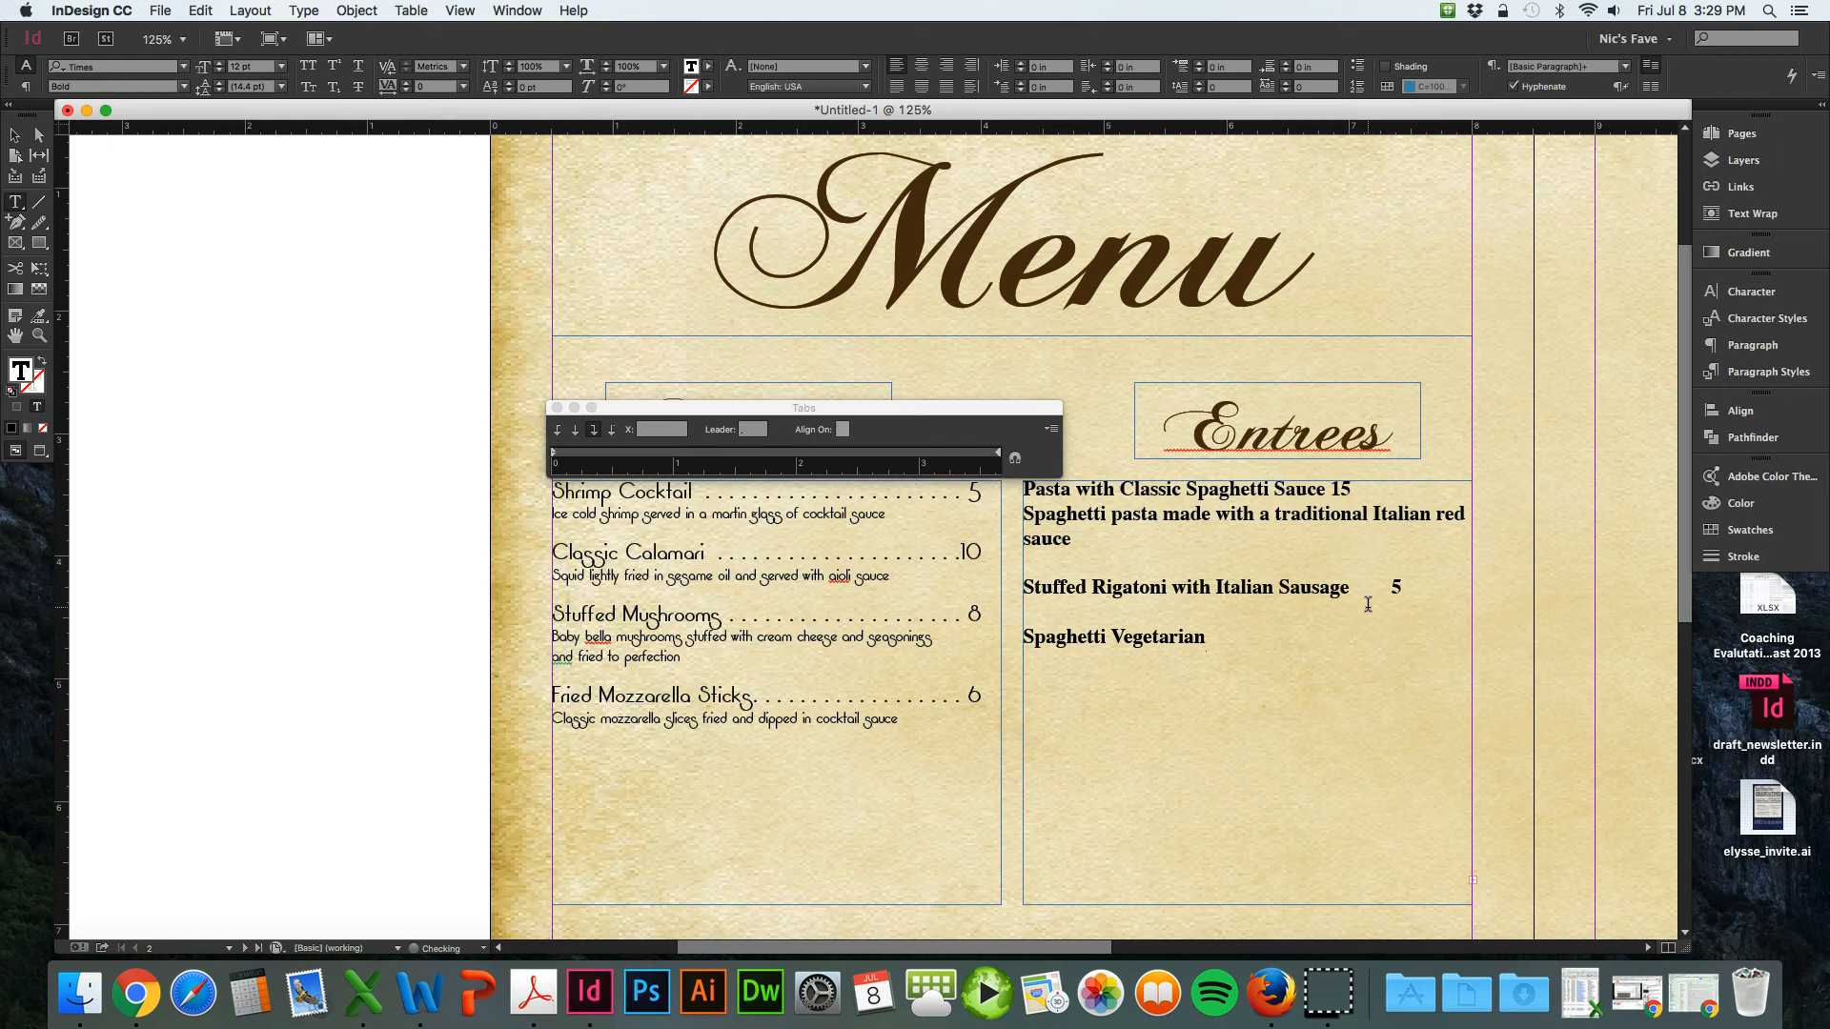
click(1208, 636)
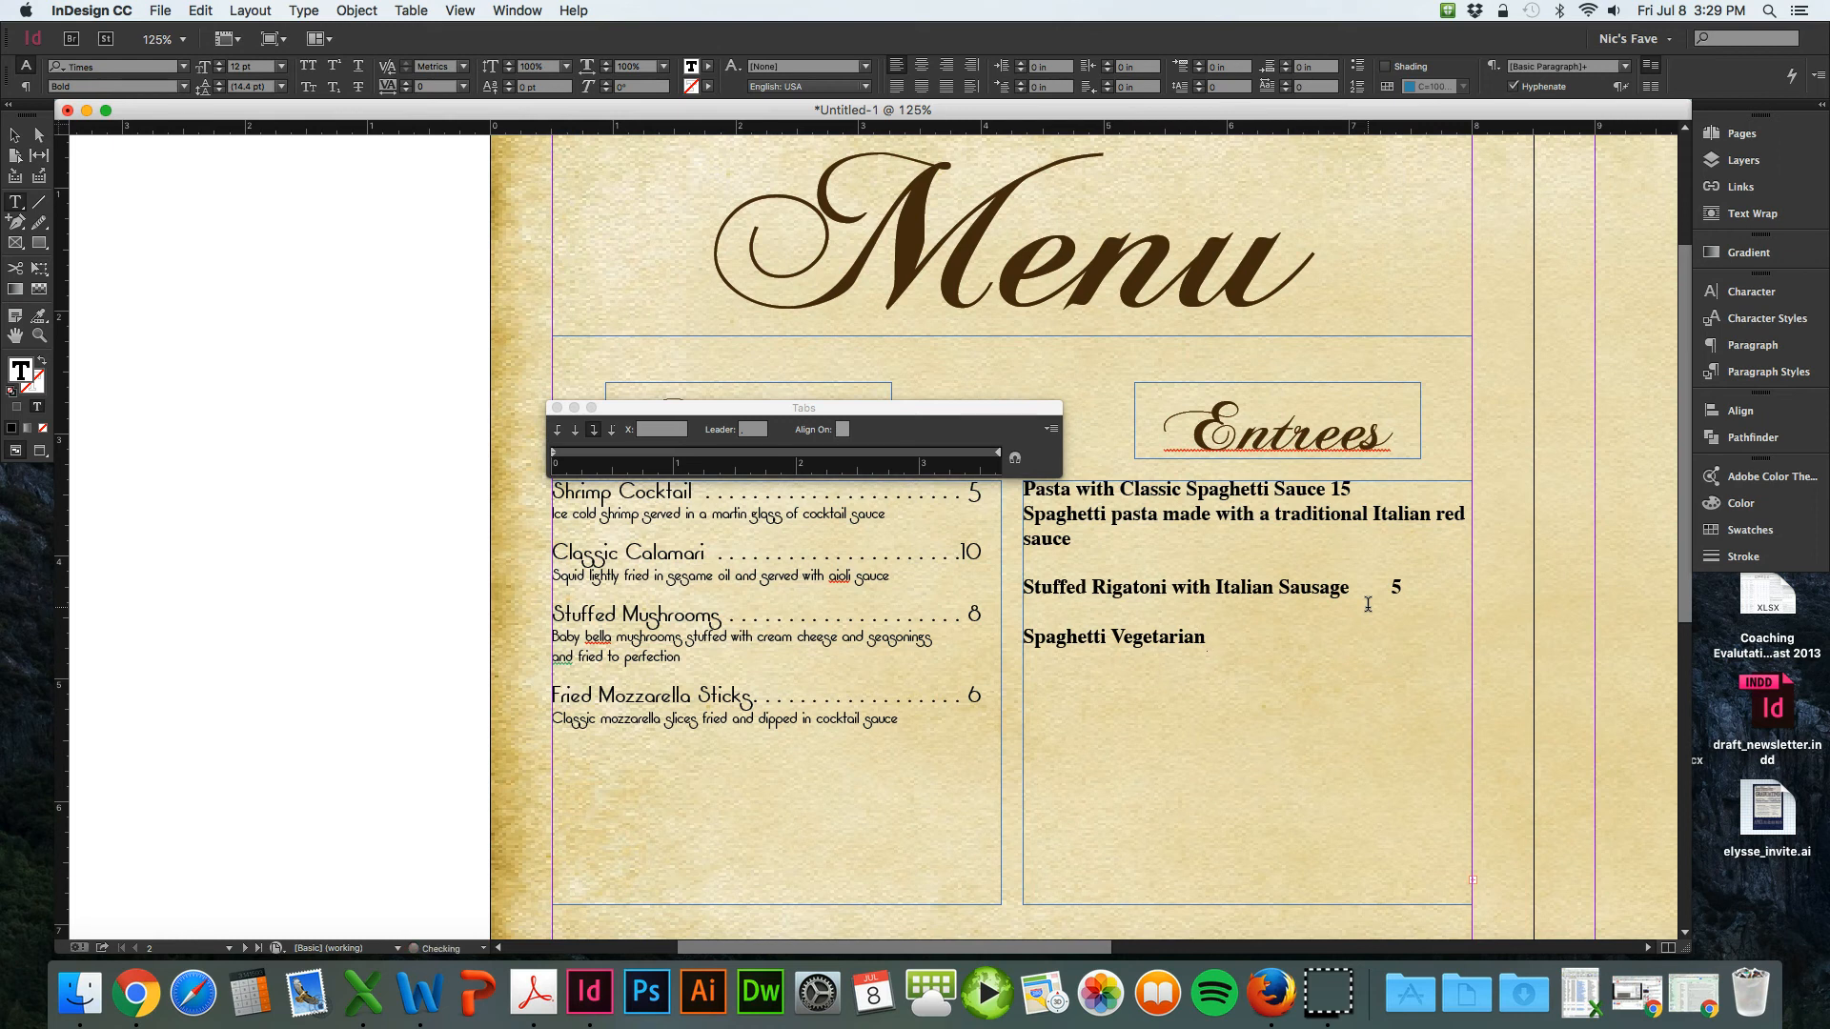
text(5)
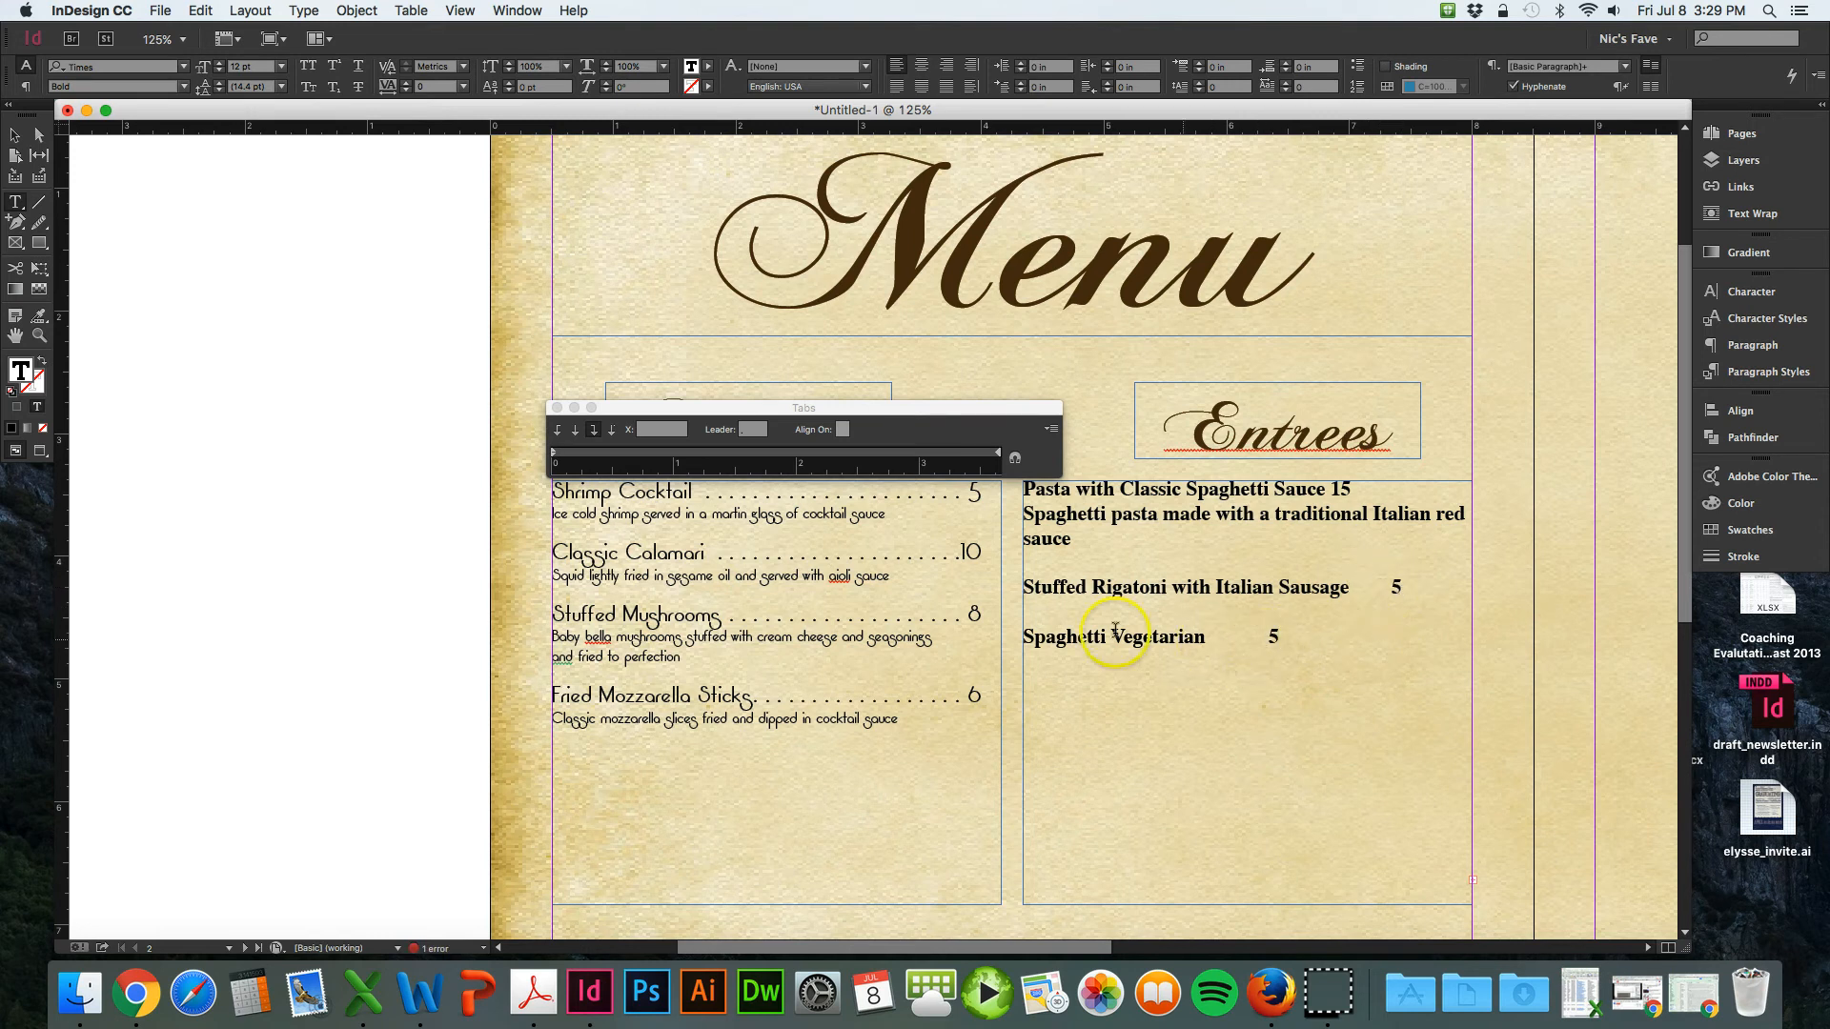
mouse_move(1354, 587)
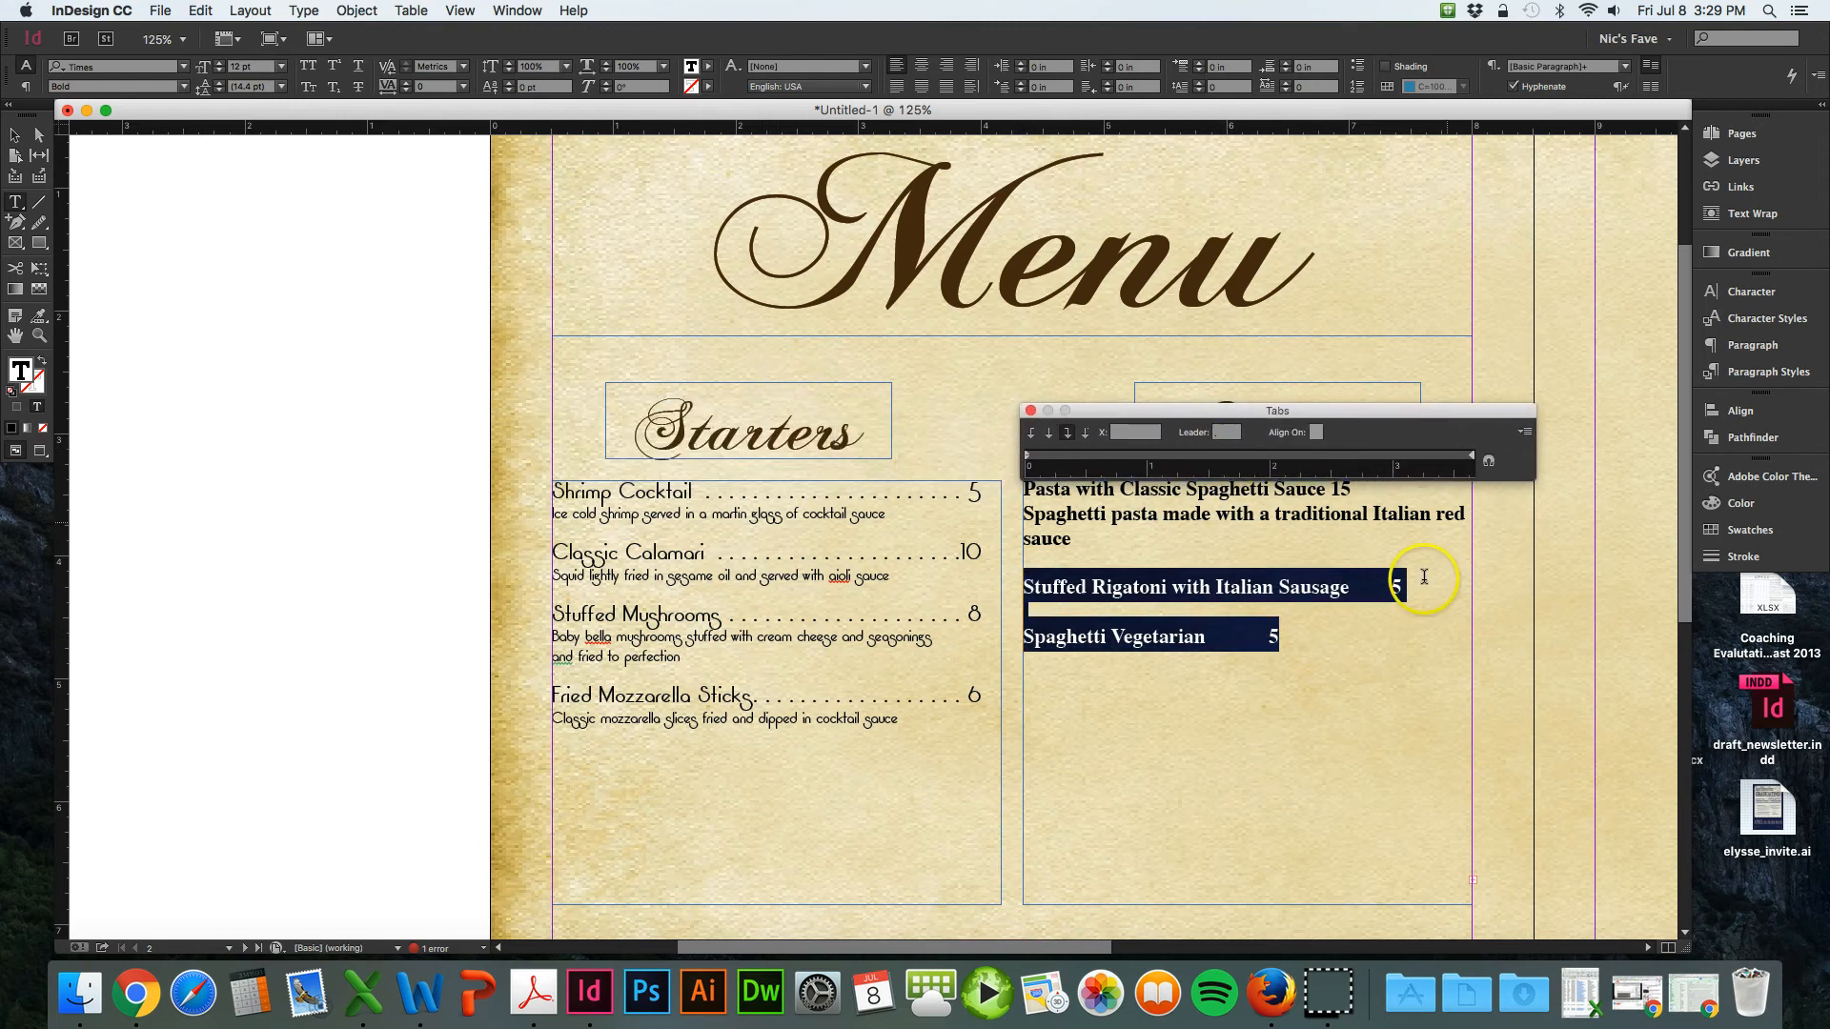
mouse_move(1065, 433)
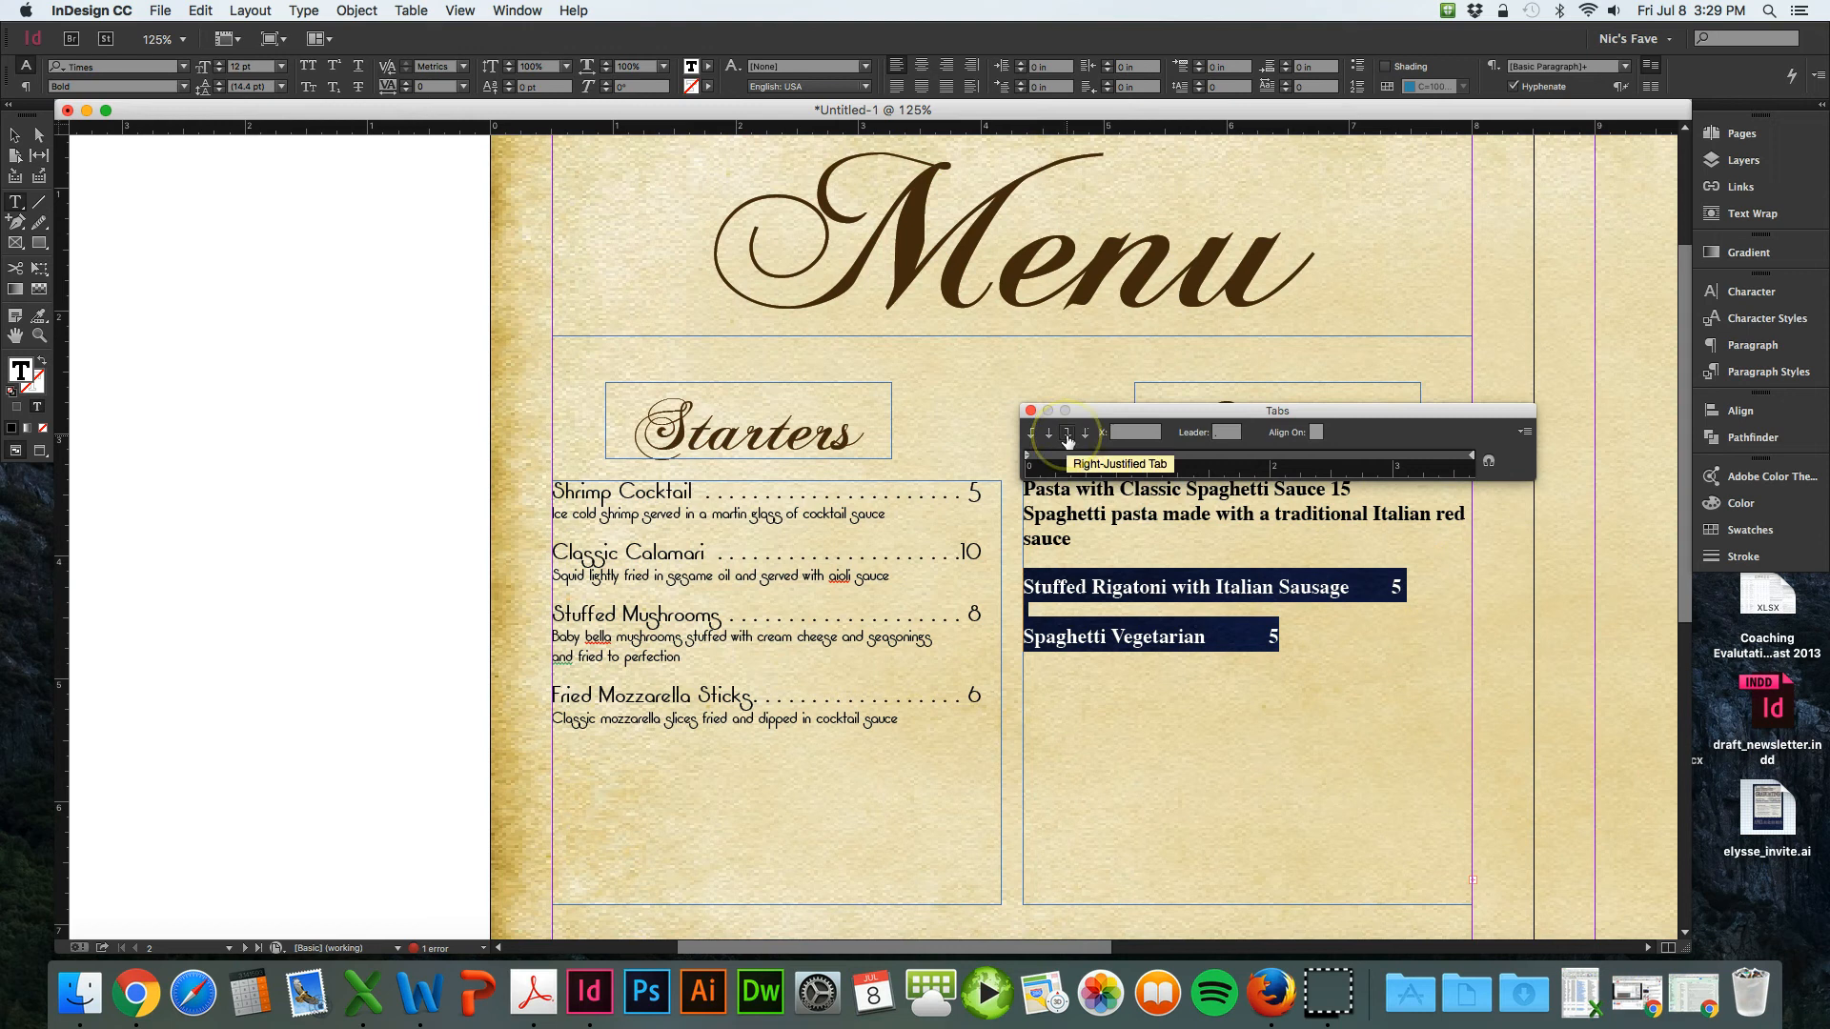
- Add a right-justified tab stop with a period leader to the Rigatoni and Spaghetti lines
click(1065, 433)
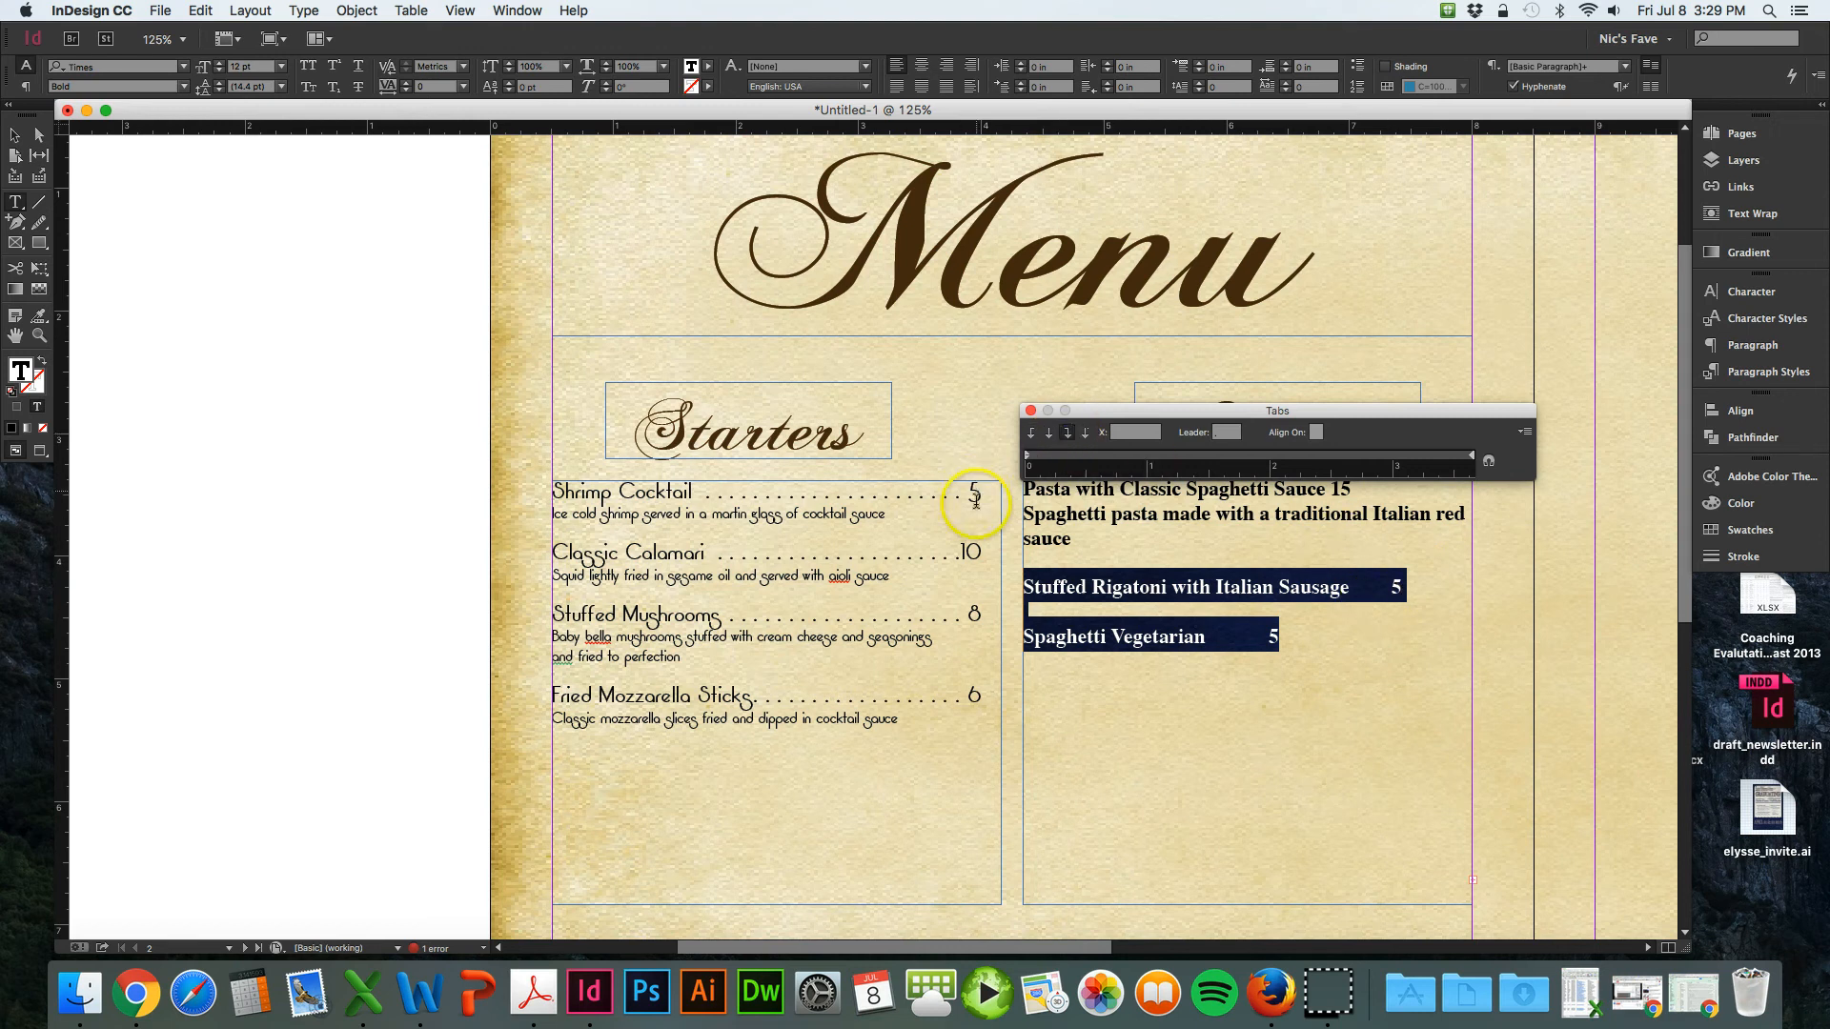
mouse_move(980, 694)
text(.)
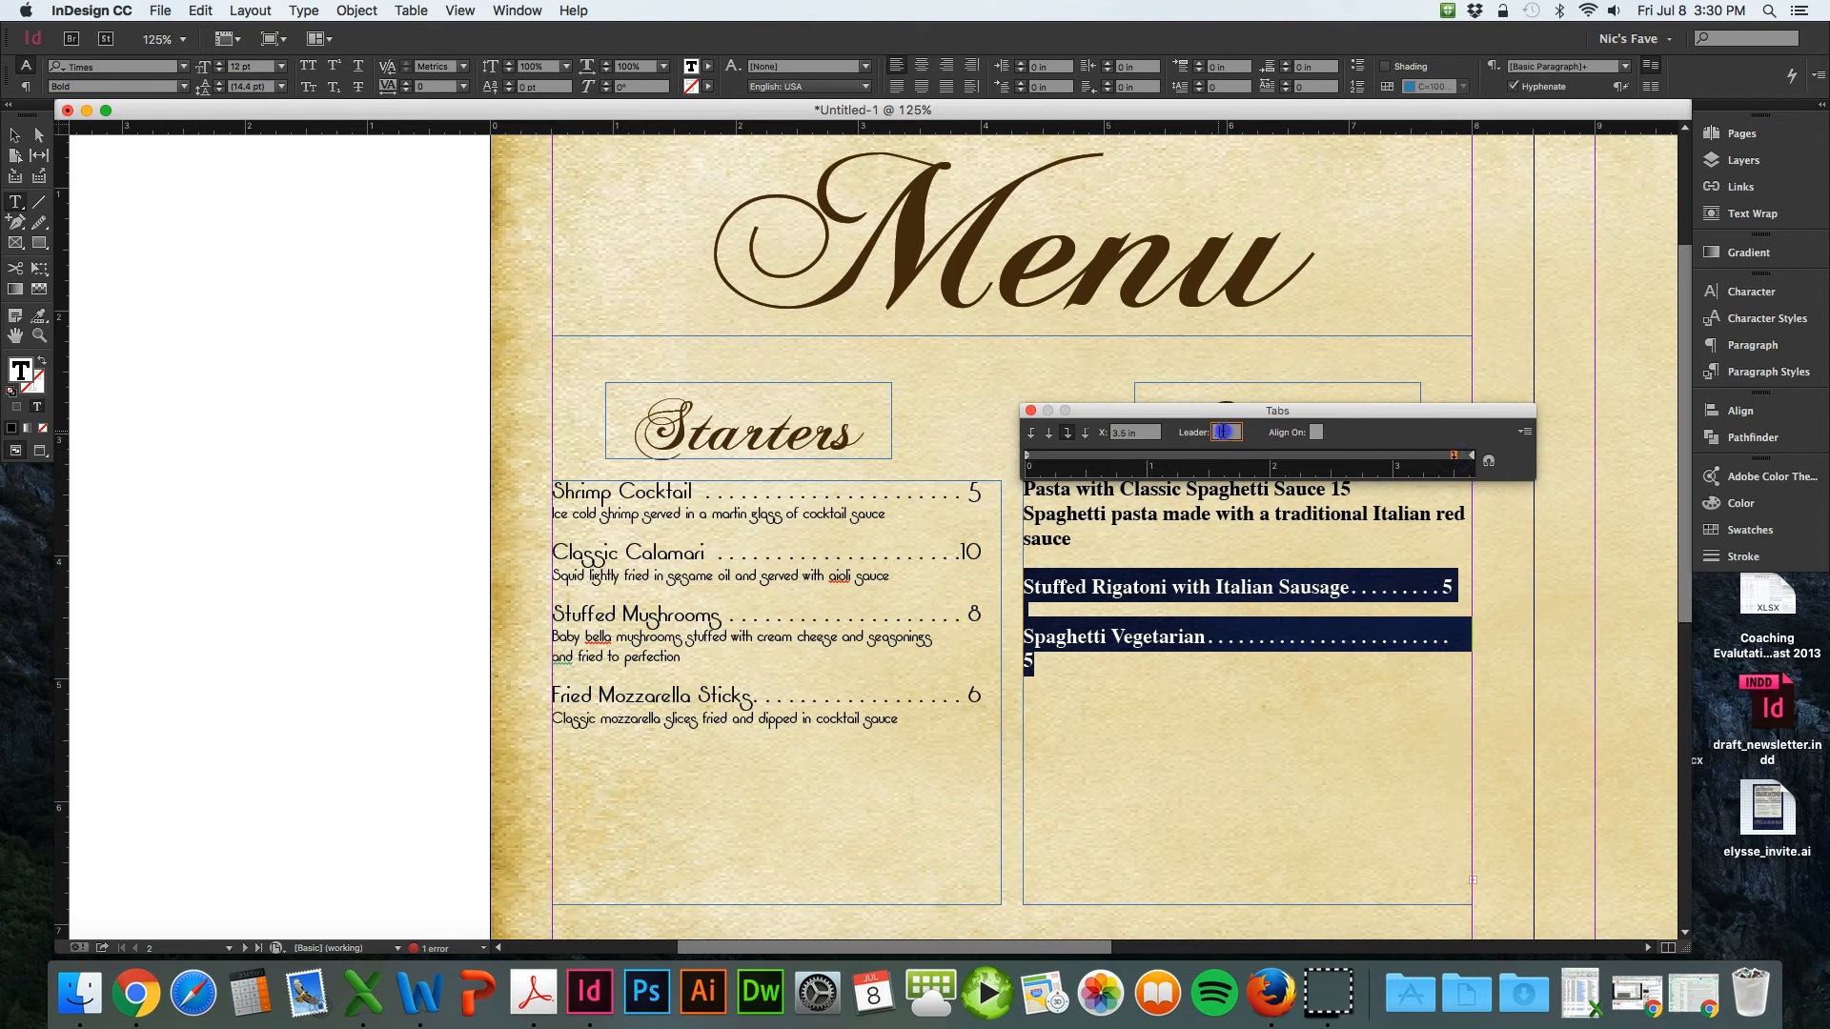
click(1225, 431)
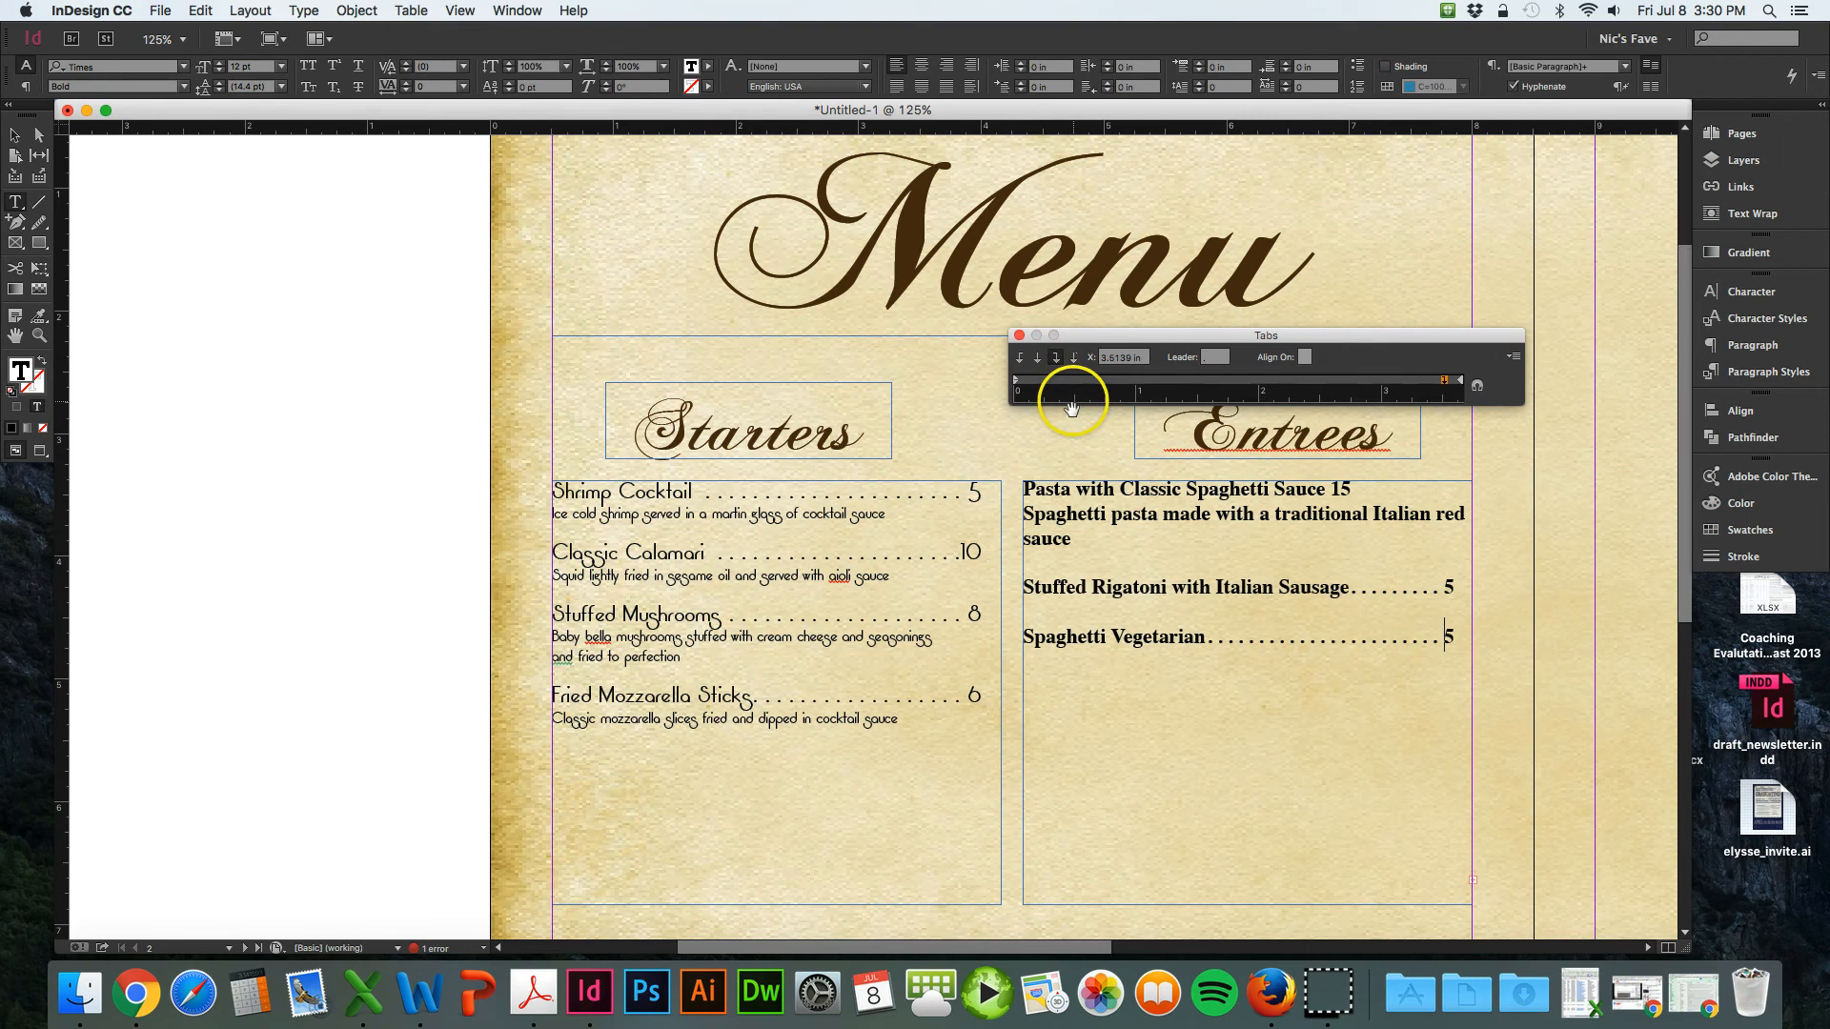
mouse_move(589, 514)
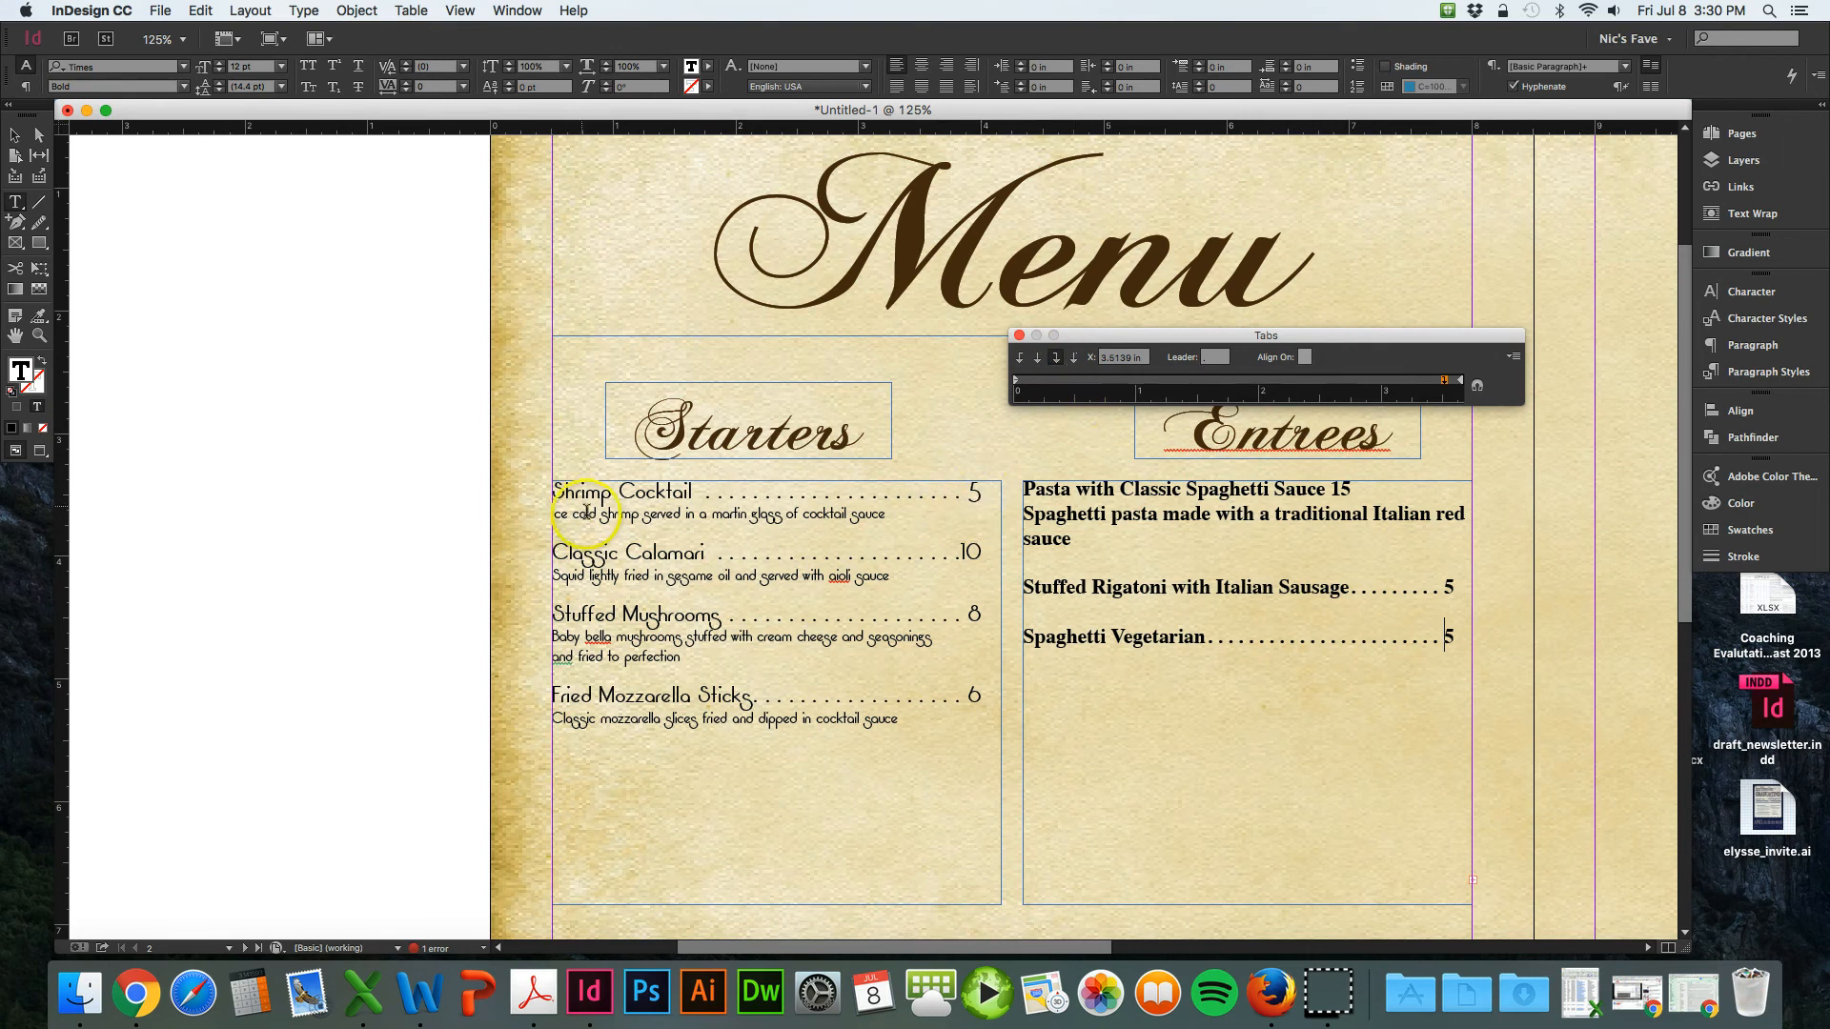
mouse_move(945, 484)
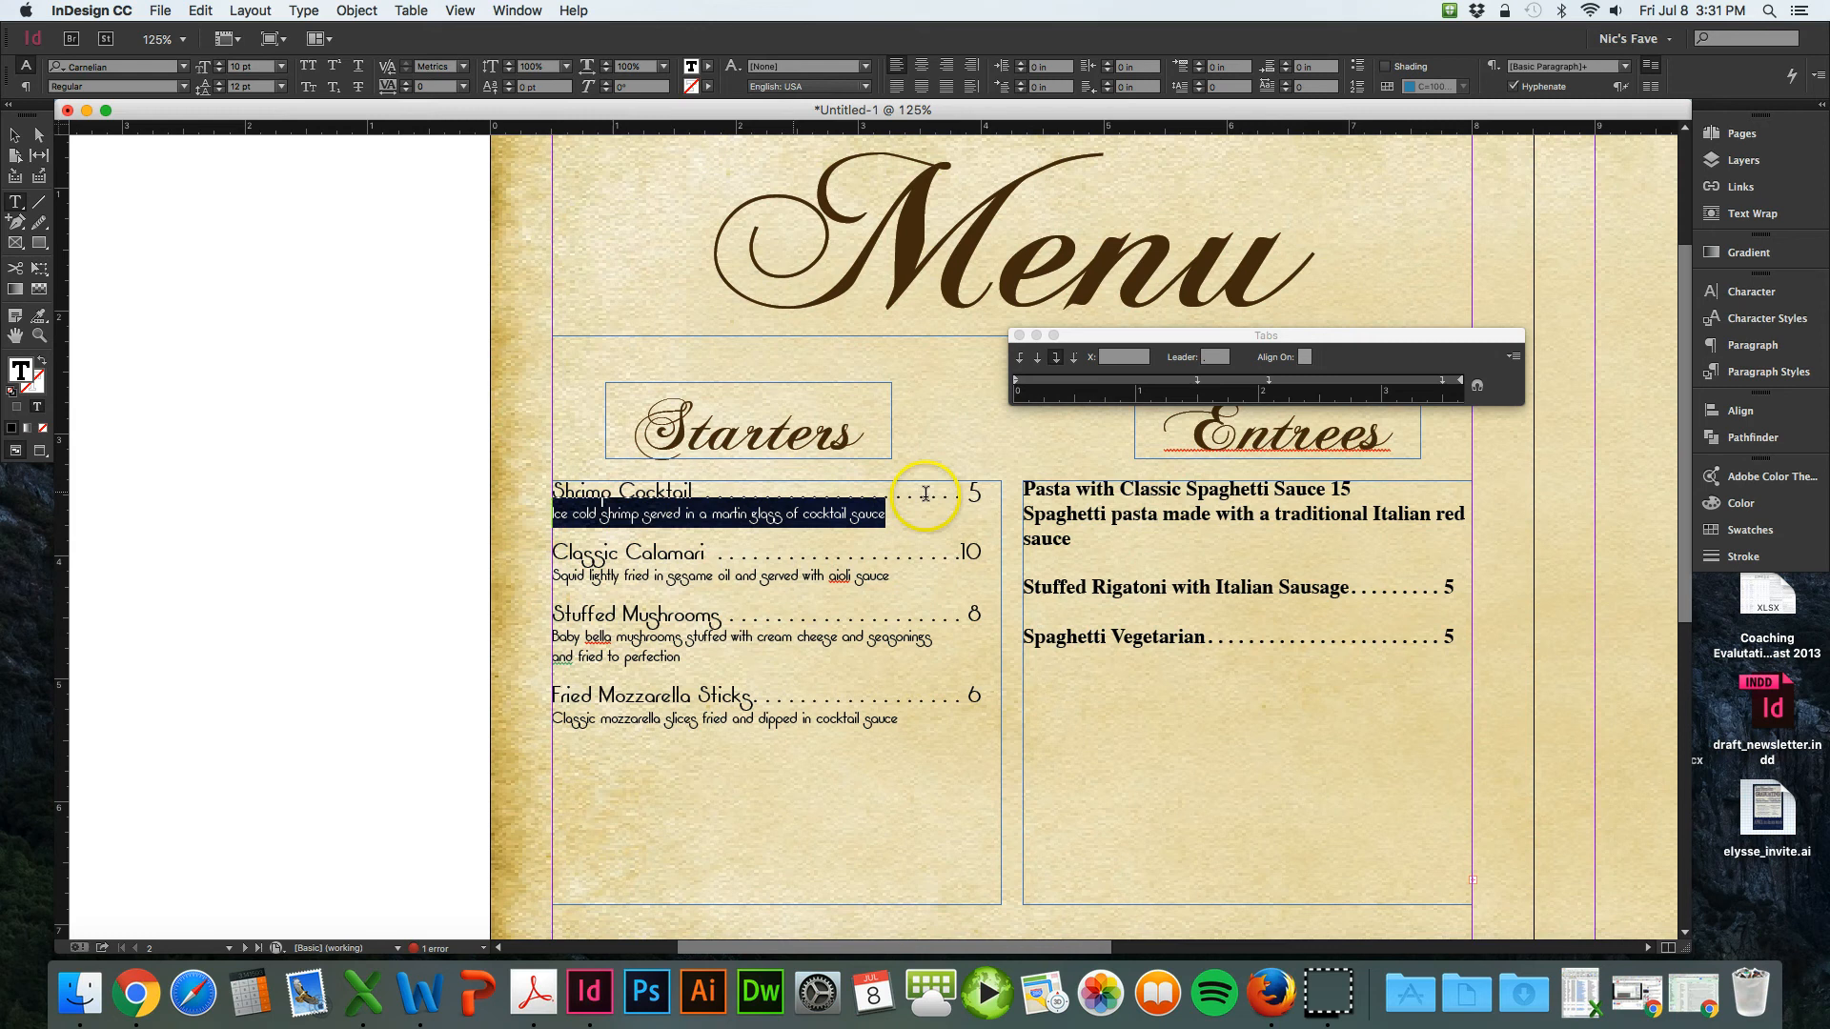
mouse_move(951, 517)
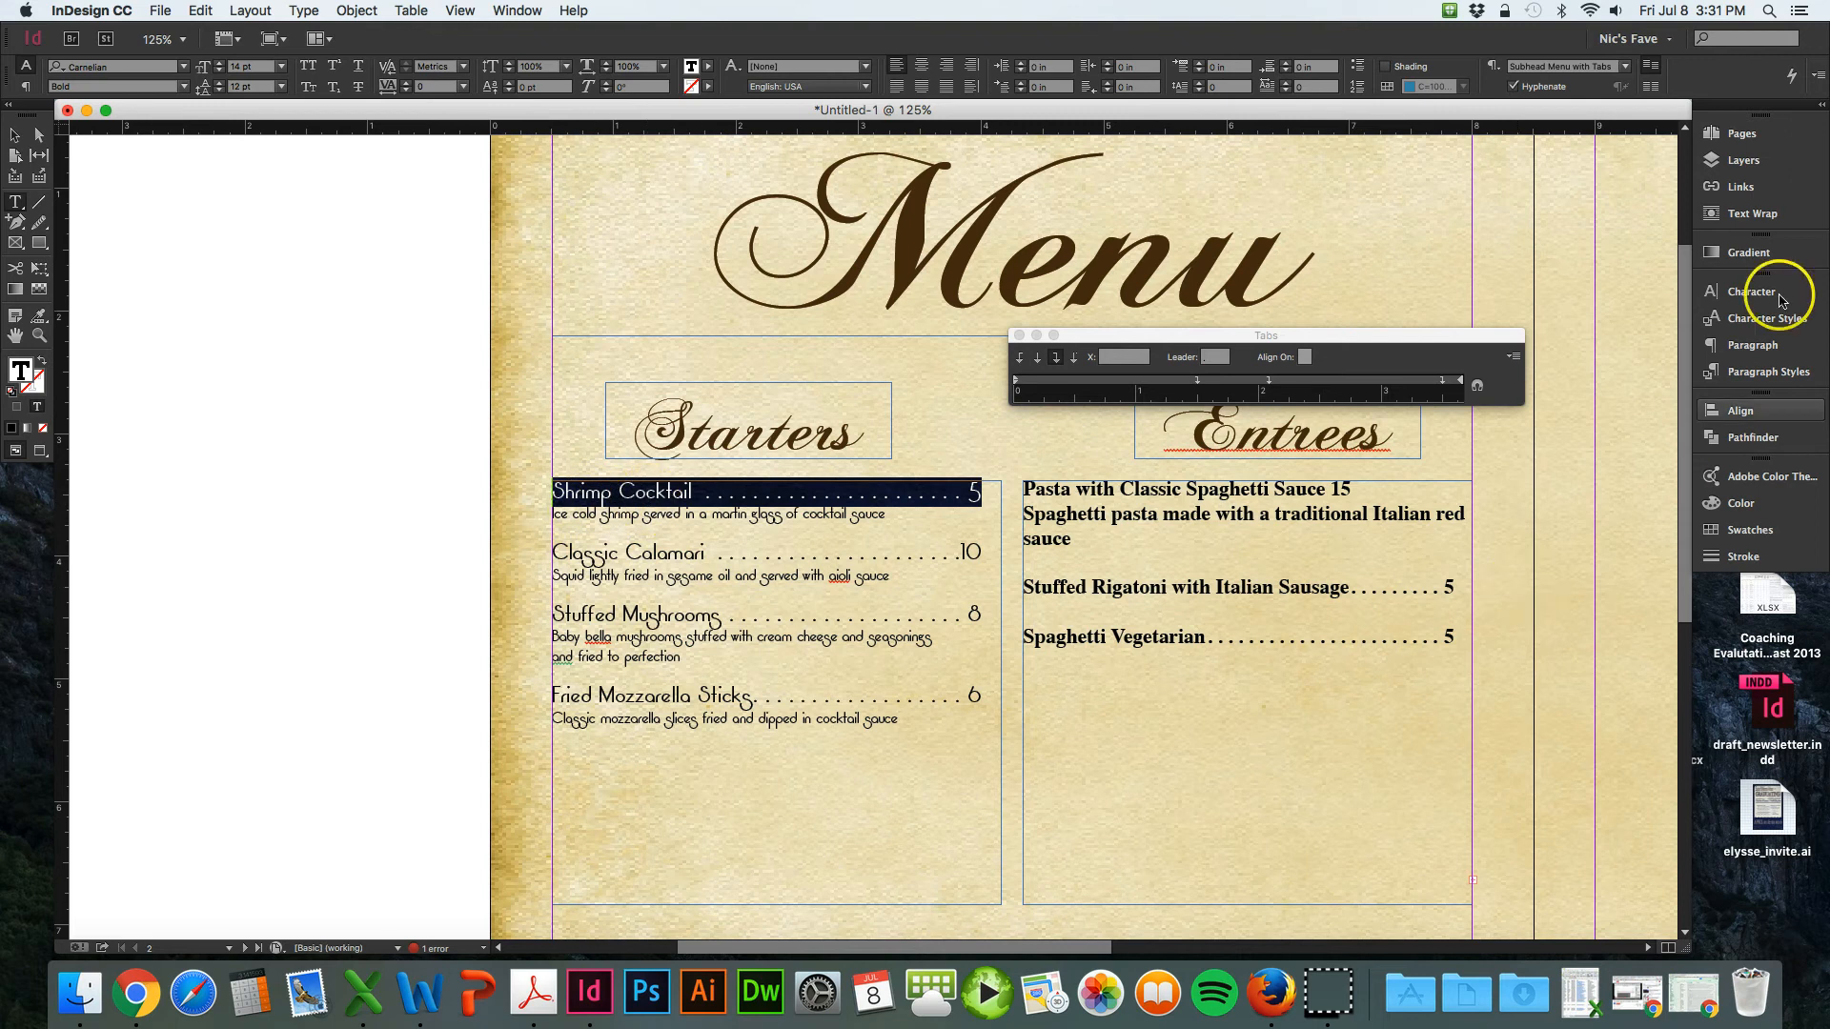
mouse_move(1774, 385)
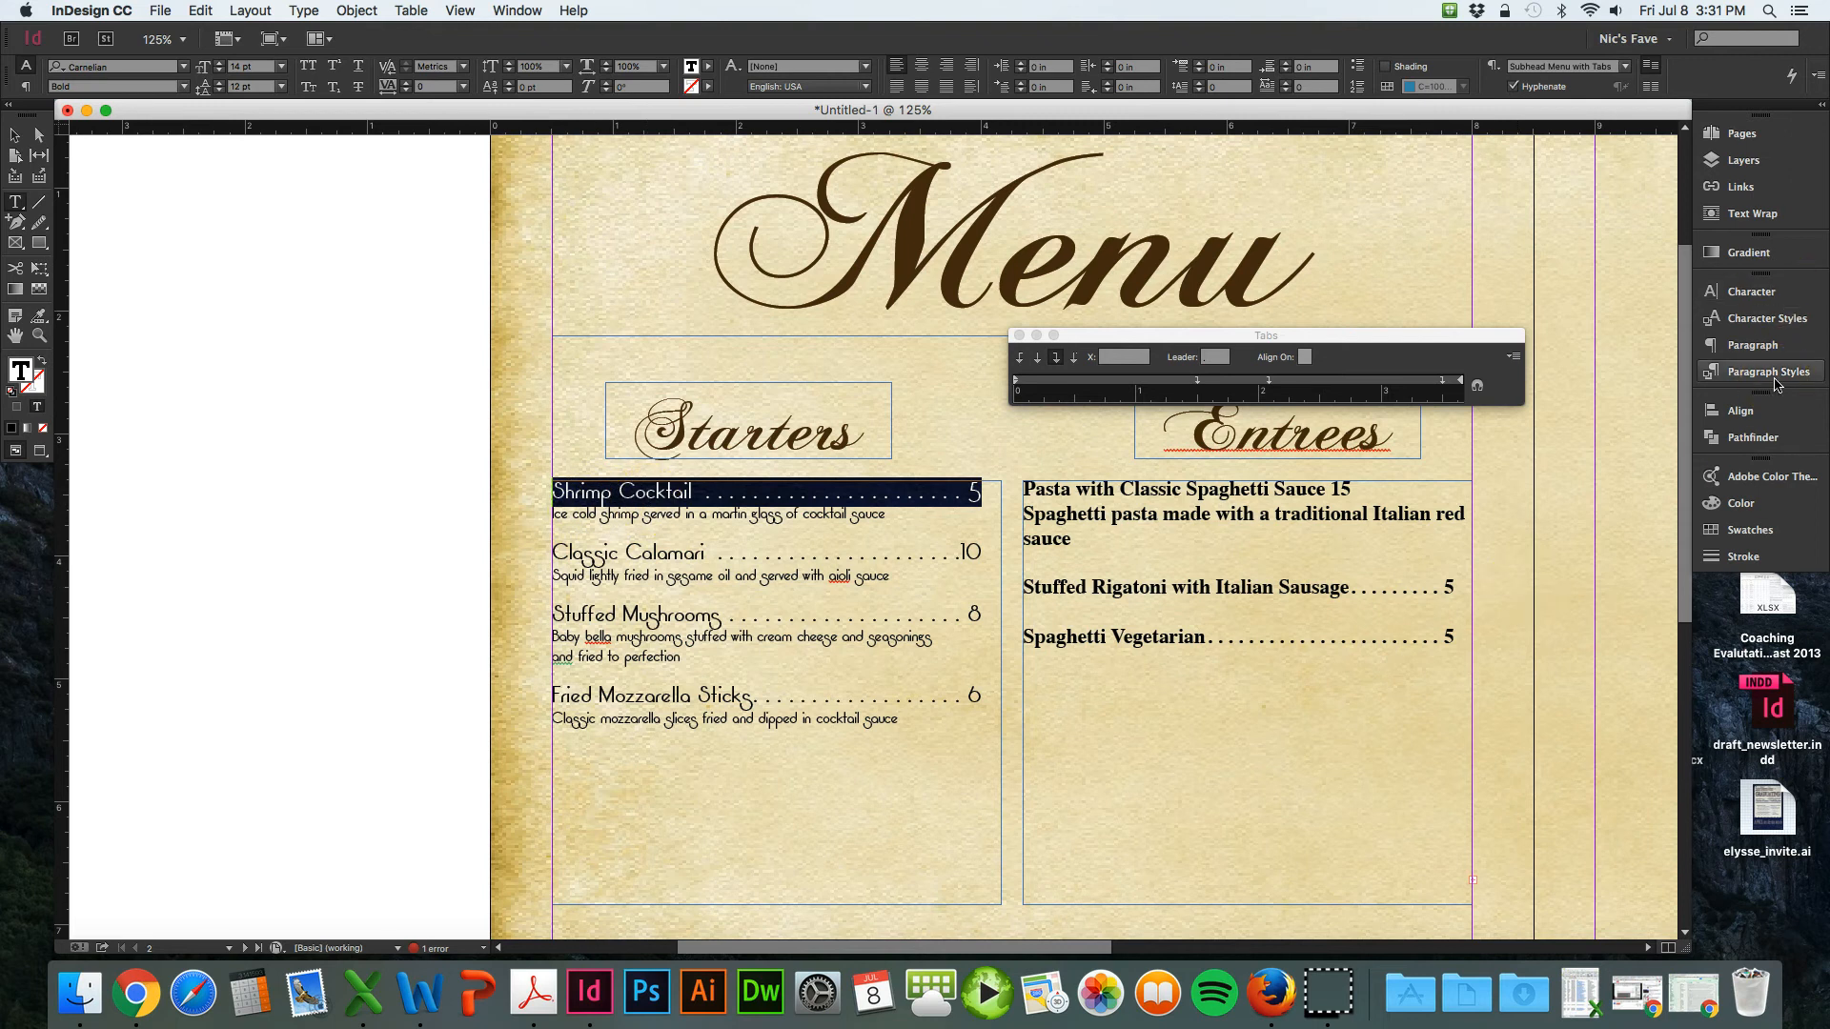
- Open the Window menu to reach the Styles submenu
click(516, 11)
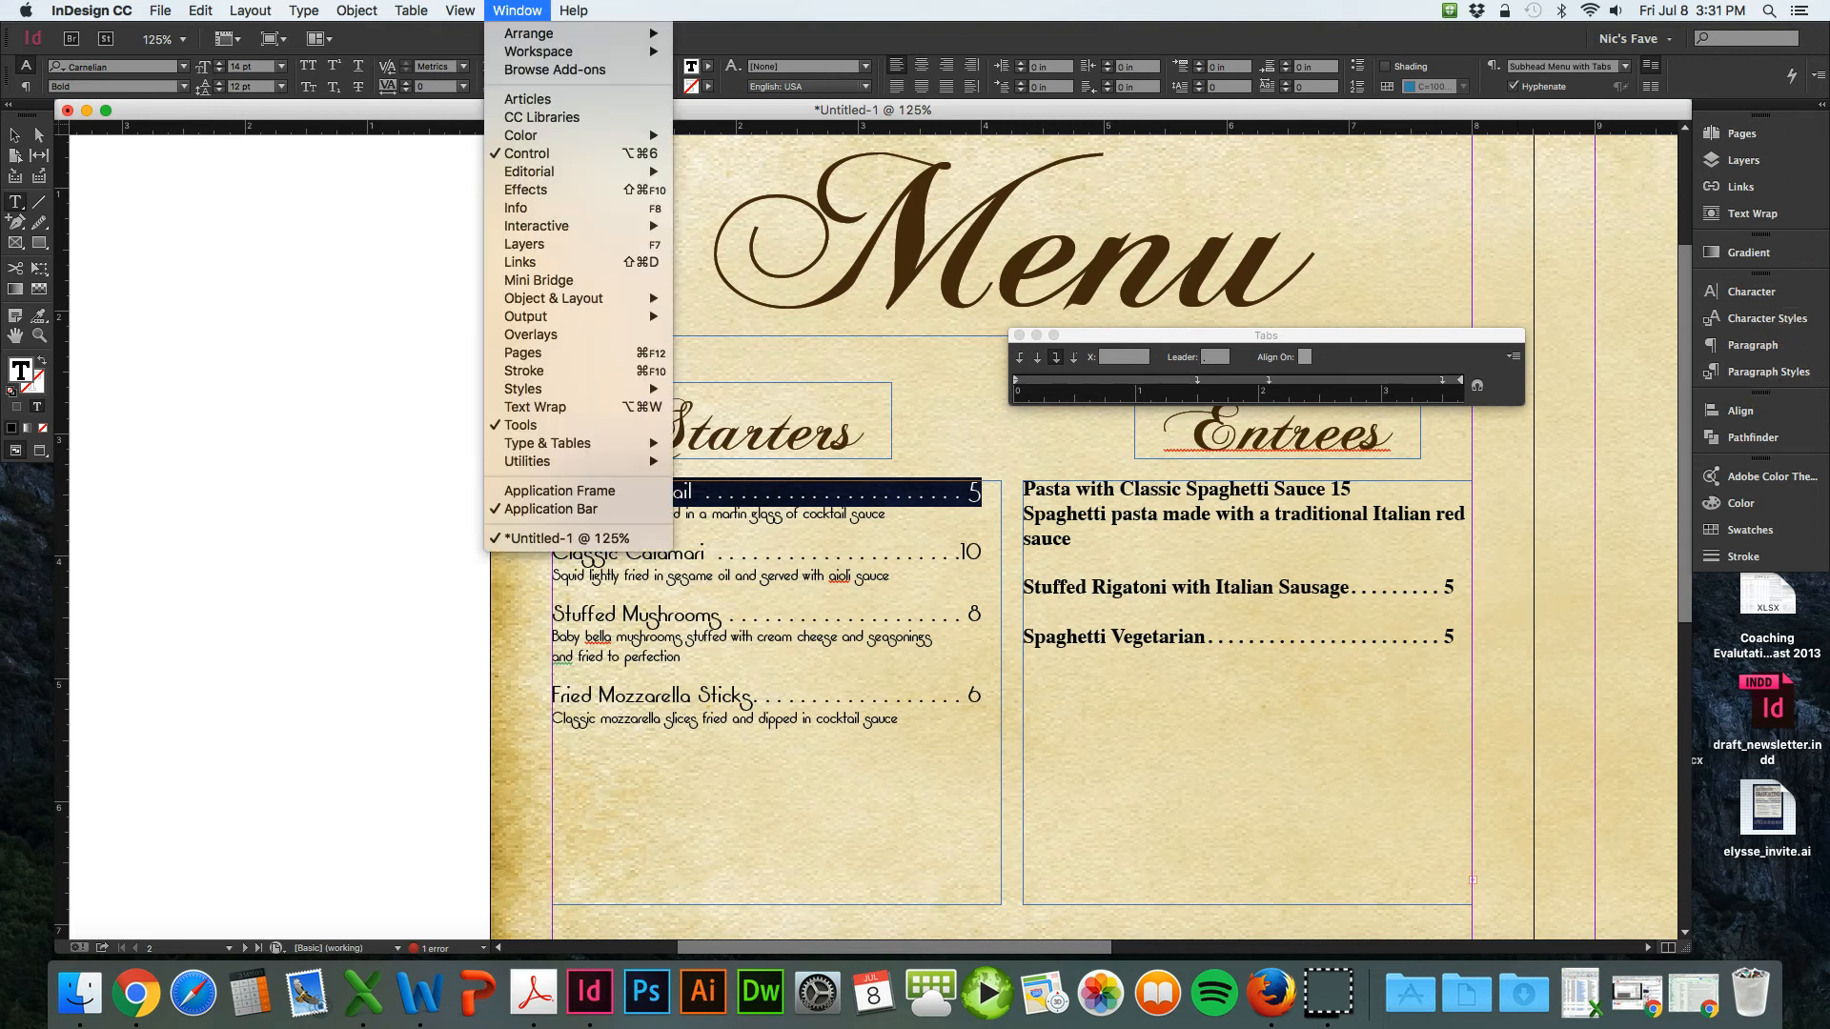
mouse_move(571, 230)
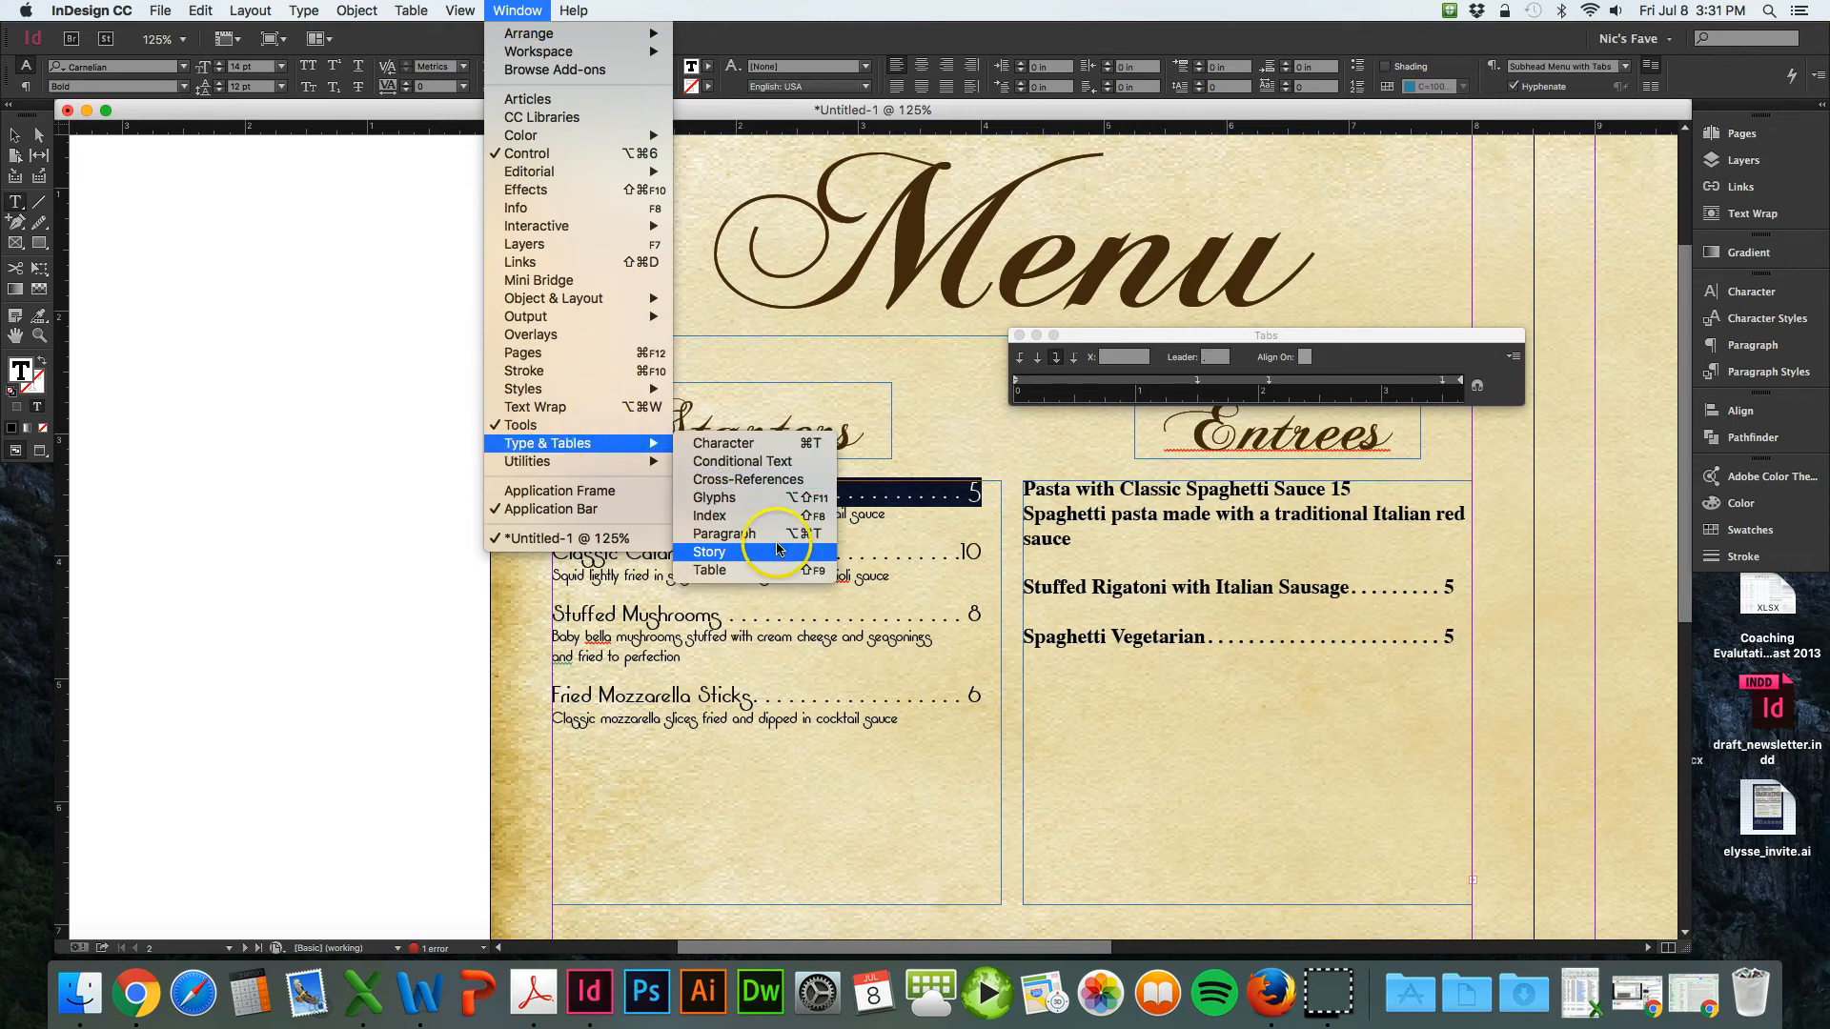
mouse_move(723, 533)
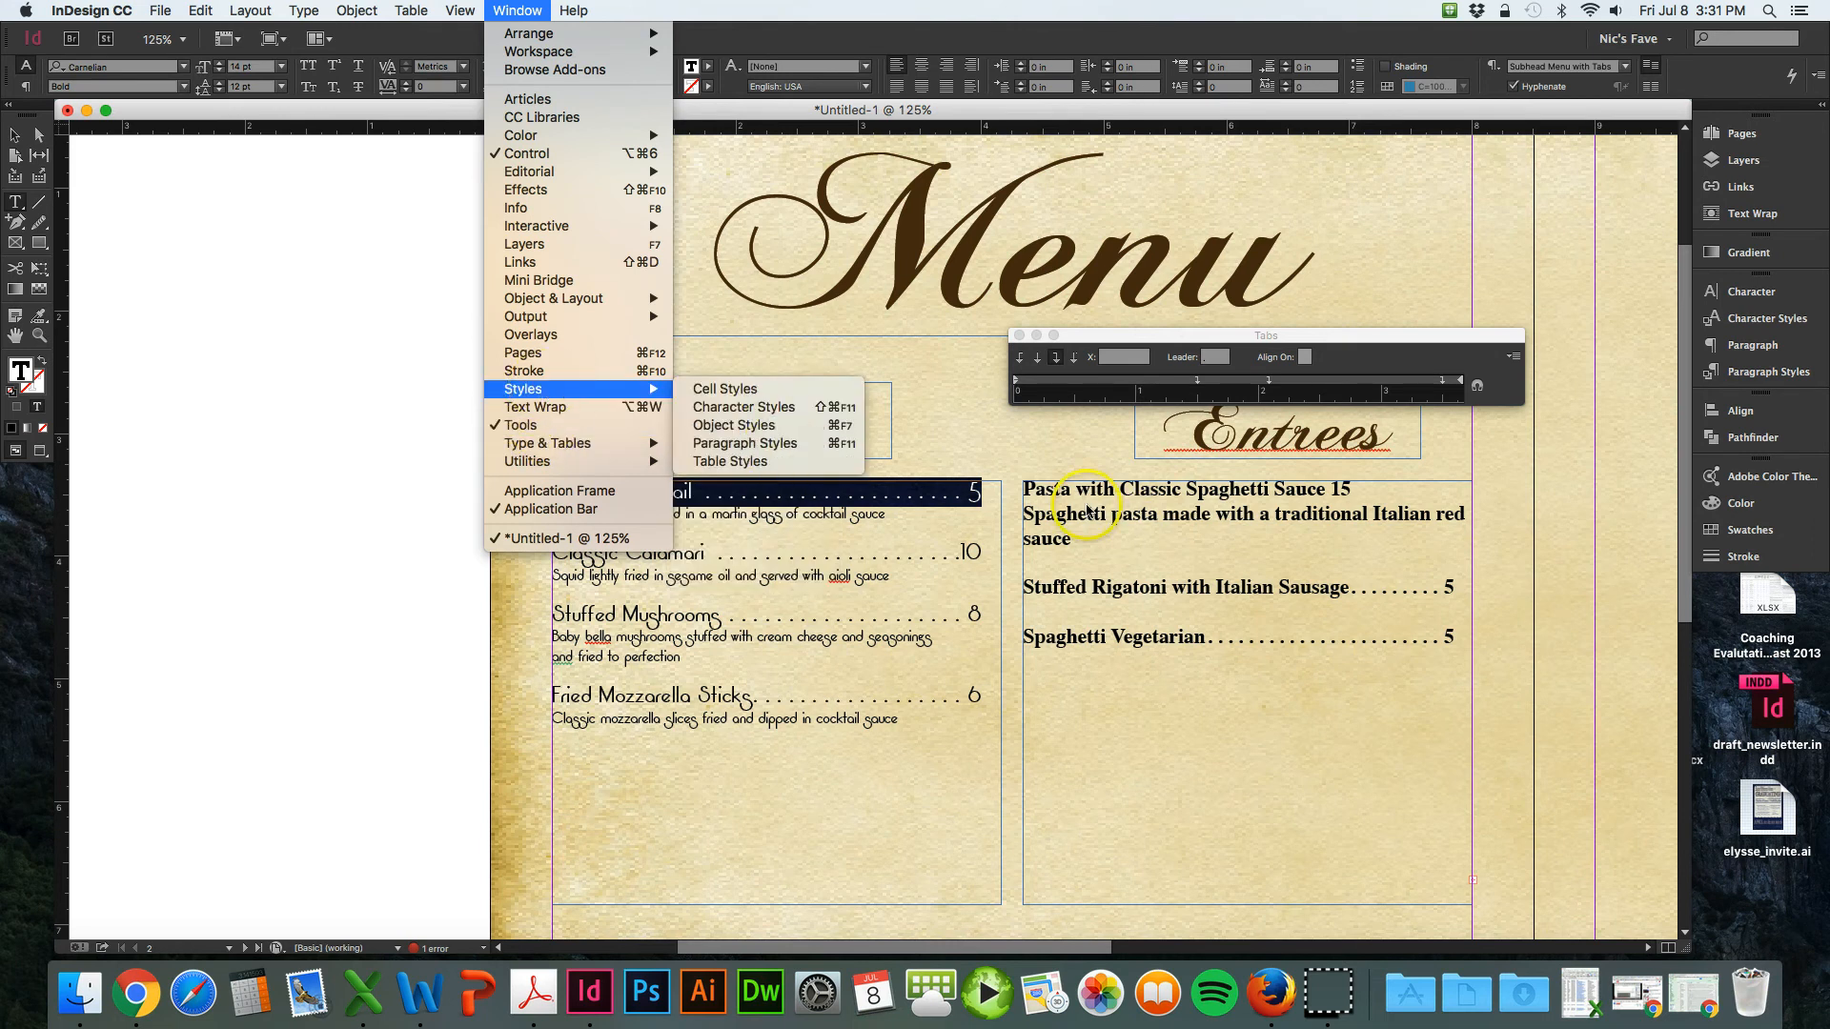
- Delete the Subhead Menu with Tabs style, replacing it with Basic Paragraph
click(744, 442)
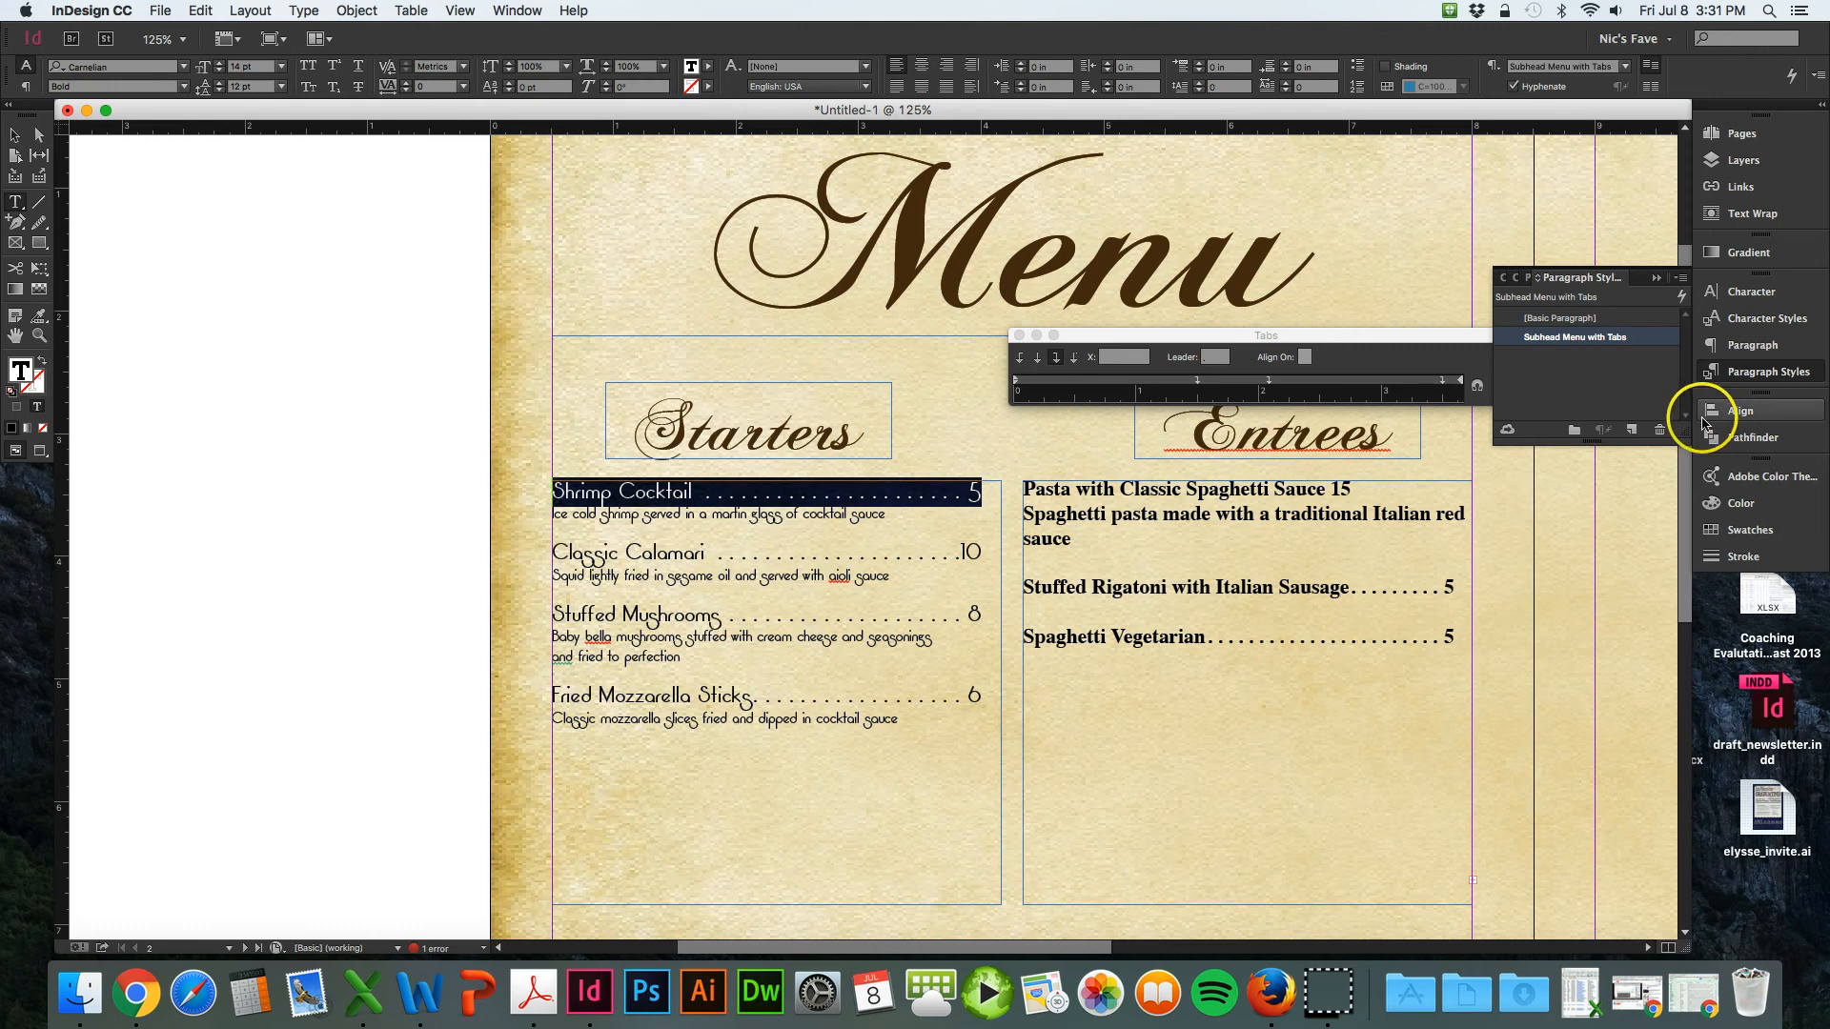
click(1658, 431)
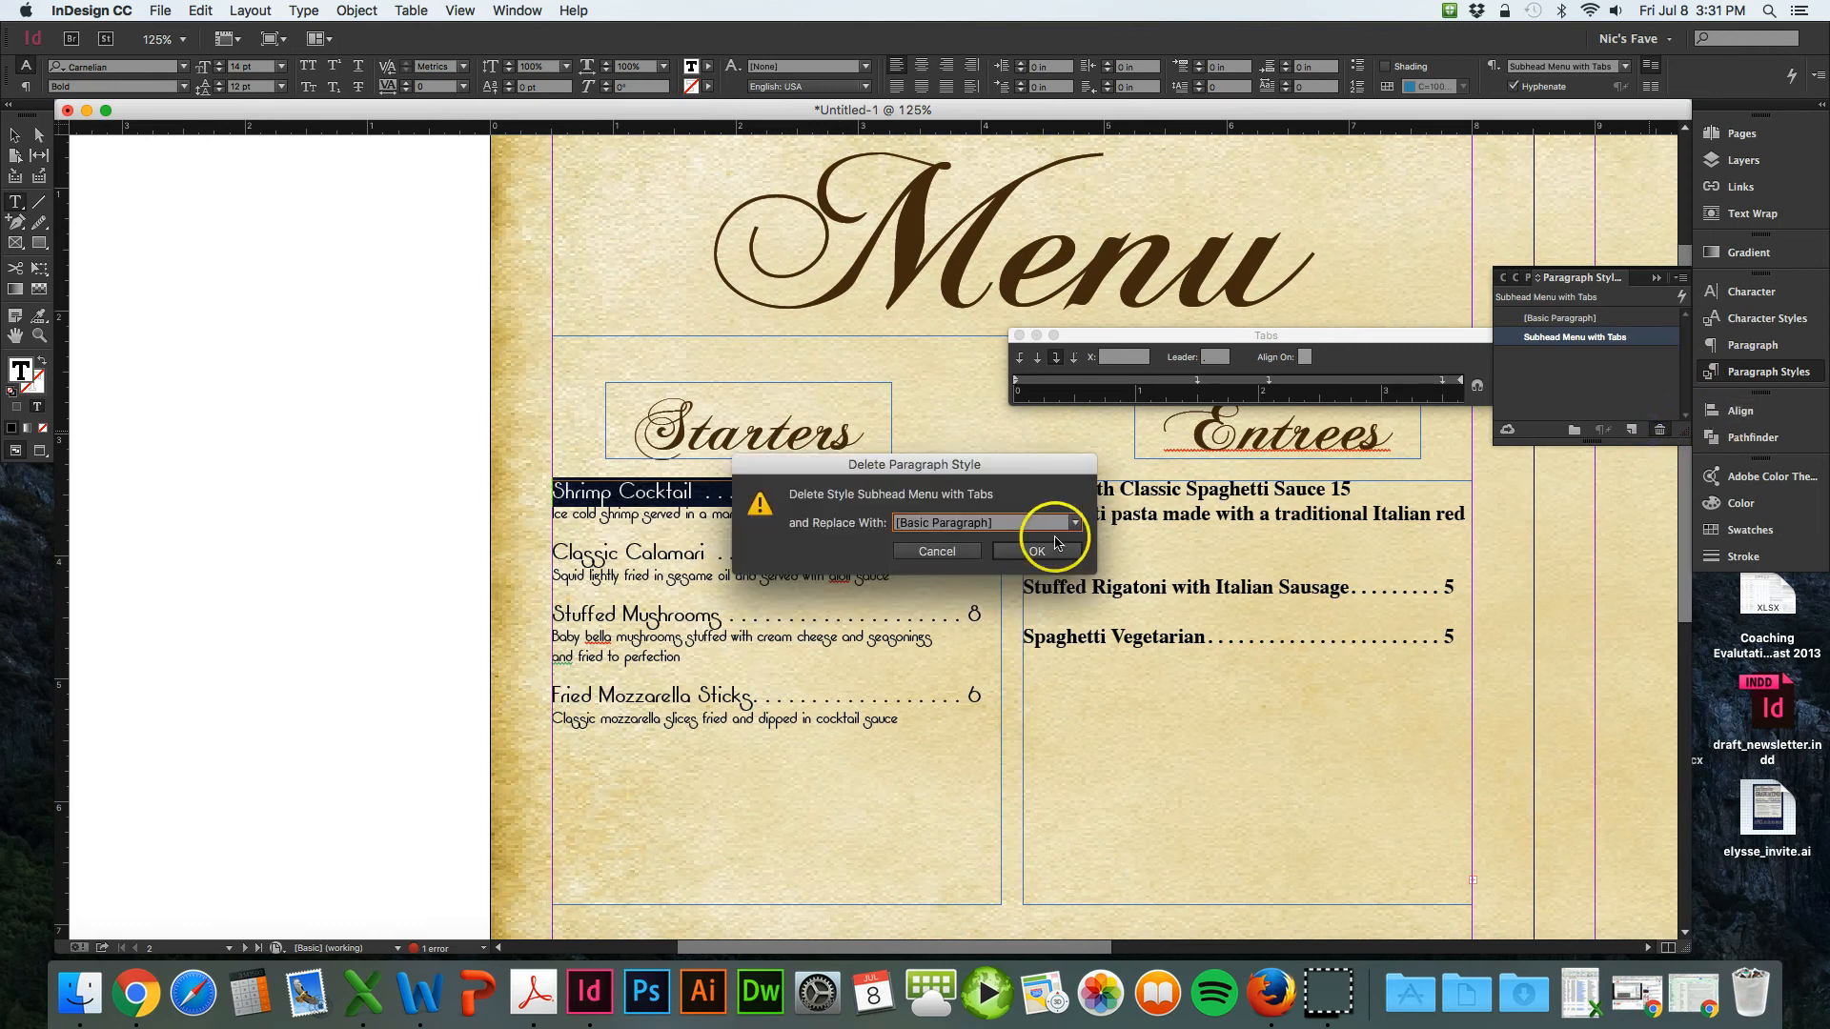
click(1036, 551)
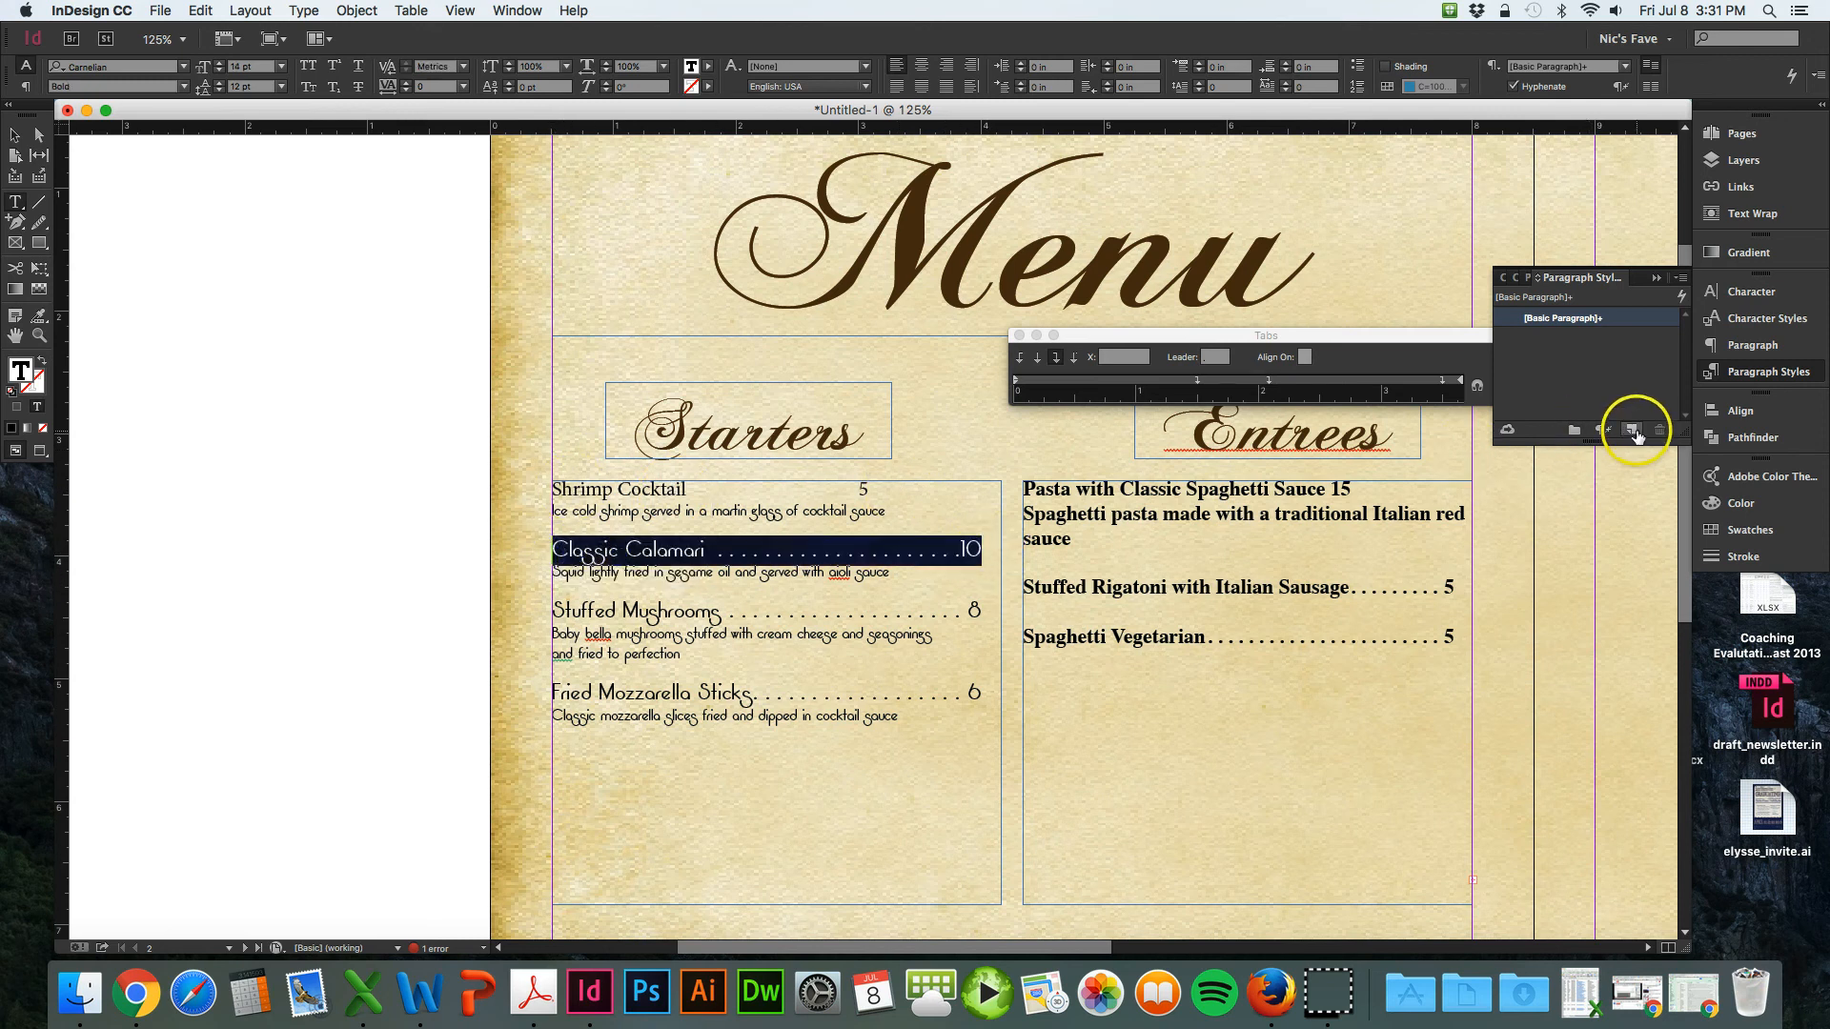
- Create paragraph styles from the Calamari lines named Subhead with tabs menu and description
click(1631, 431)
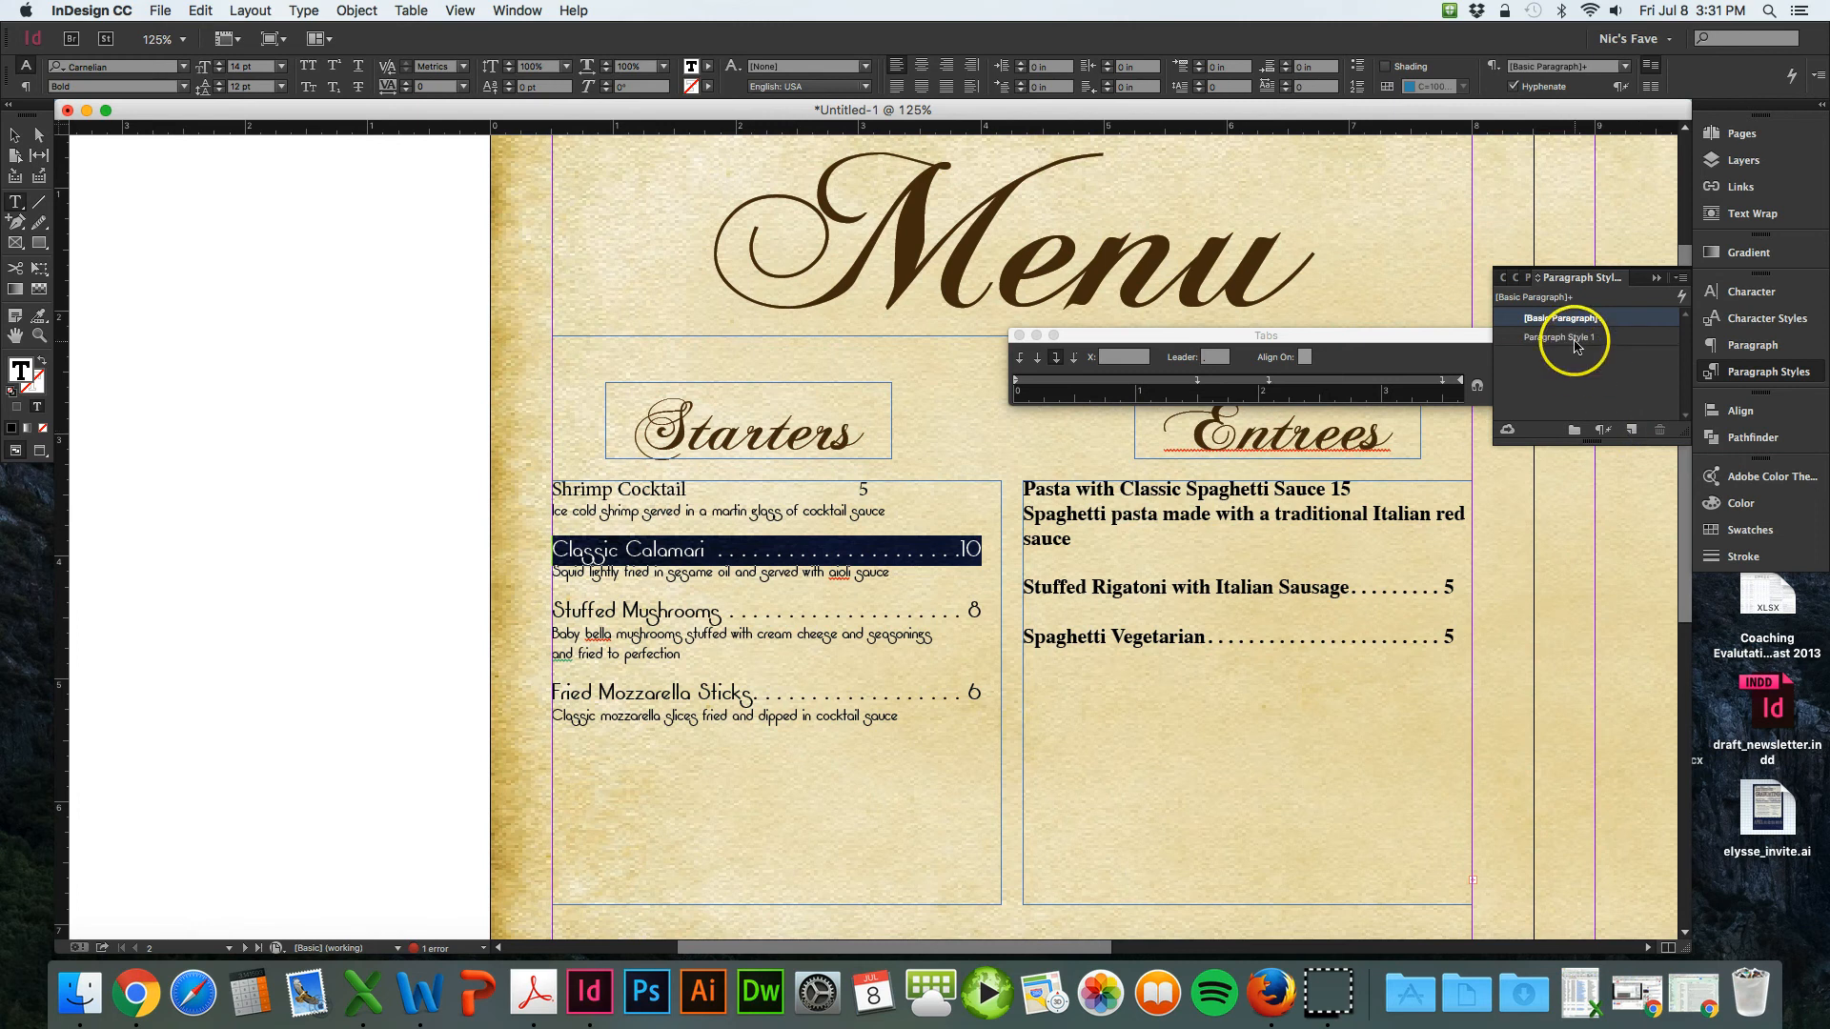
click(1570, 337)
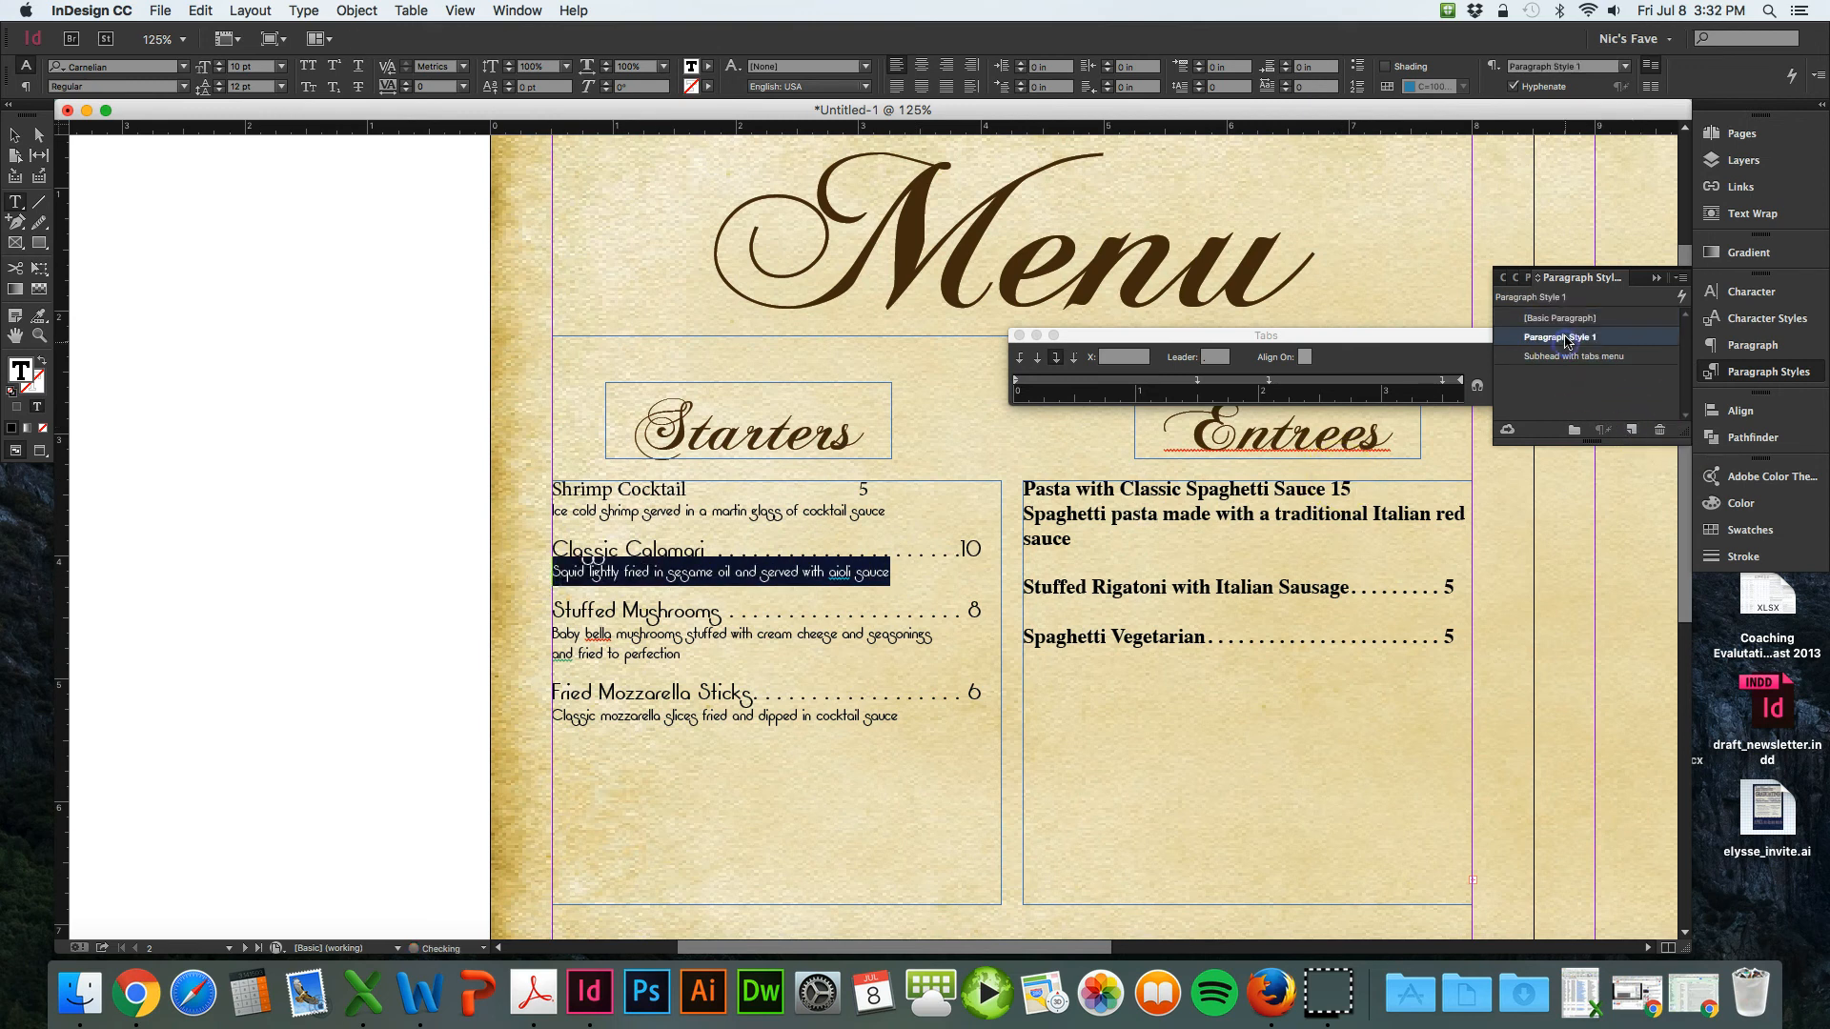
click(1559, 334)
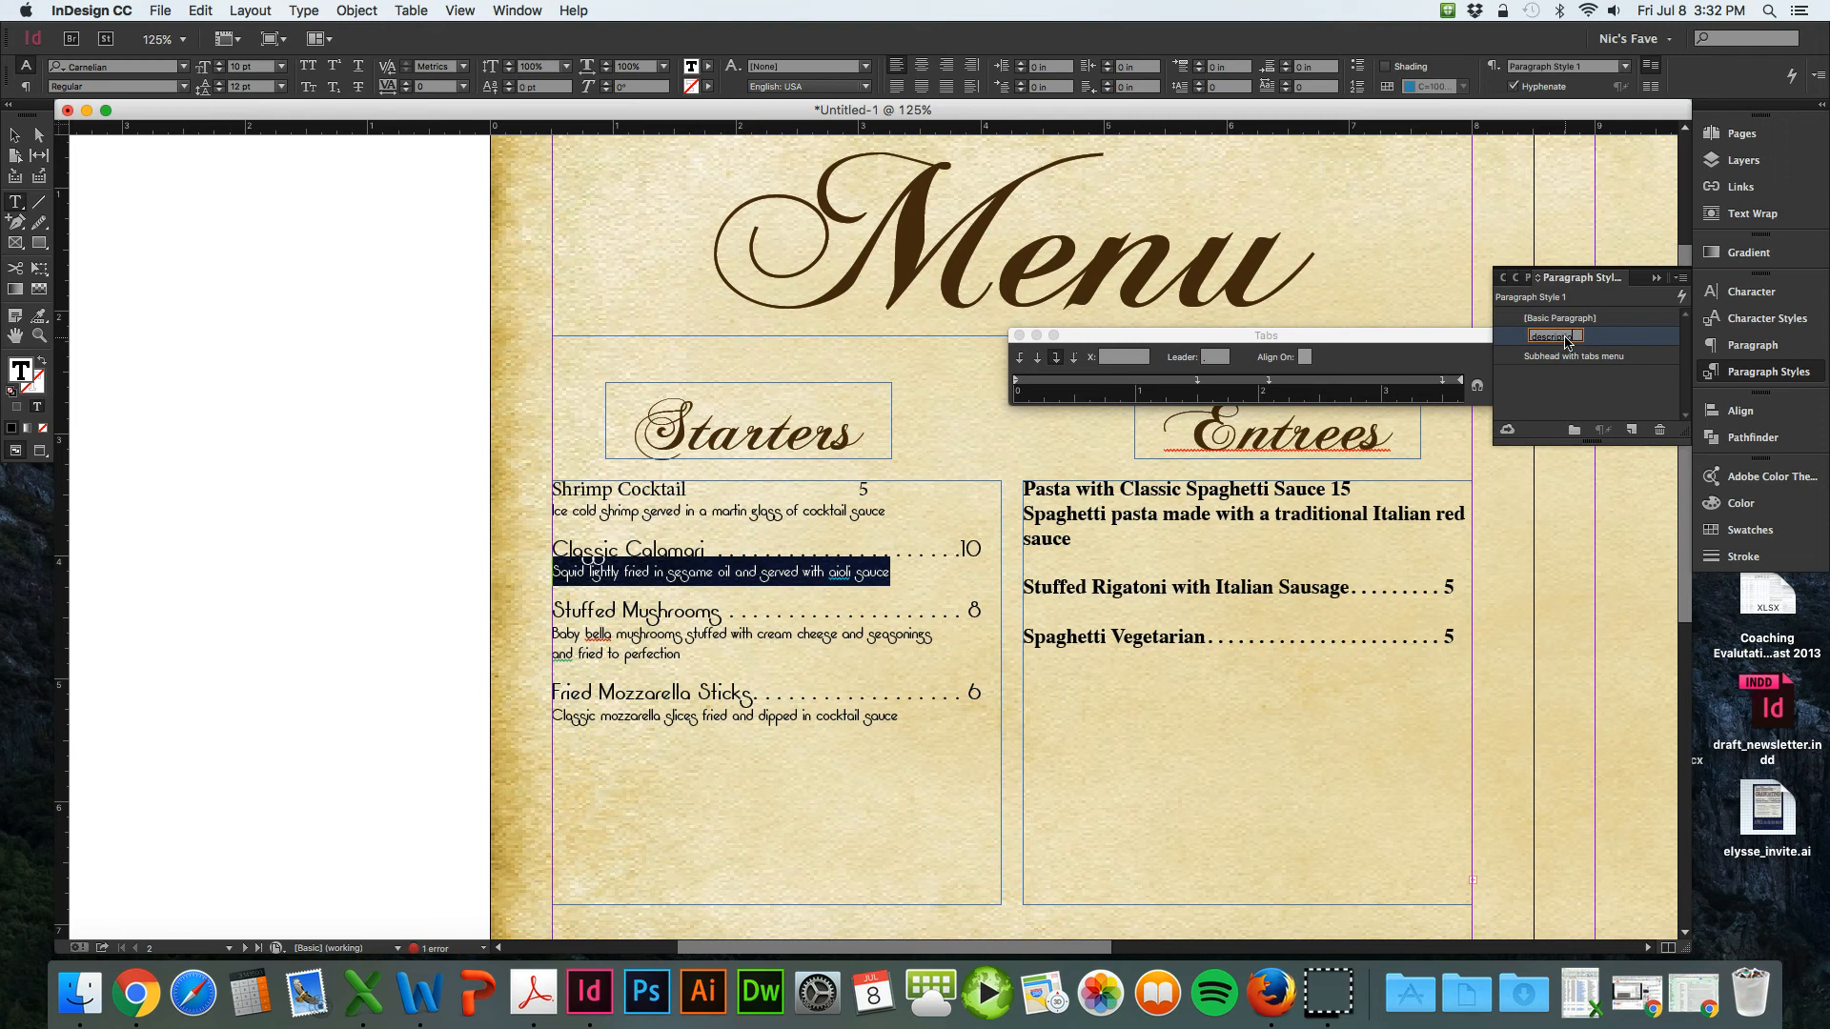
click(1552, 337)
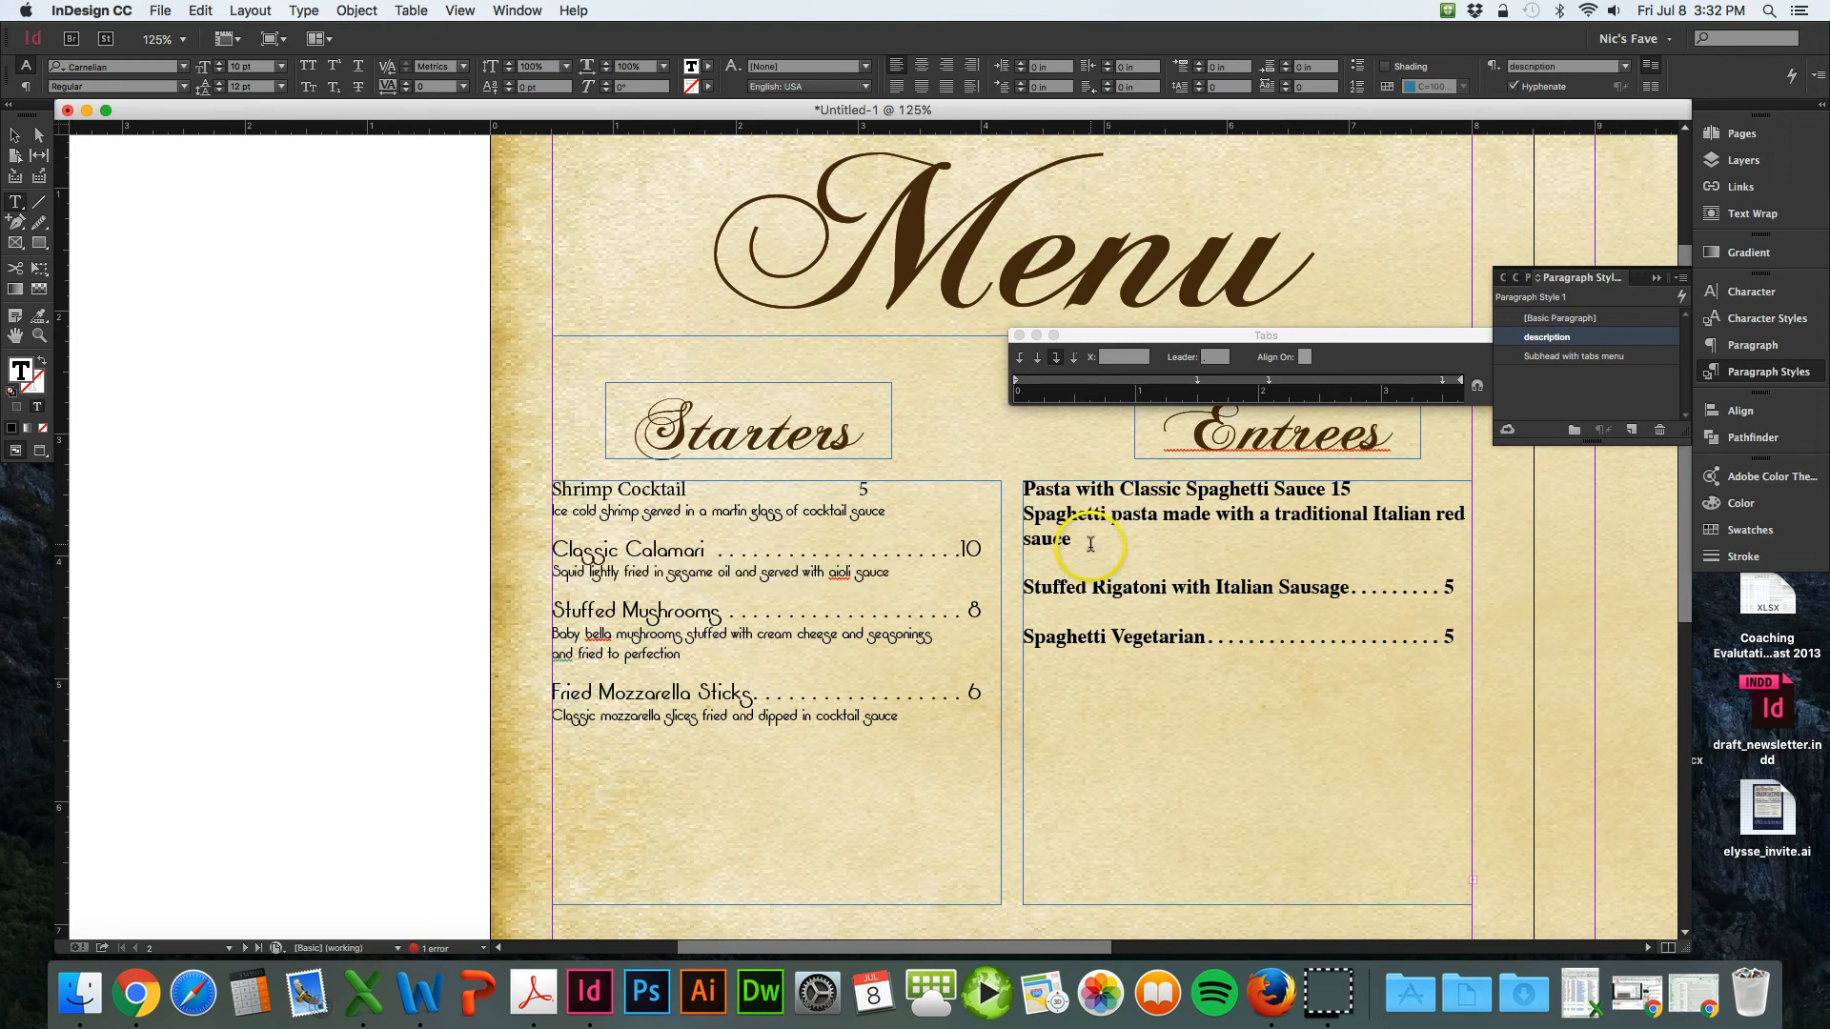
- Apply Subhead with tabs menu to Pasta, Shrimp Cocktail, Rigatoni and Spaghetti, description to the pasta blurb
click(1564, 316)
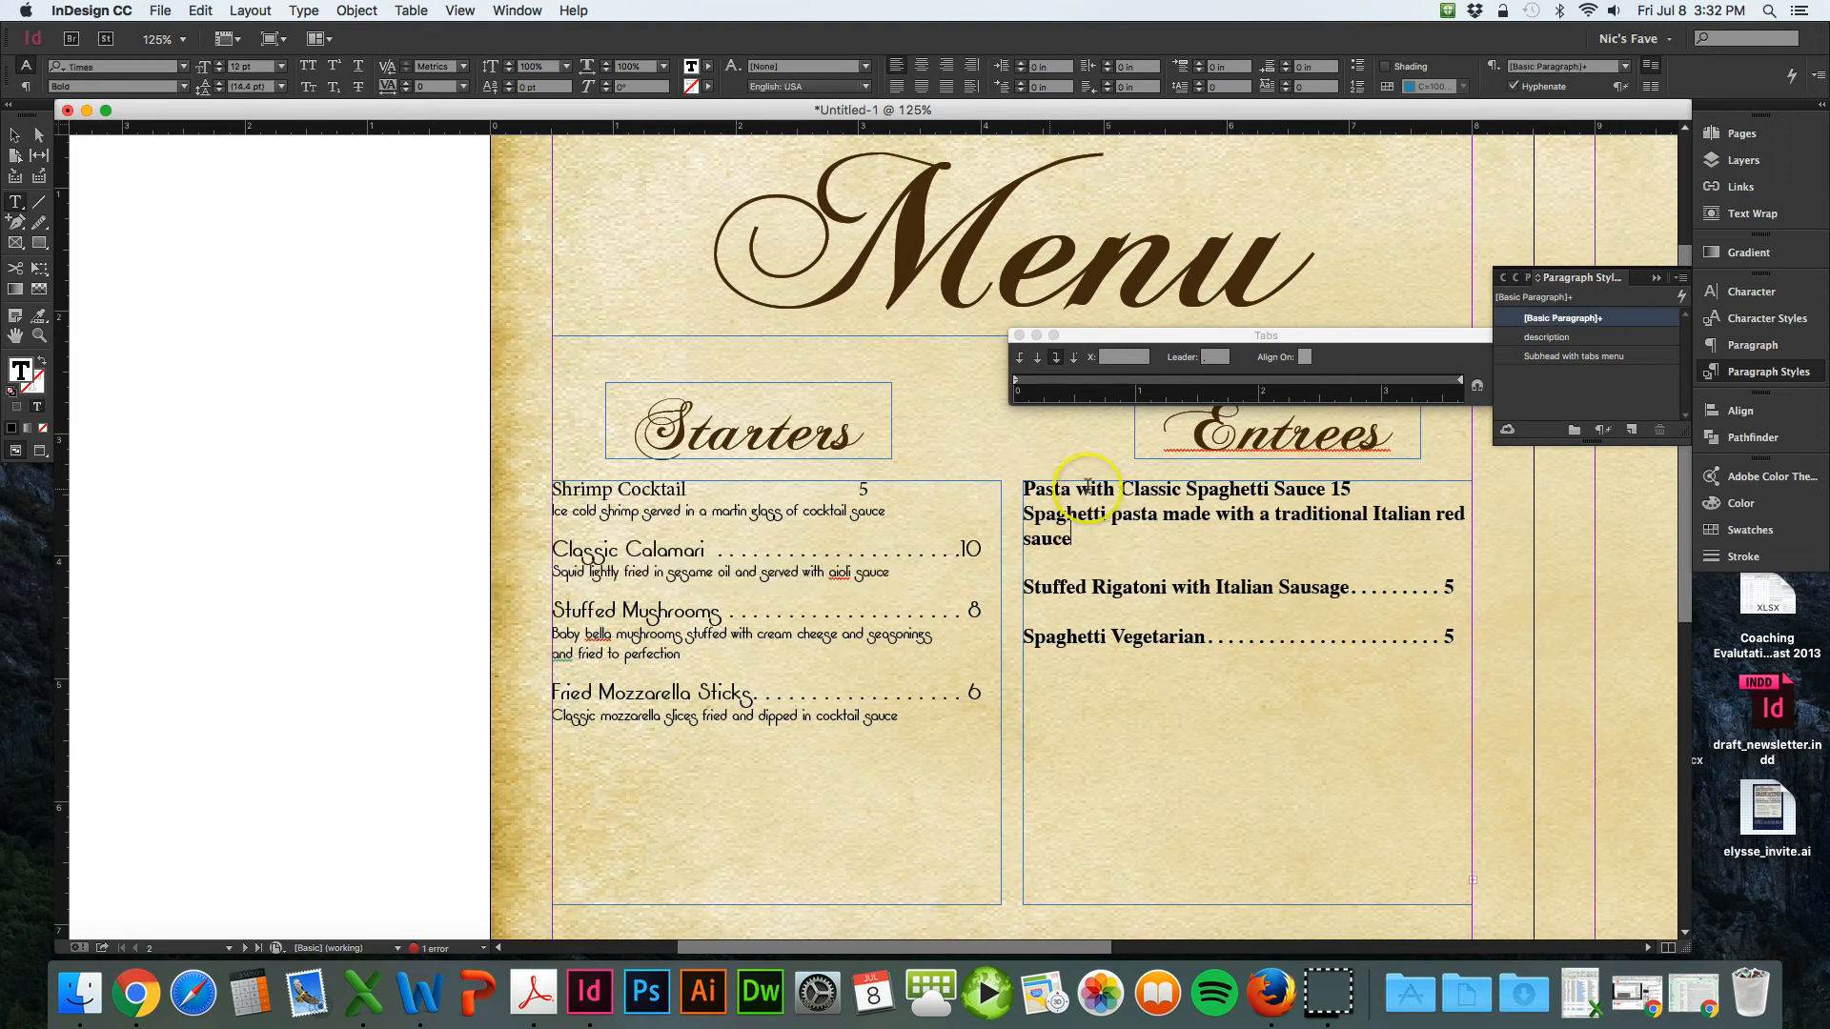
mouse_move(1035, 527)
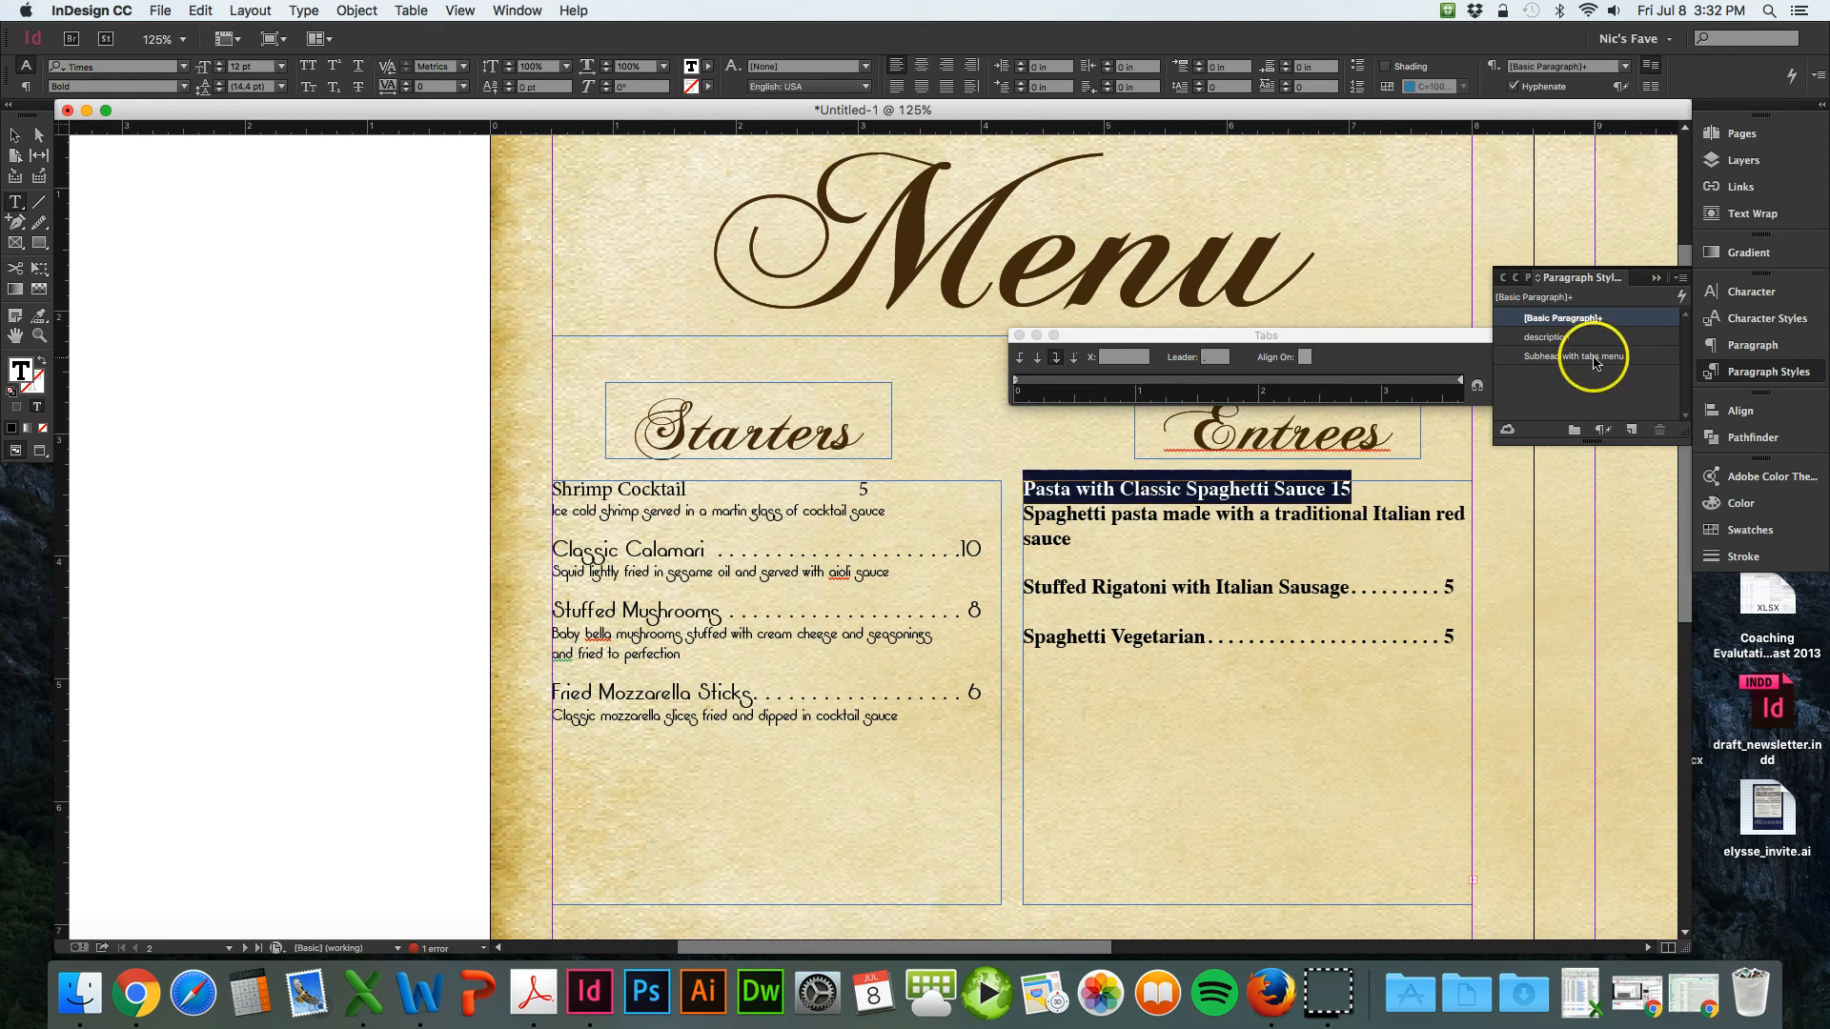
click(1575, 356)
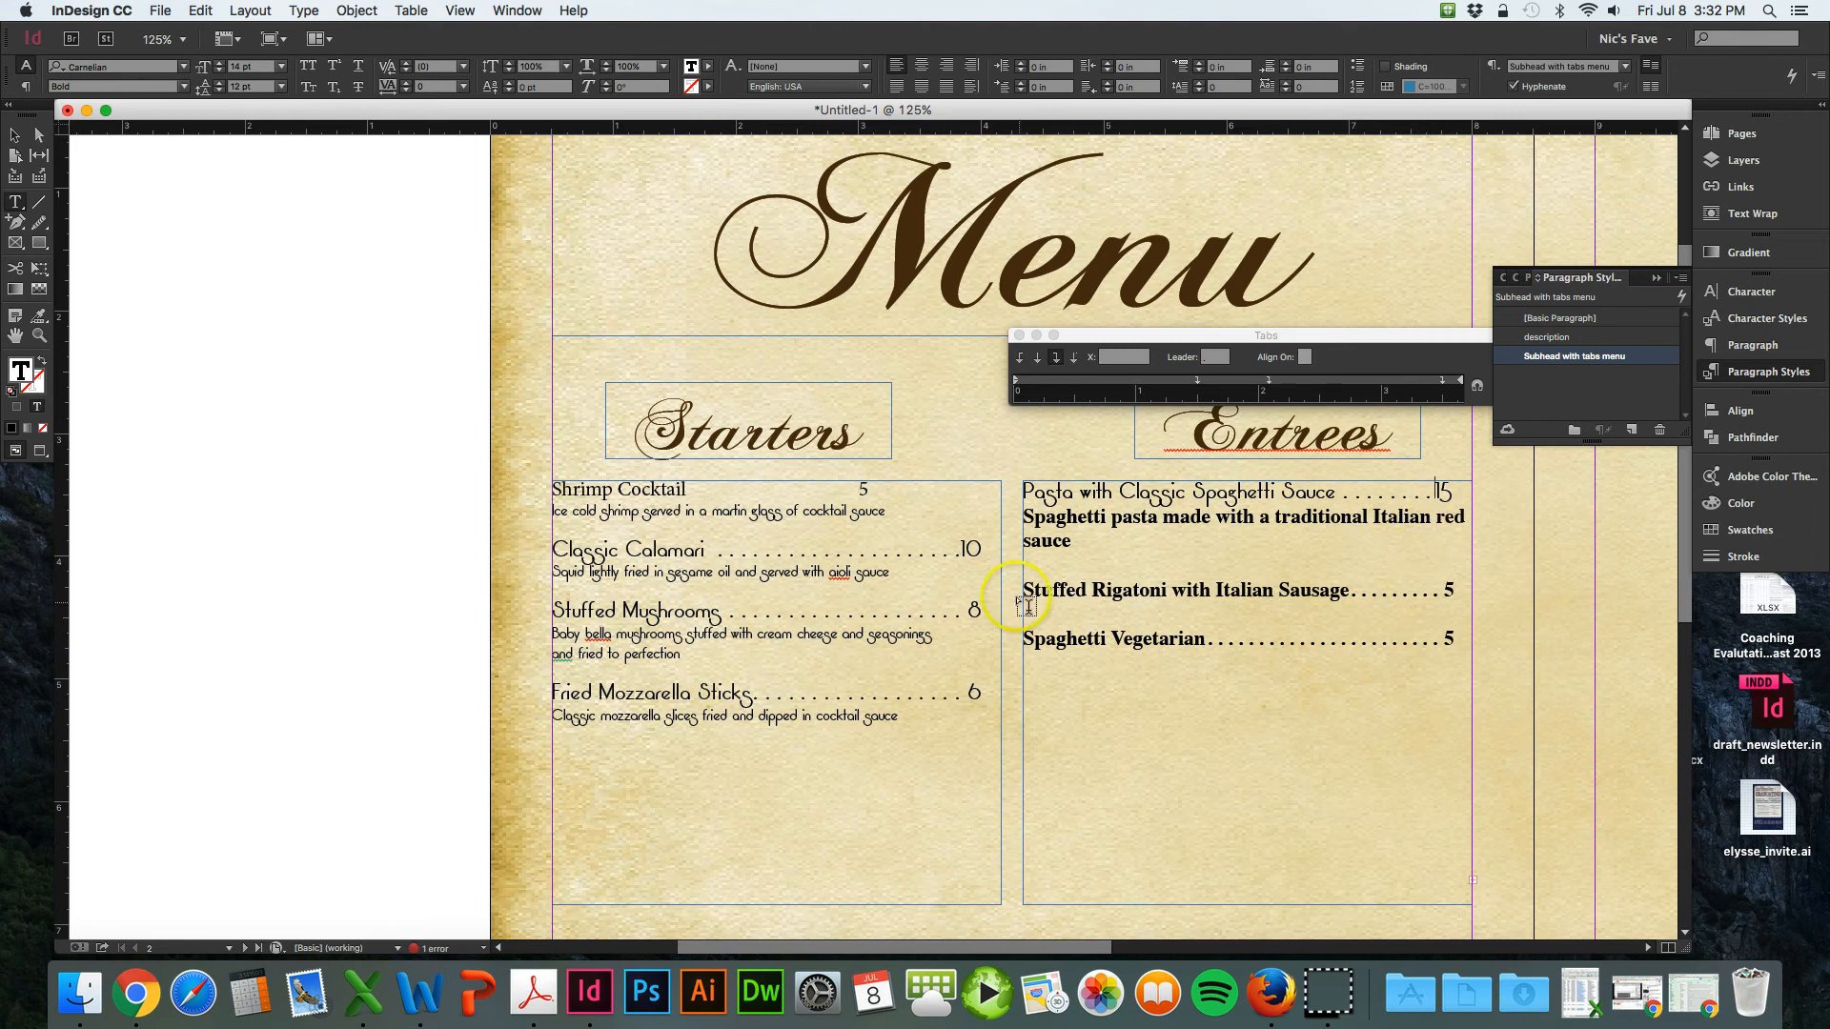
click(1561, 318)
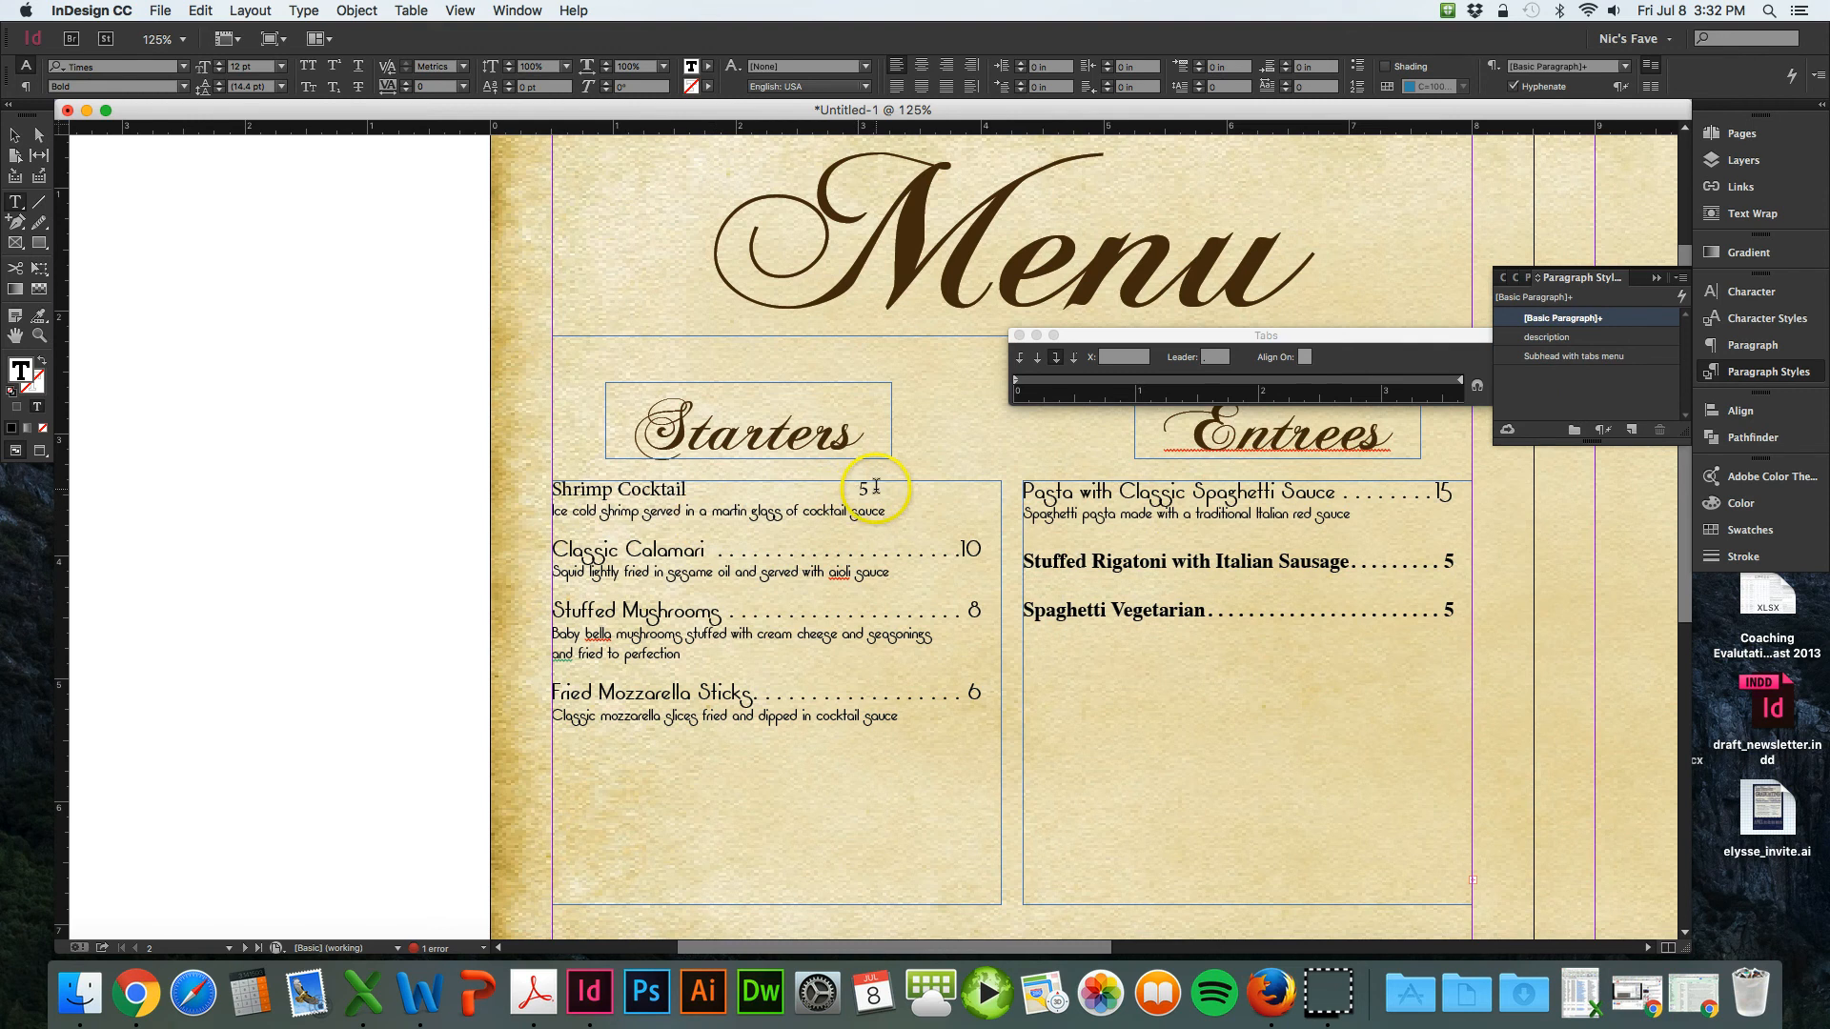
click(1576, 355)
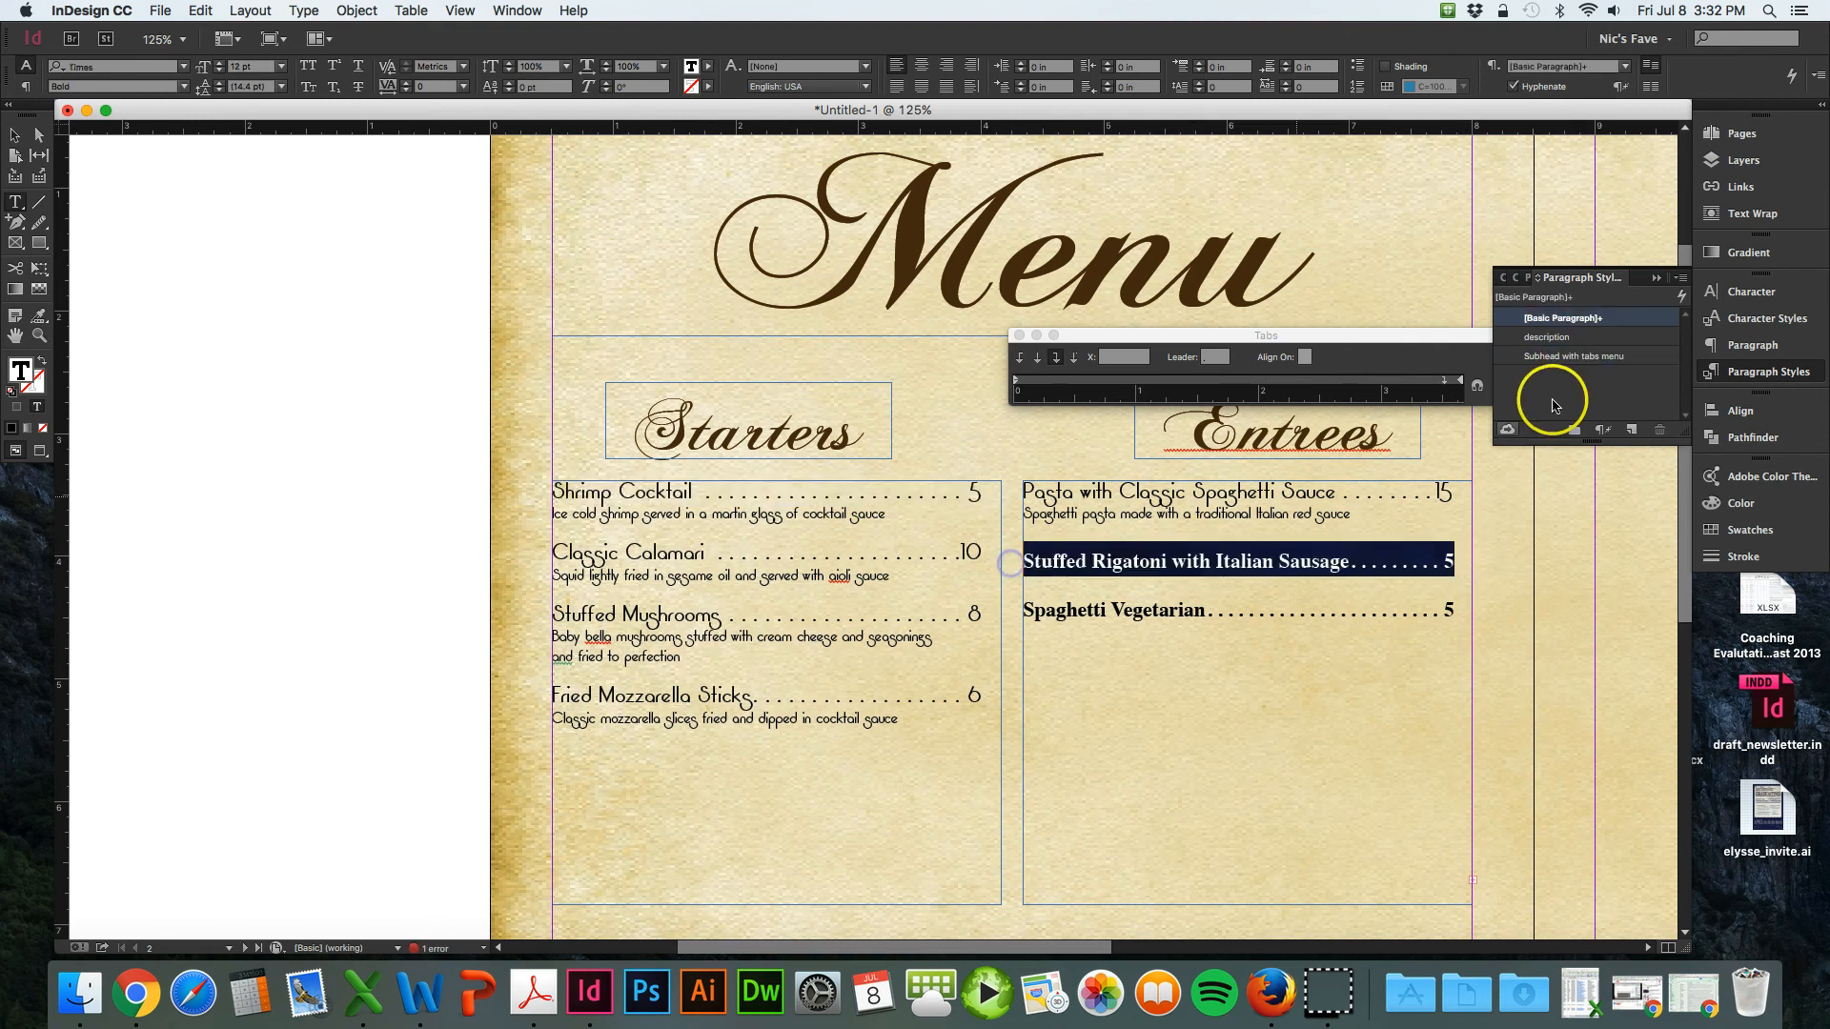
click(1054, 605)
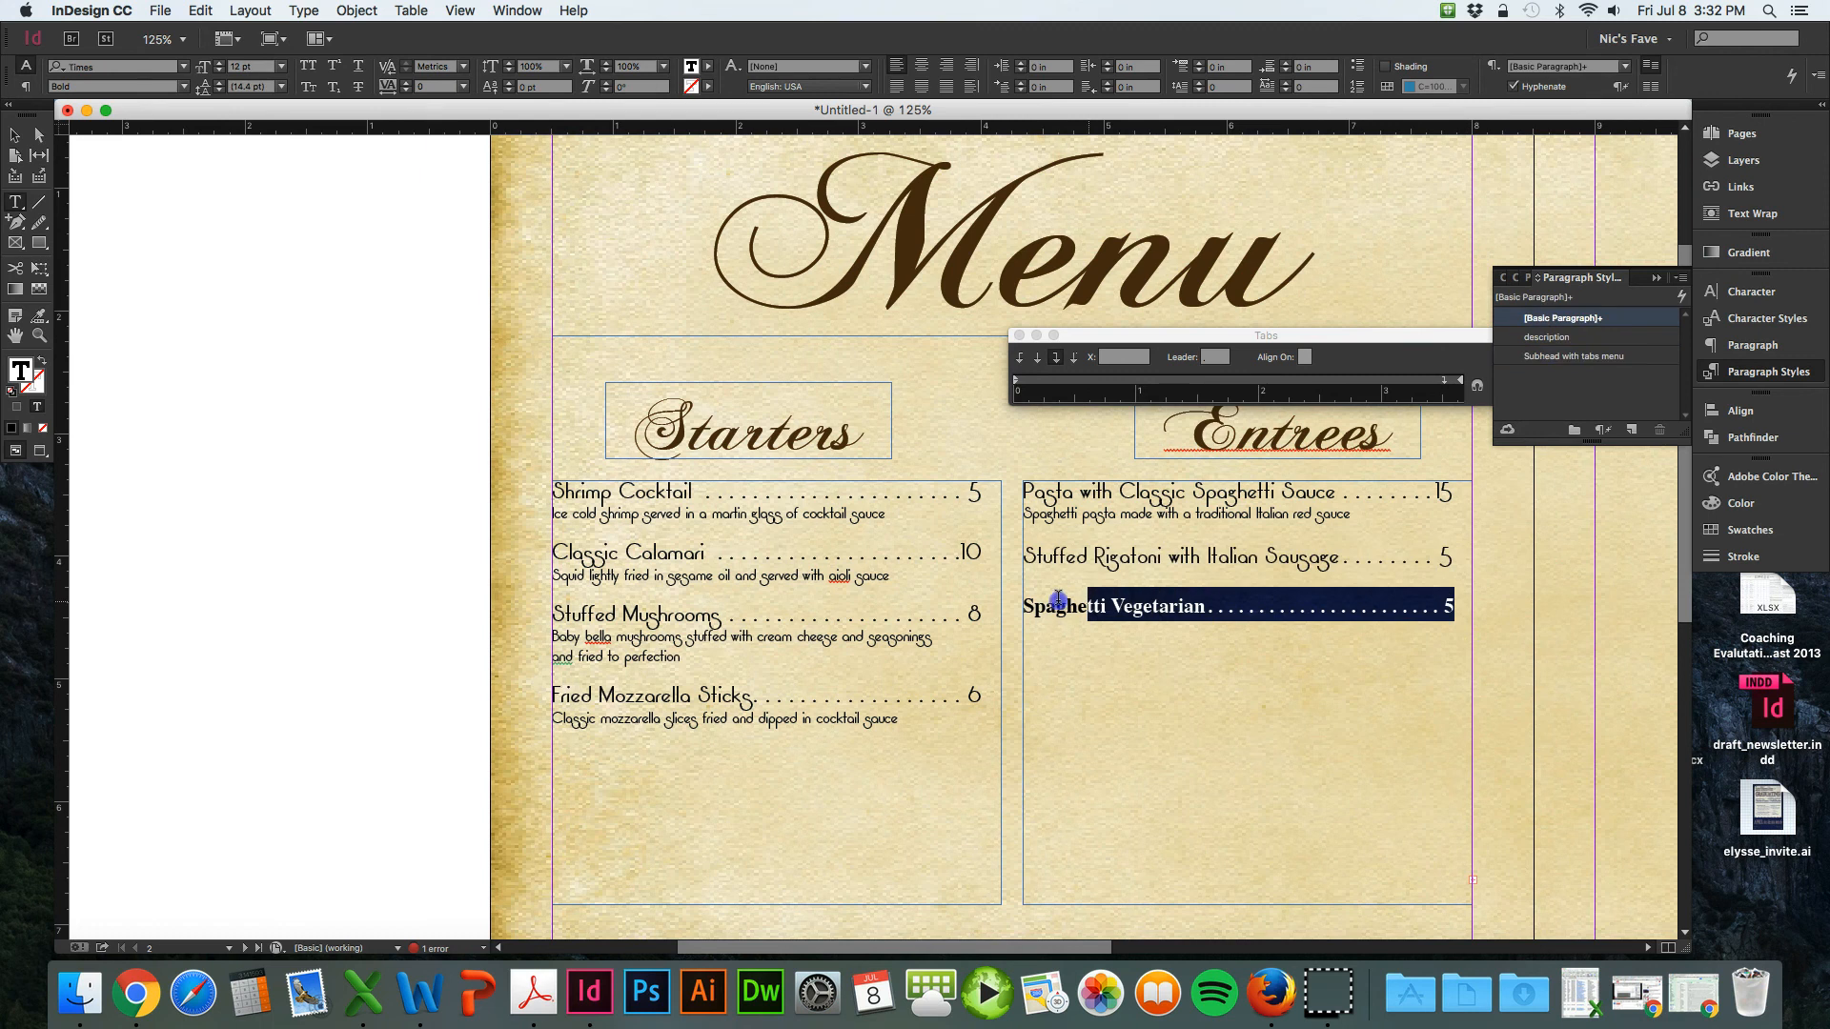
click(1574, 356)
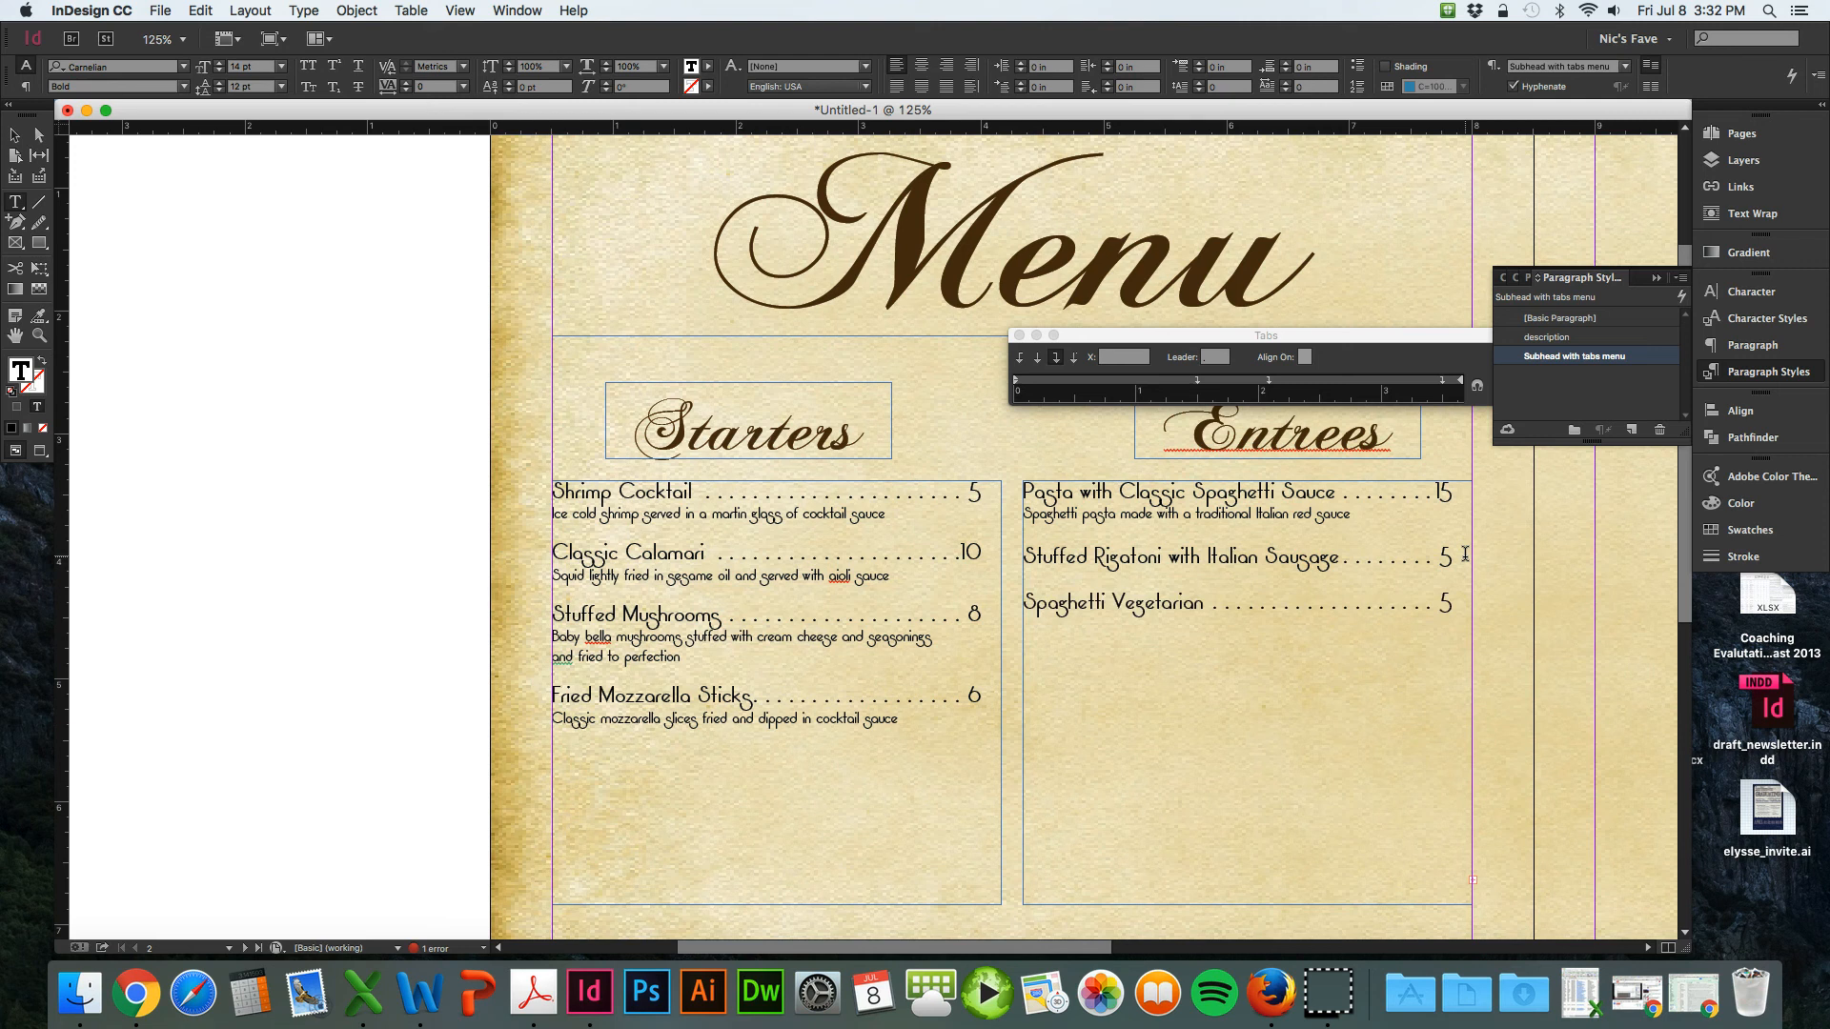
- Type a placeholder line under Stuffed Rigatoni and give it the description style
text(ajfldjf;lajf;dajfasjfd;afjldsfjs;addfkjas;lfjksa;)
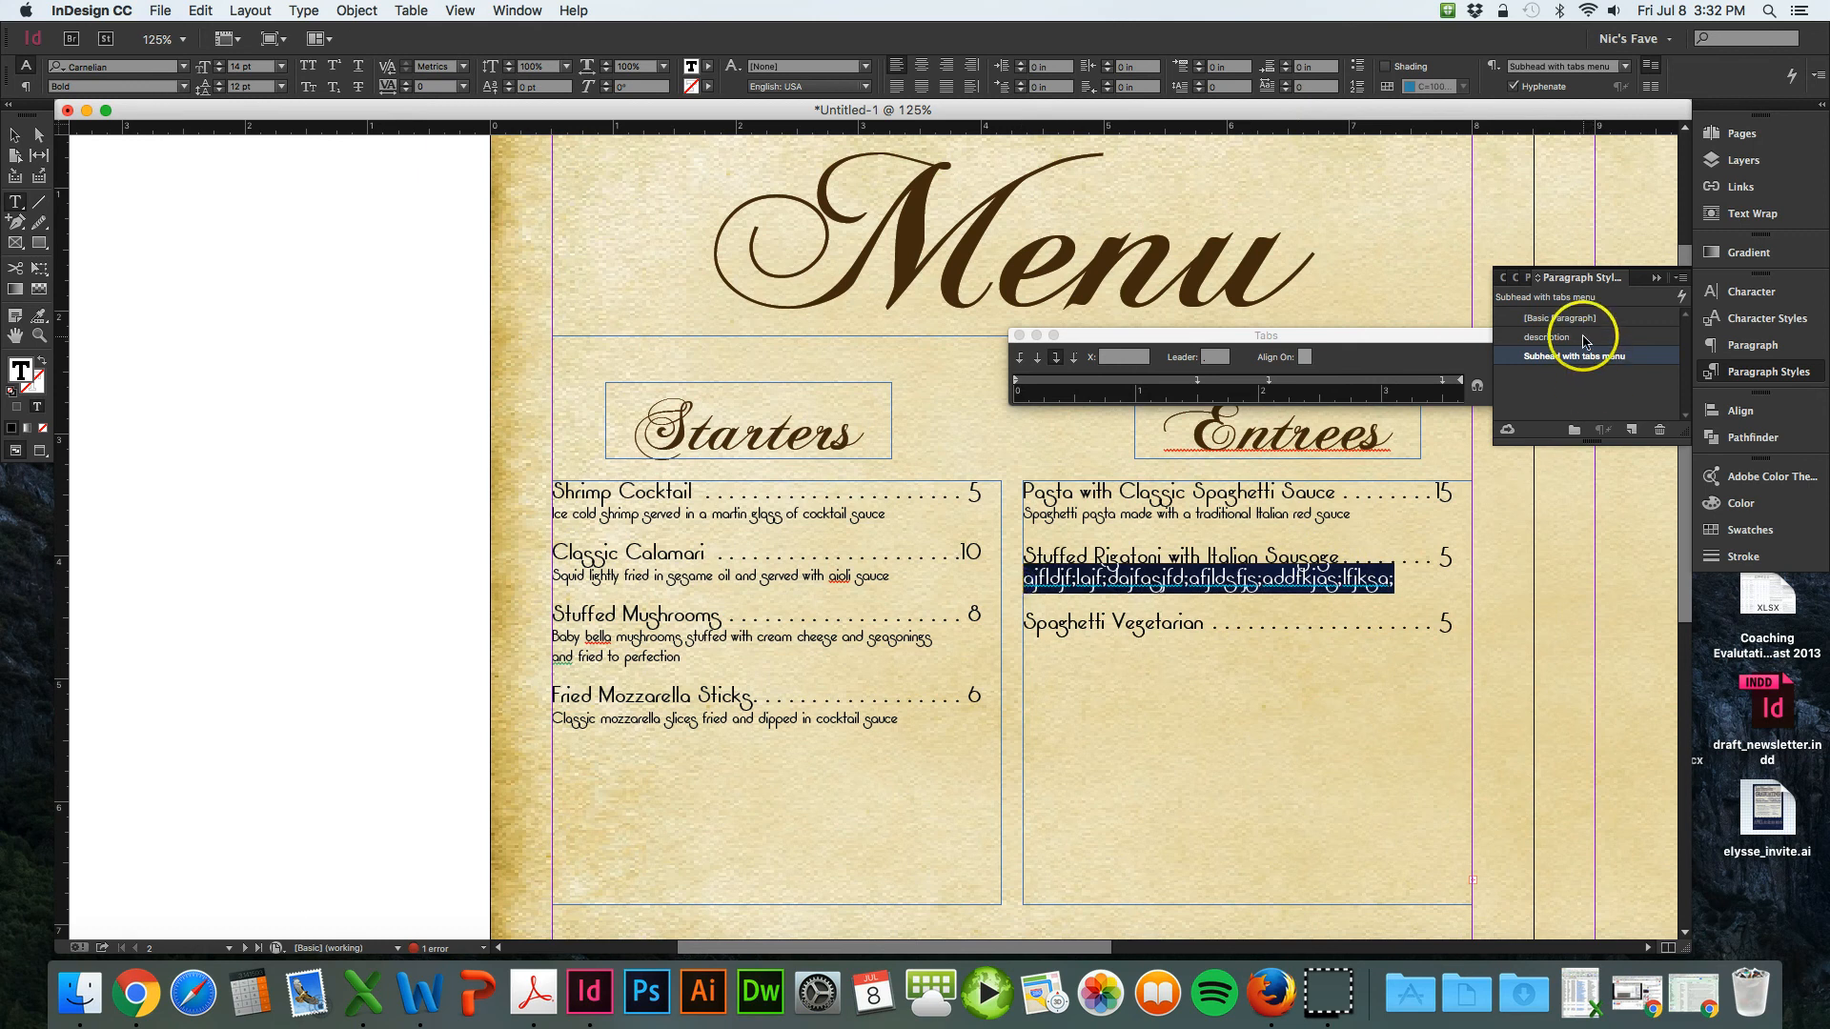
click(1546, 337)
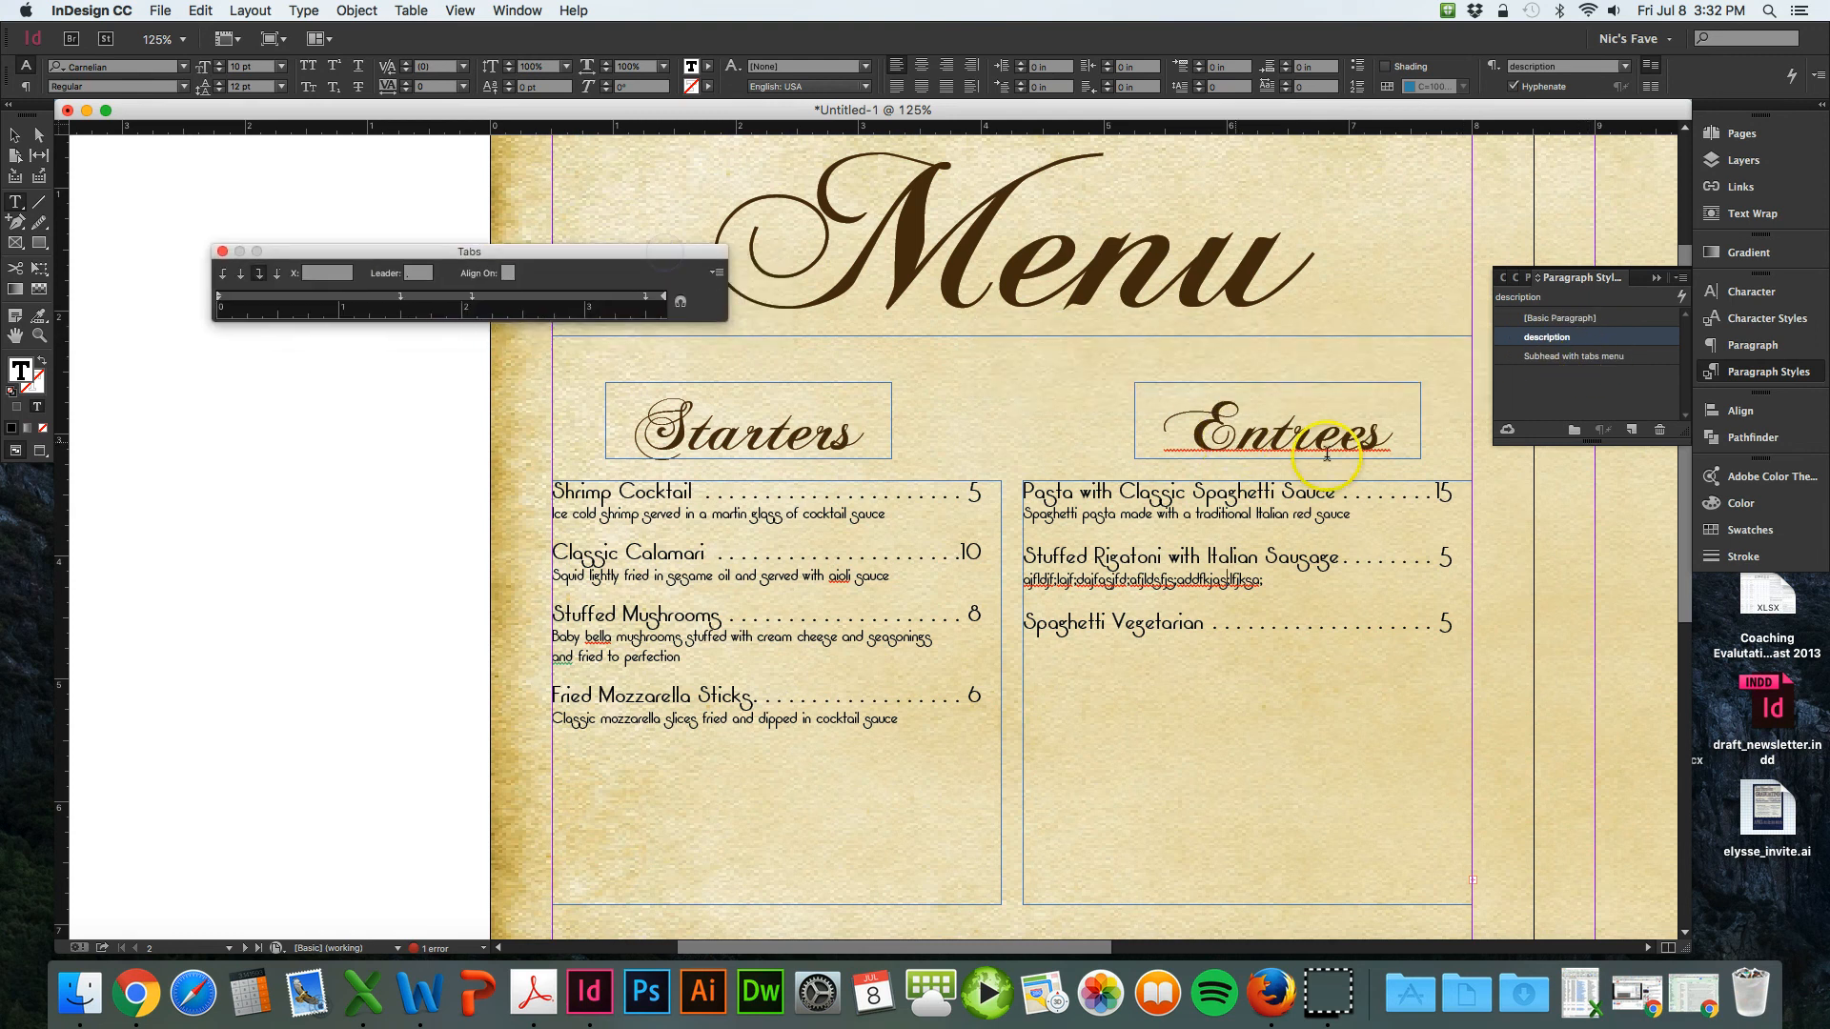
mouse_move(1649, 288)
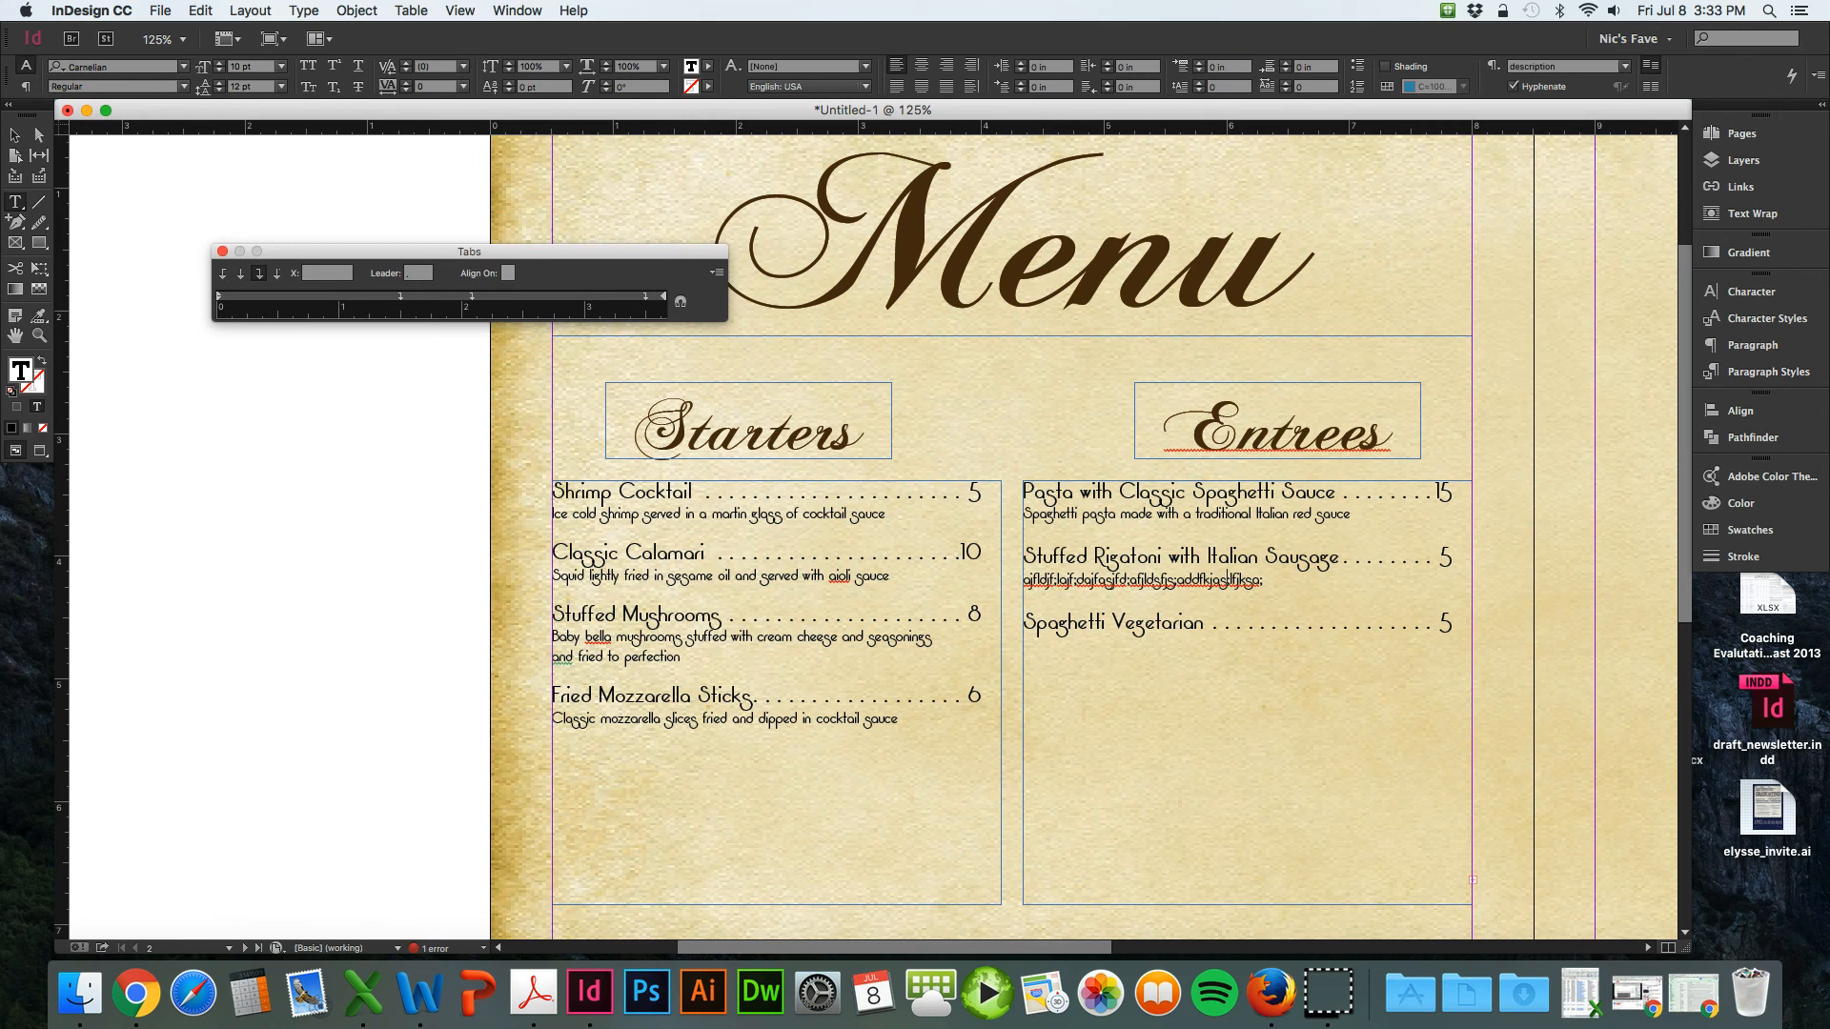
- Open the Glyphs panel from the Window menu
click(515, 10)
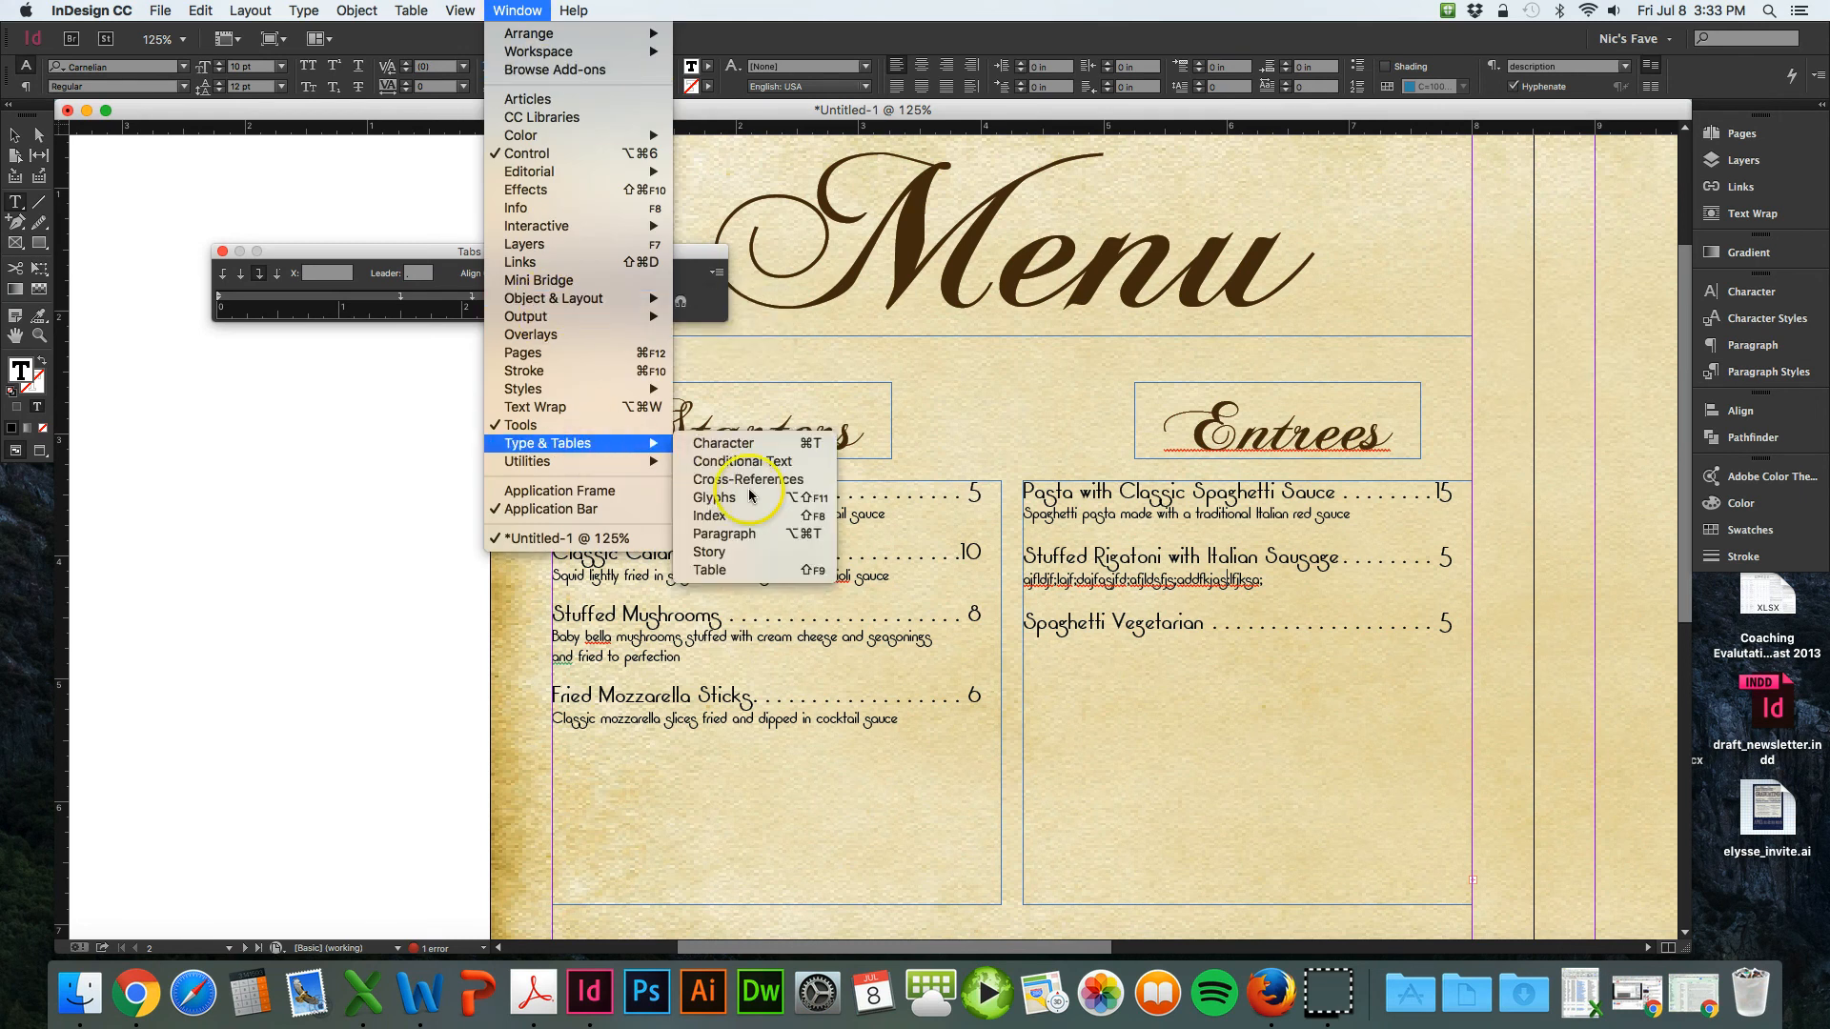
click(712, 498)
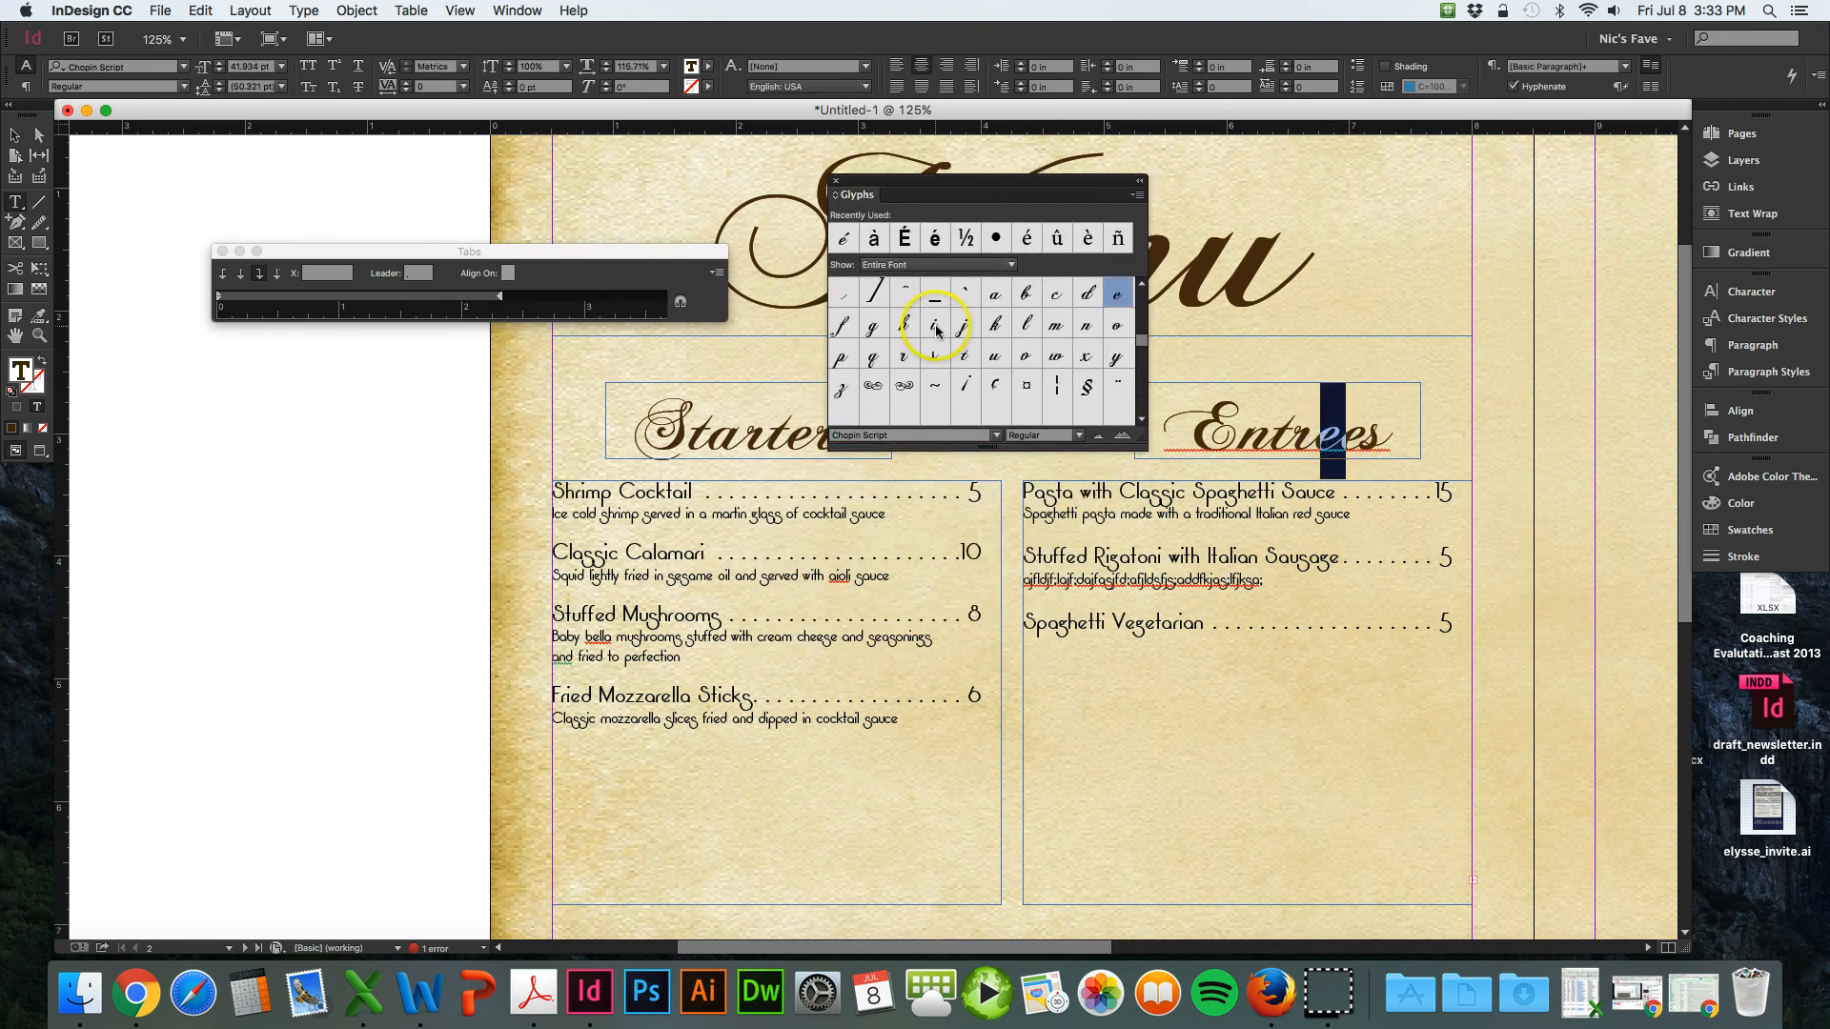
mouse_move(872, 238)
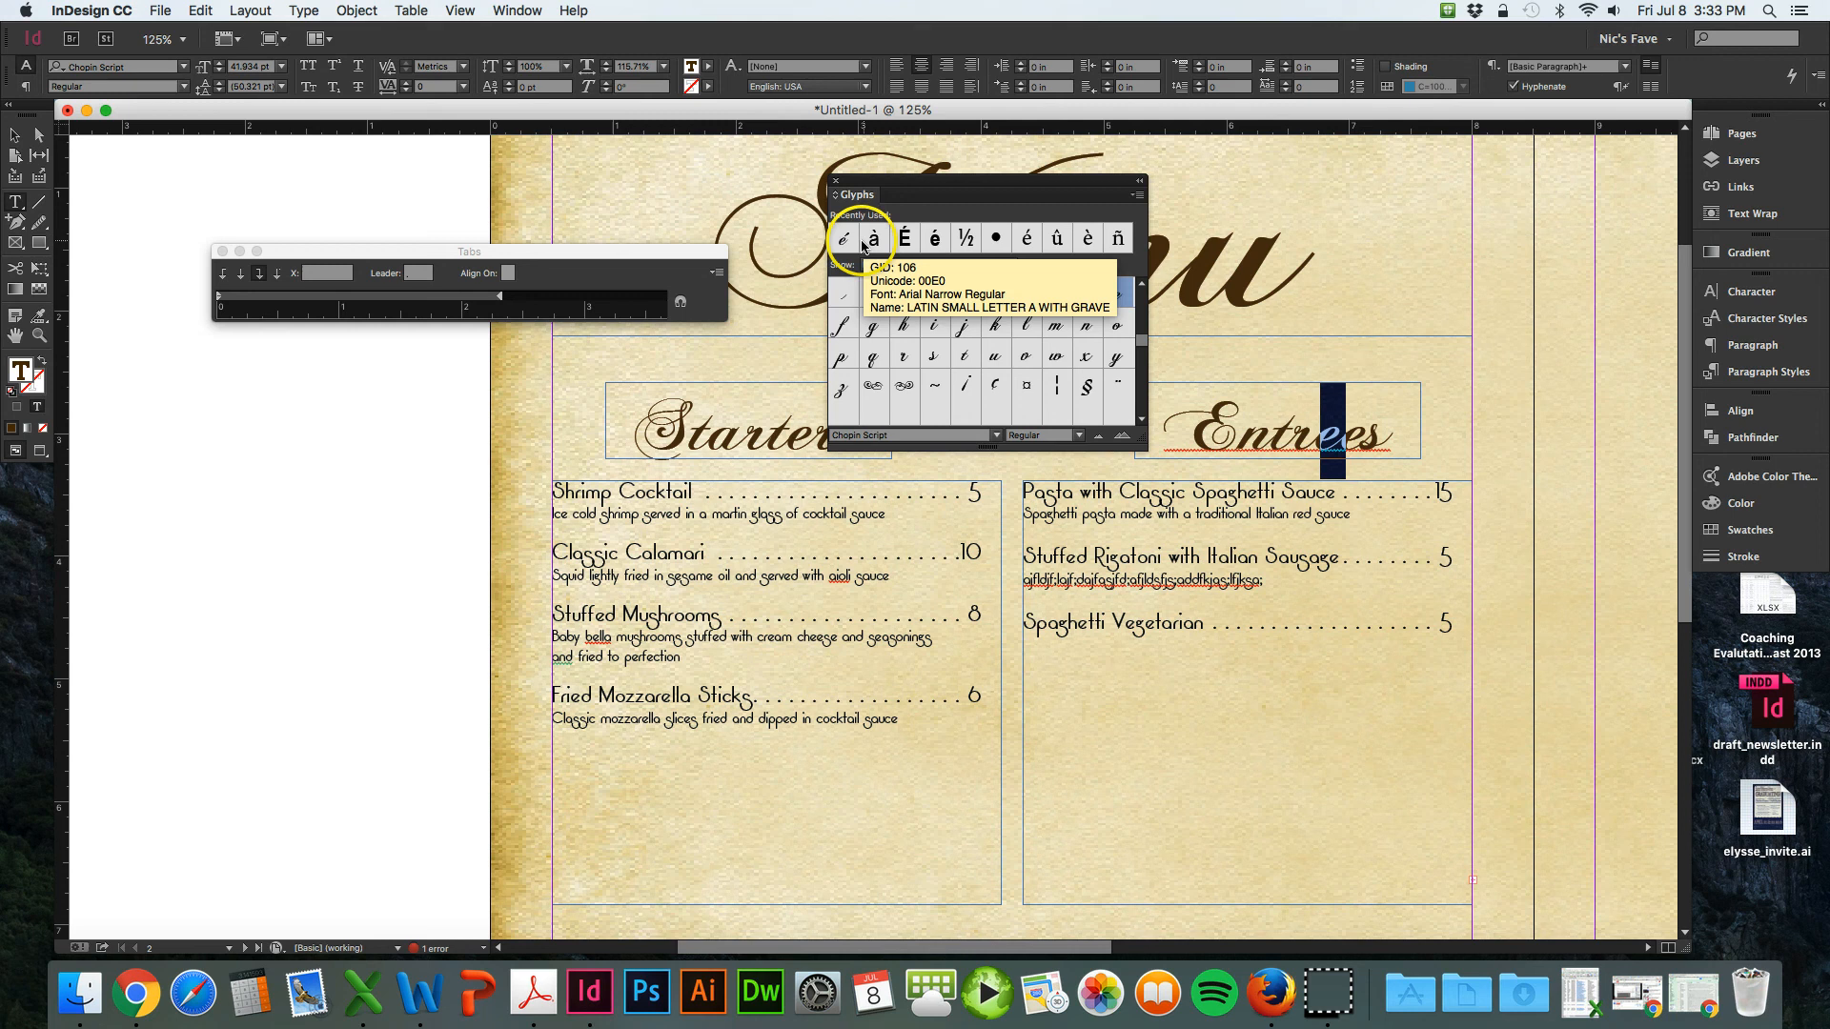
mouse_move(1116, 238)
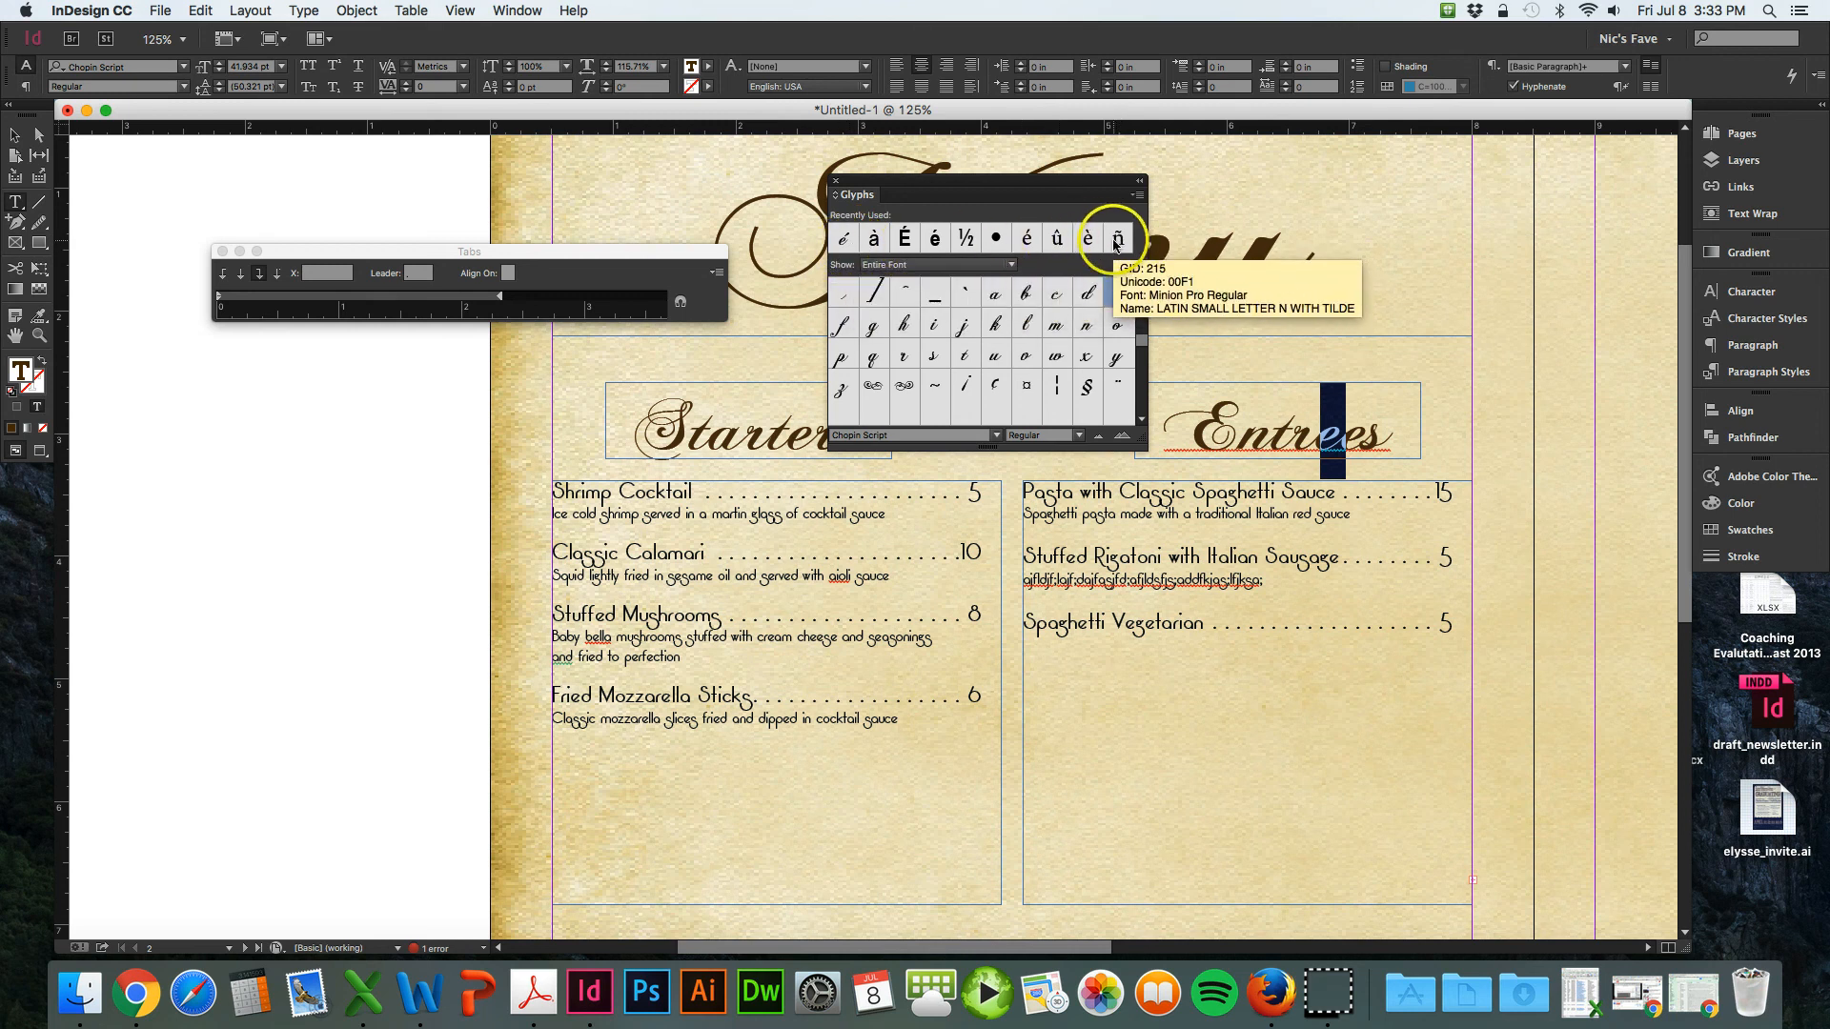
mouse_move(904, 239)
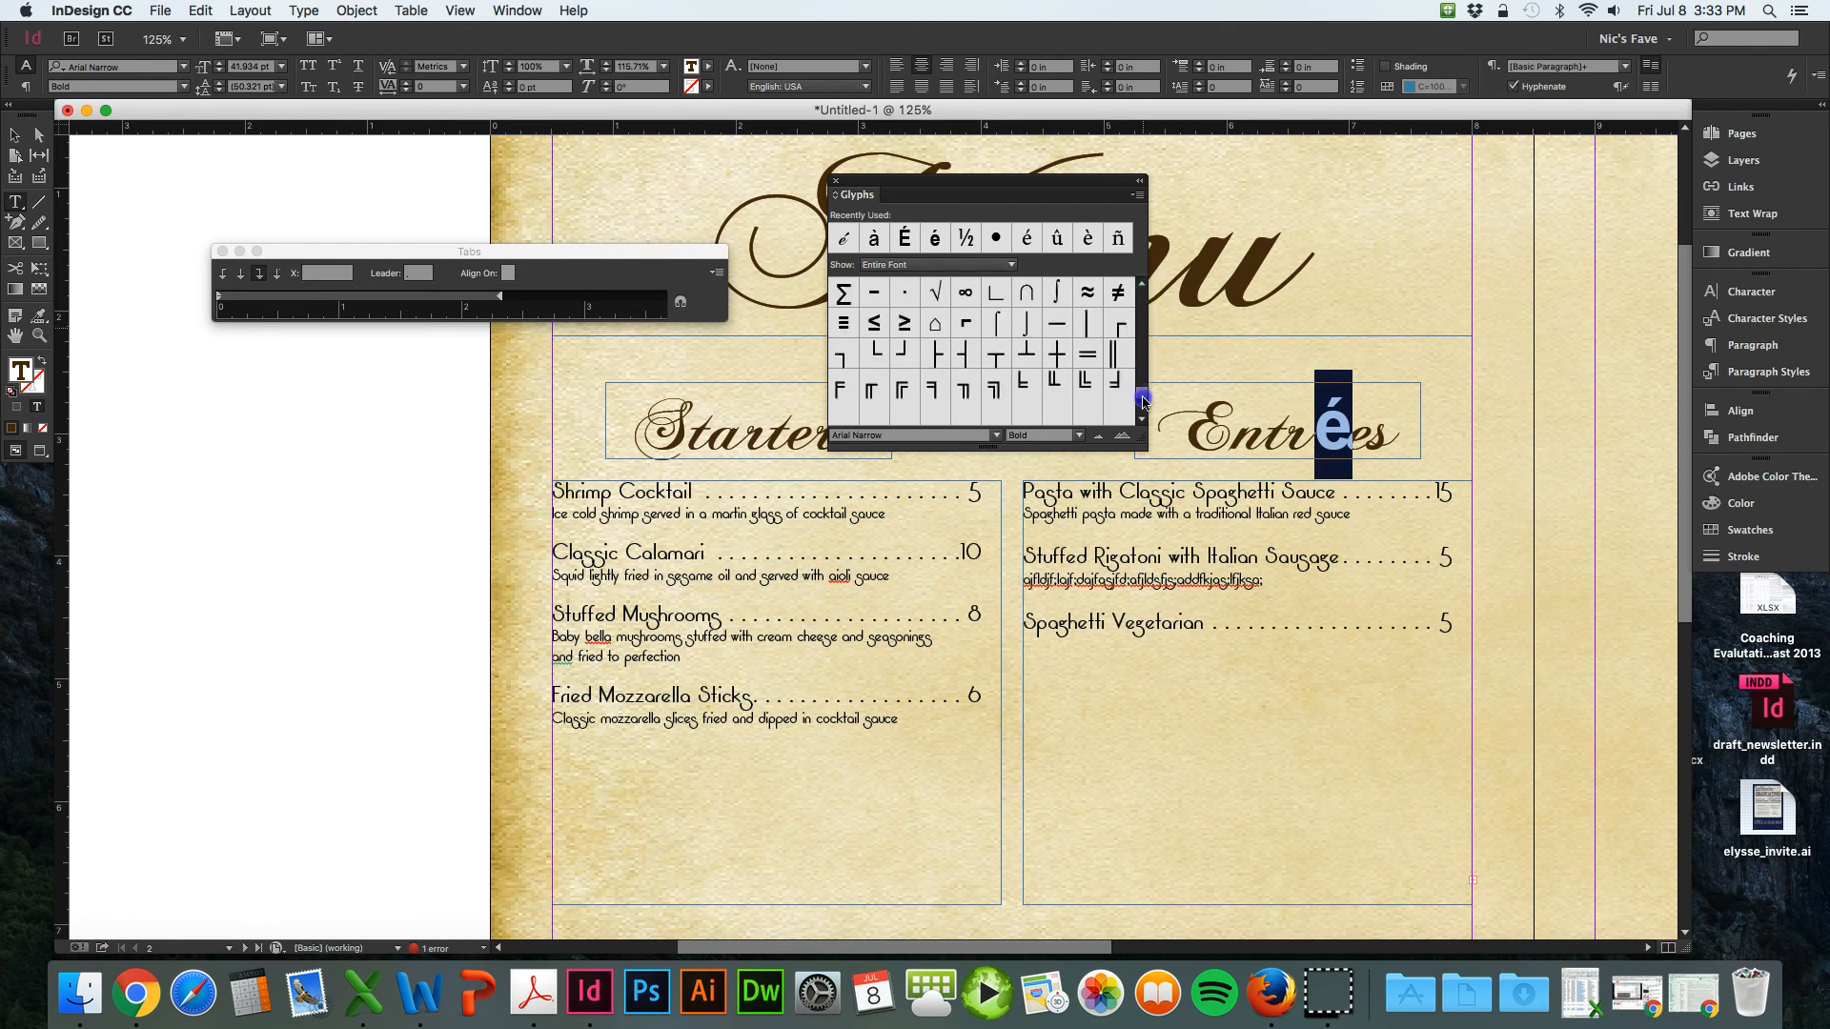
- Set the Glyphs panel to show the entire Carrellian font
click(934, 265)
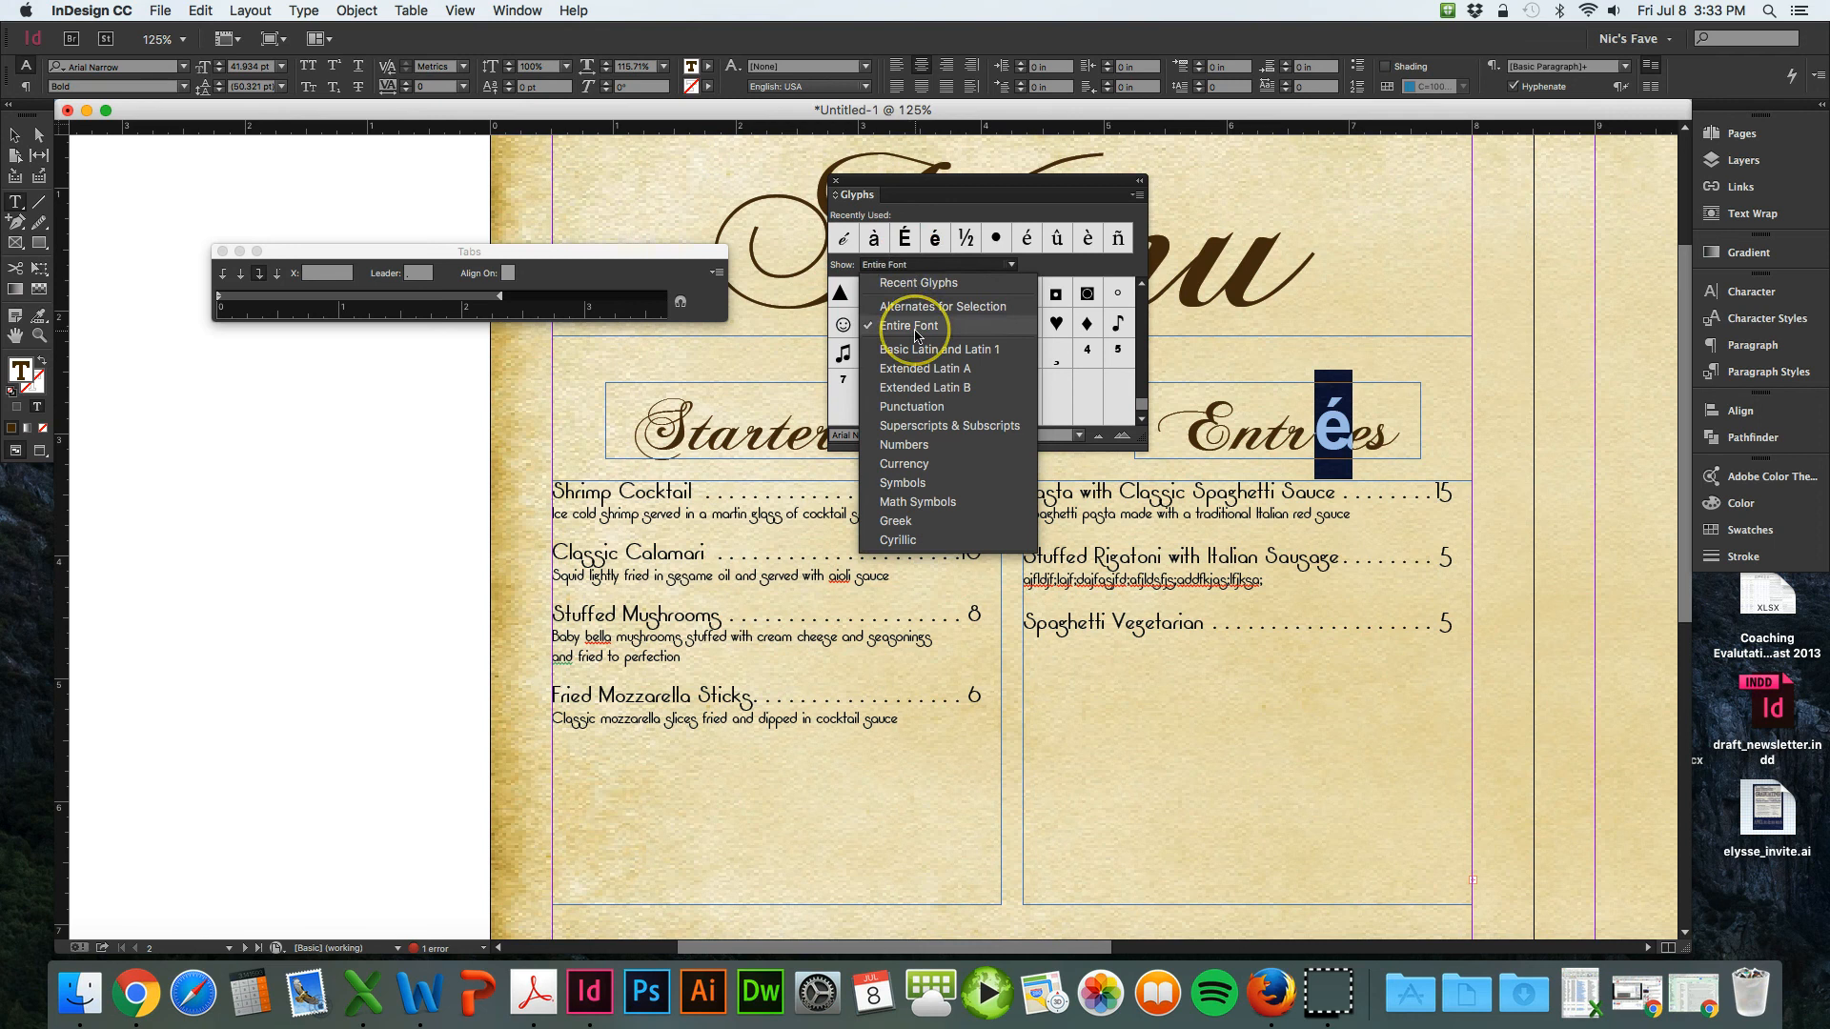
click(909, 326)
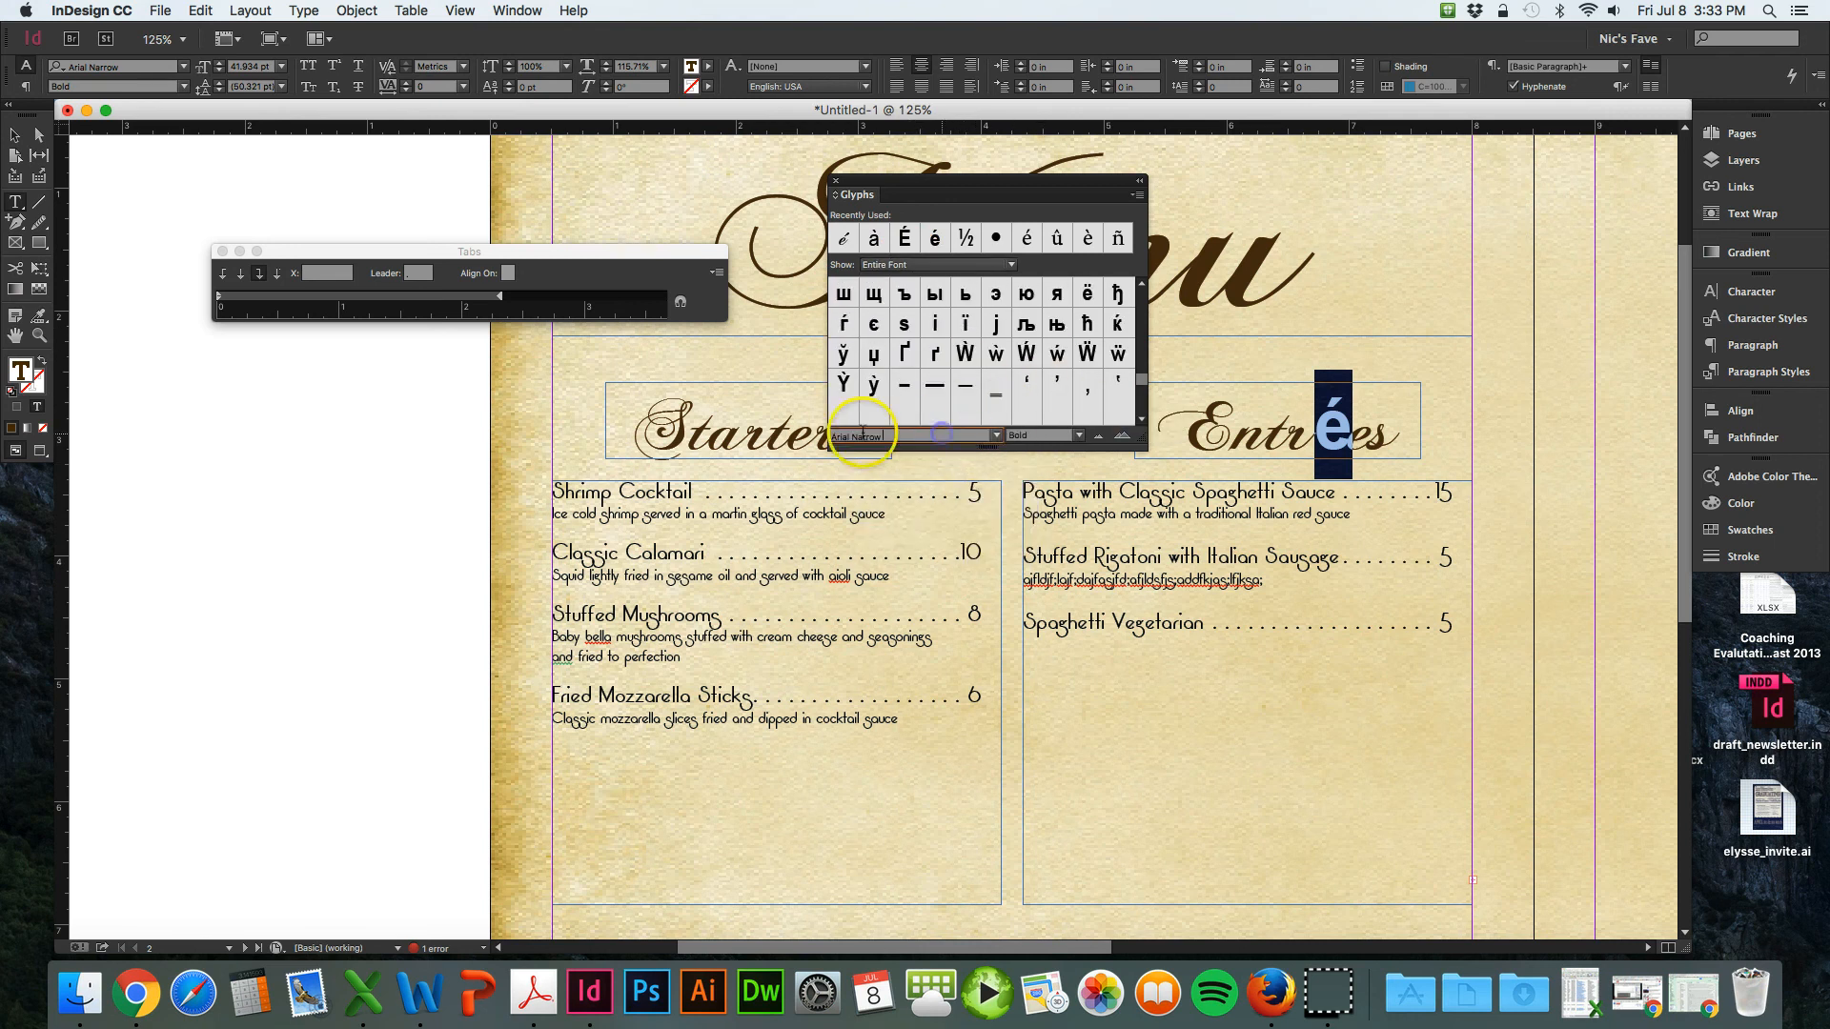
click(993, 435)
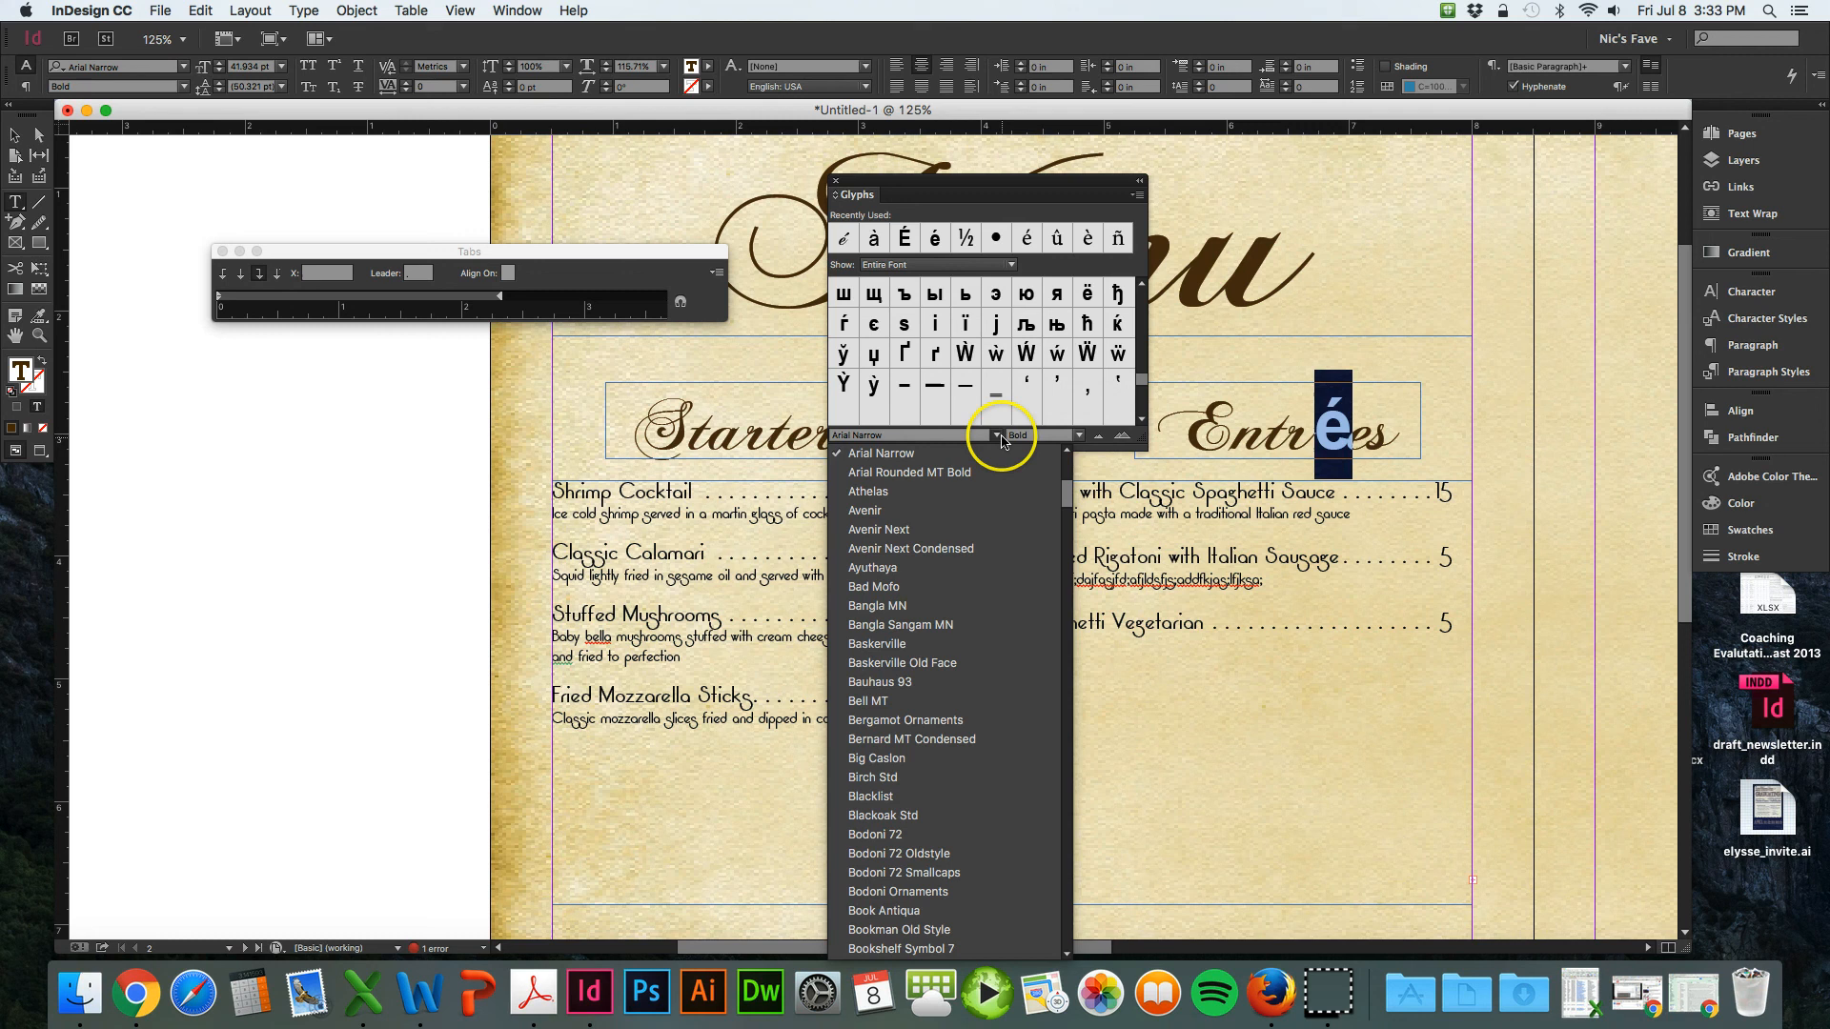
click(884, 453)
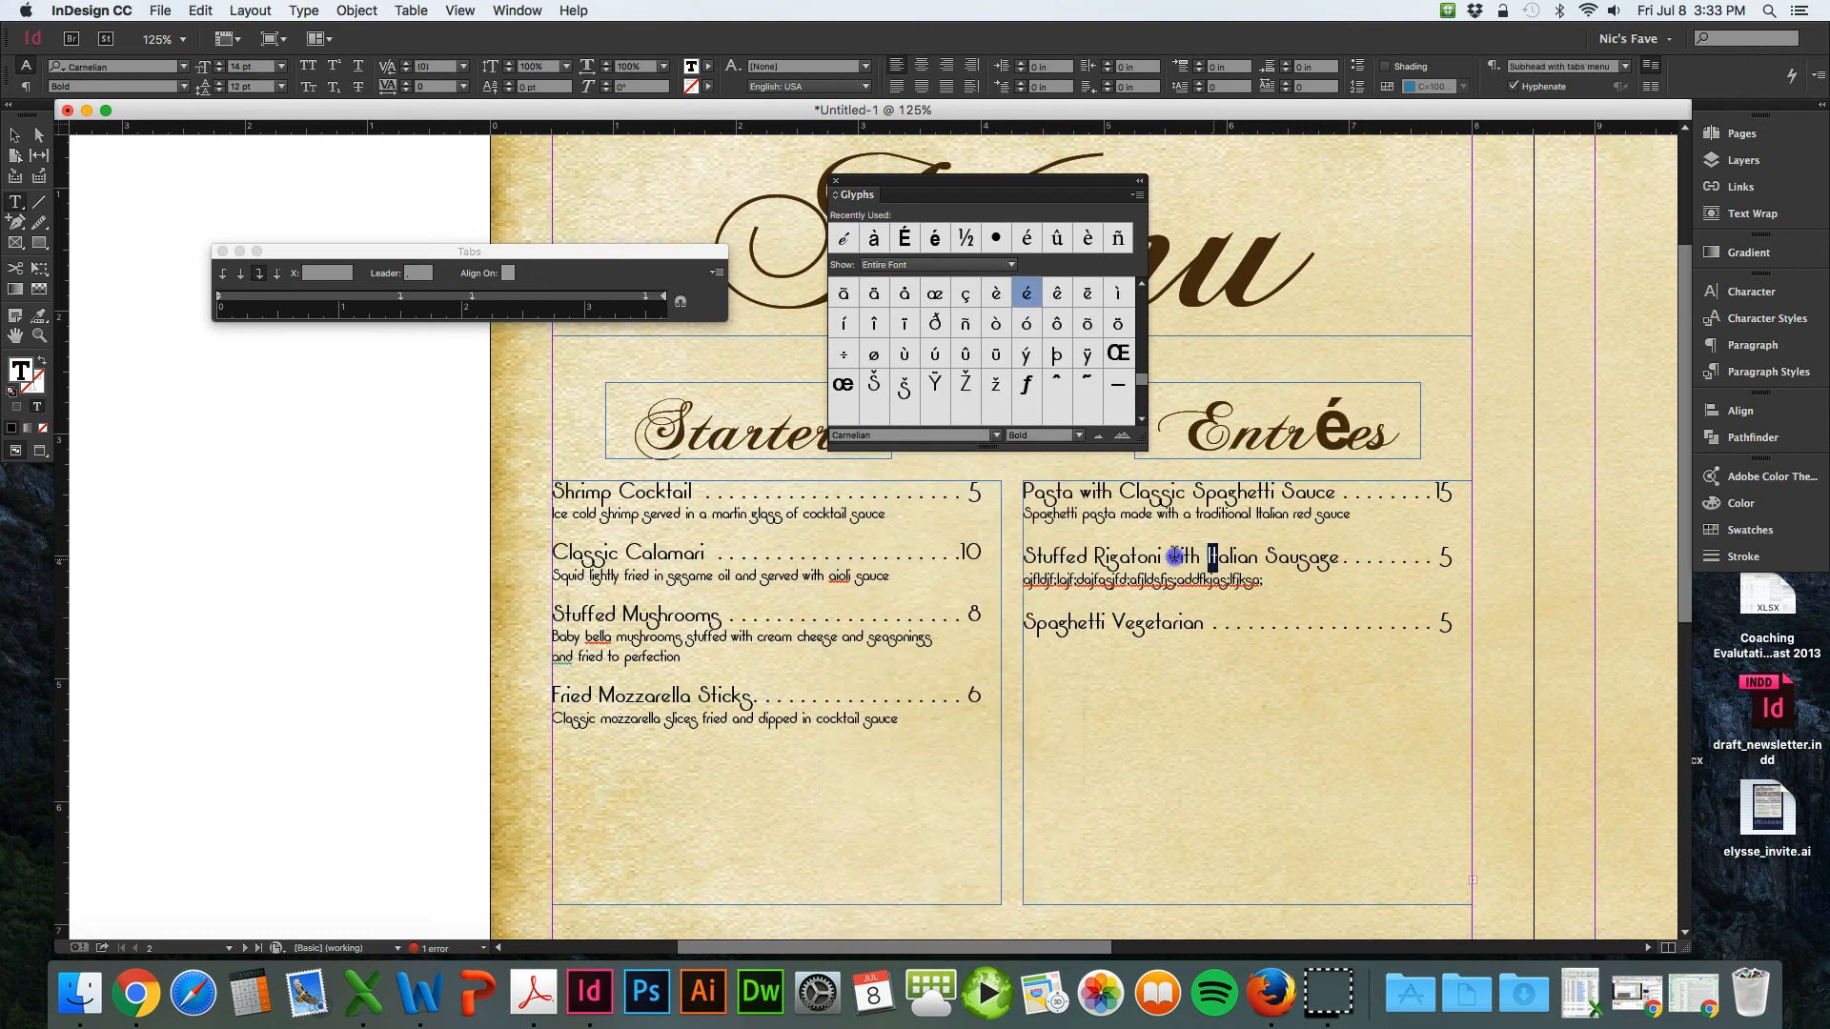
- Select the é in Entrées and replace it with Carrellian's accented é
double_click(1181, 556)
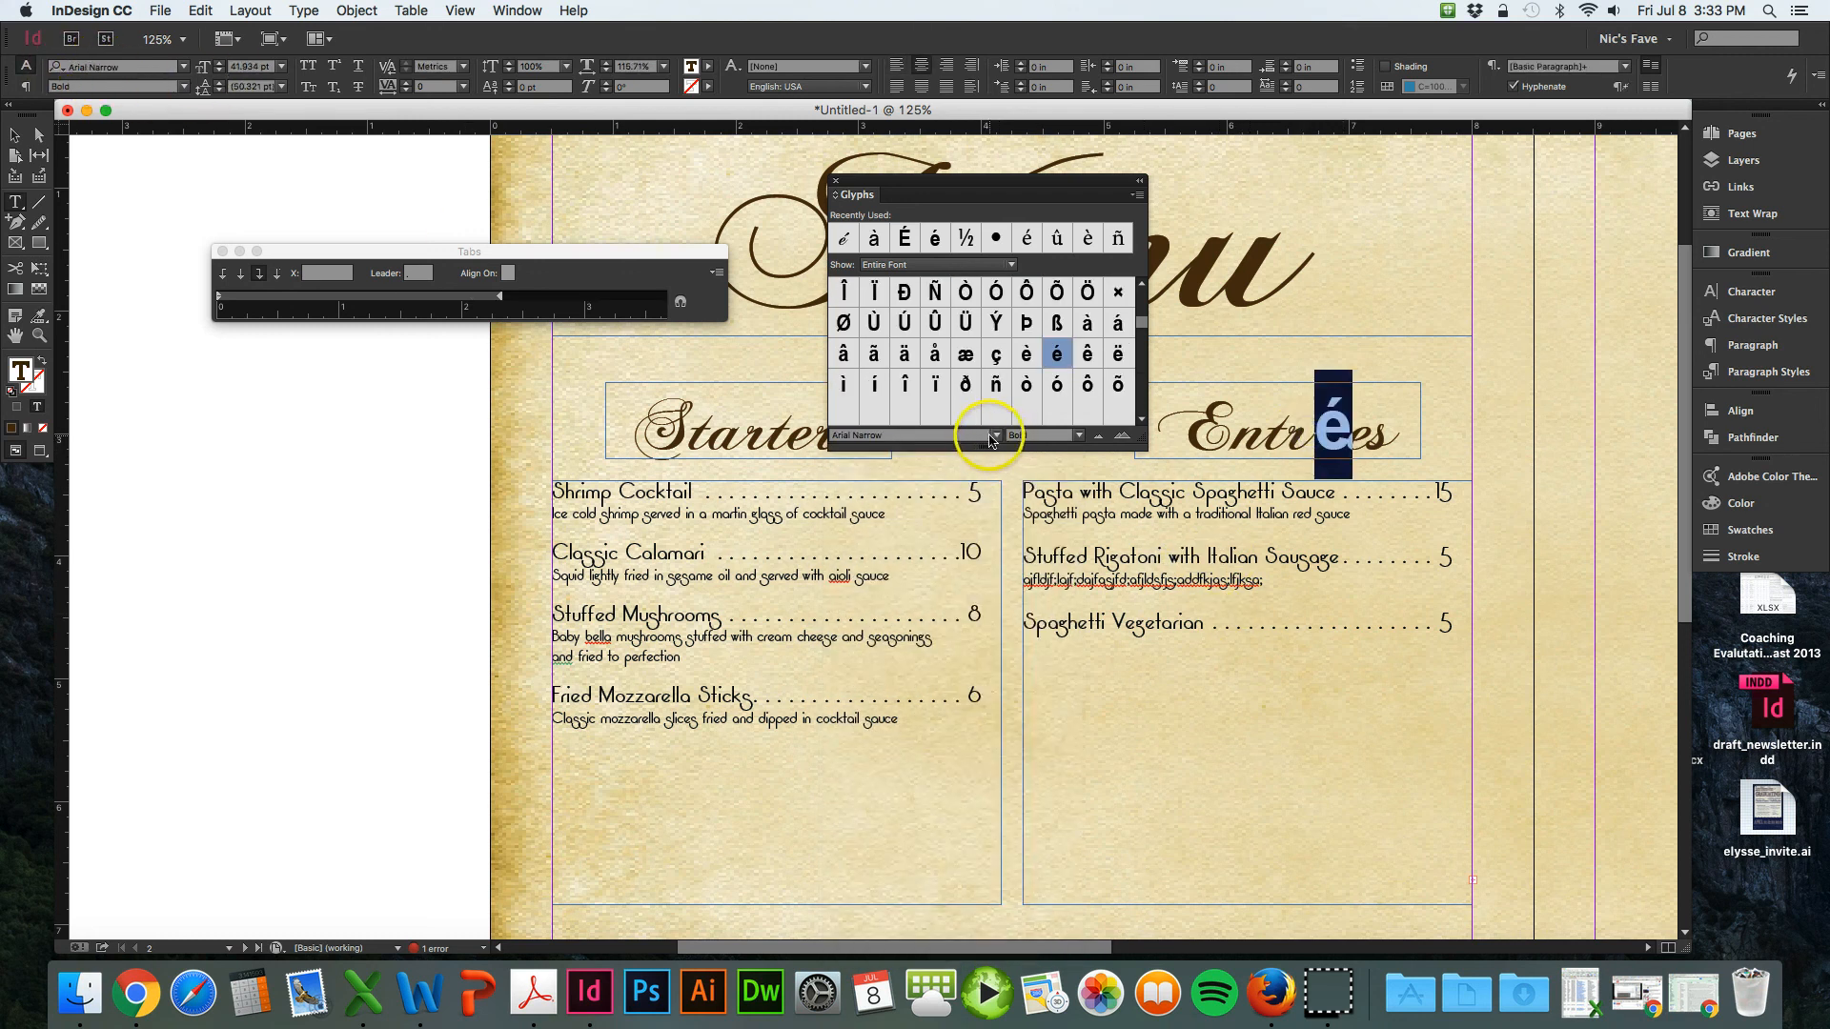
click(904, 436)
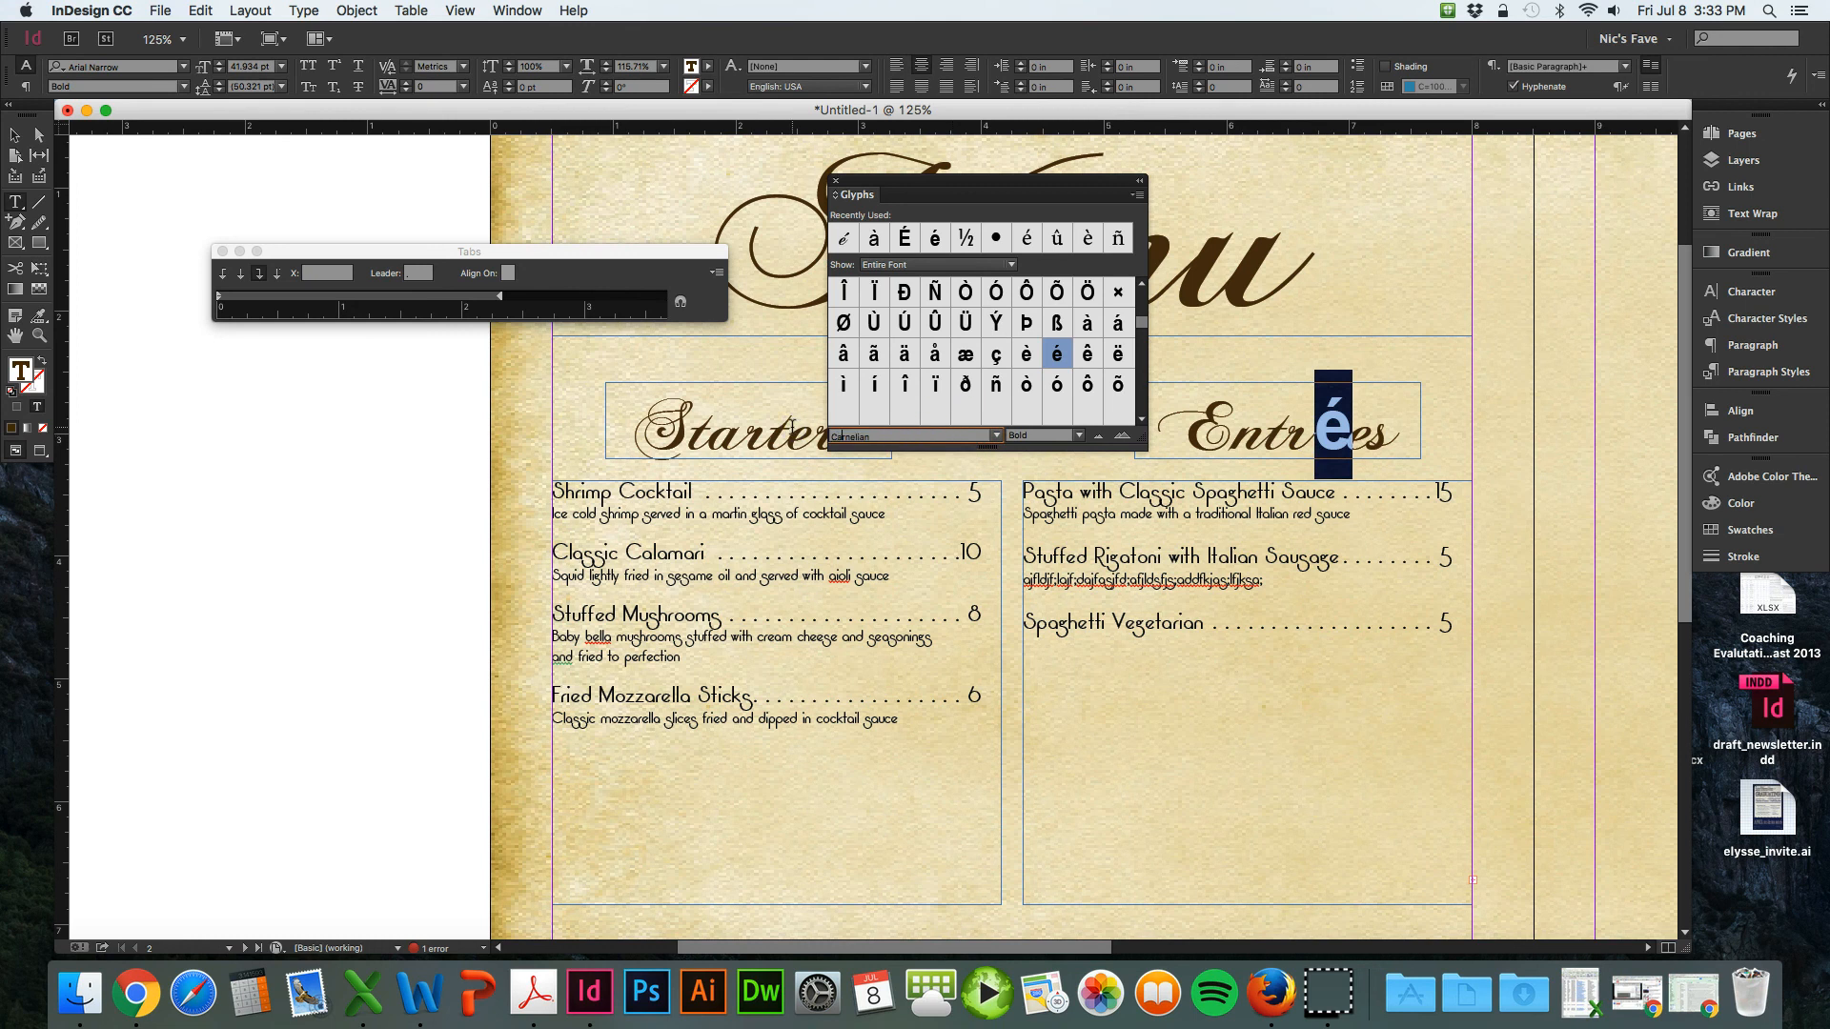
mouse_move(1132, 423)
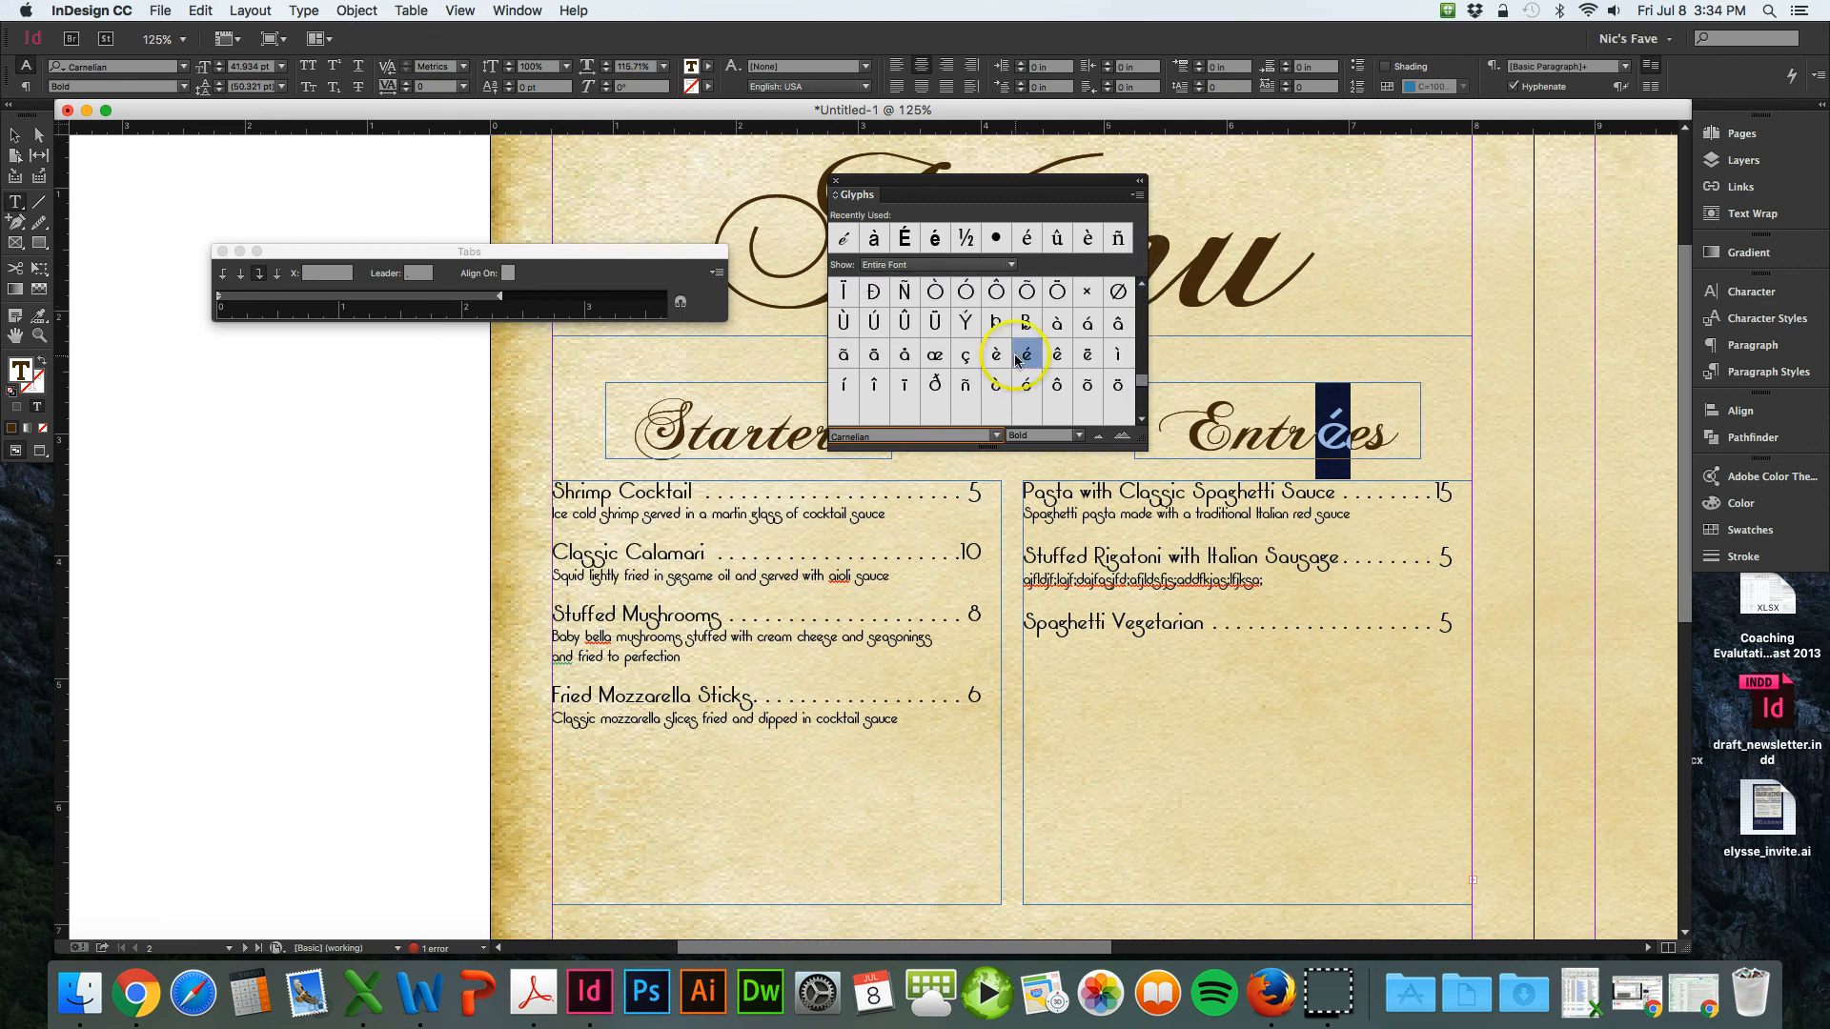
double_click(1025, 353)
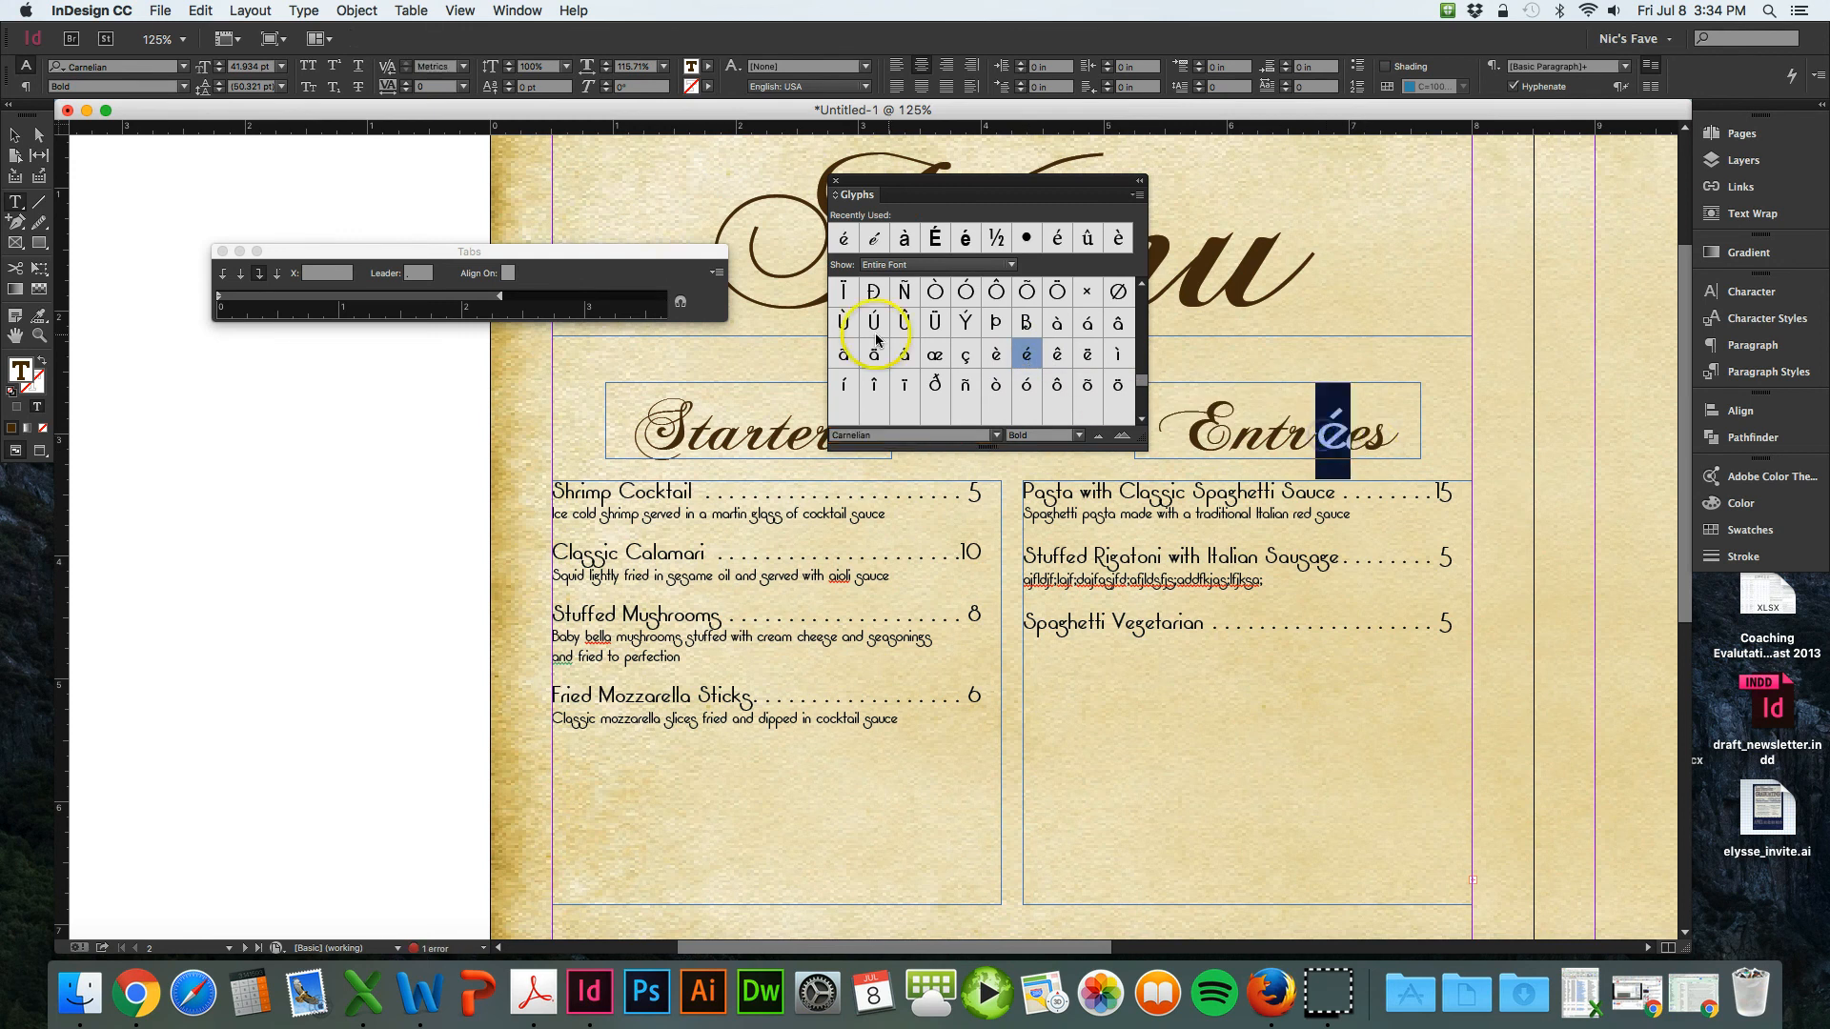
scroll(down, 3)
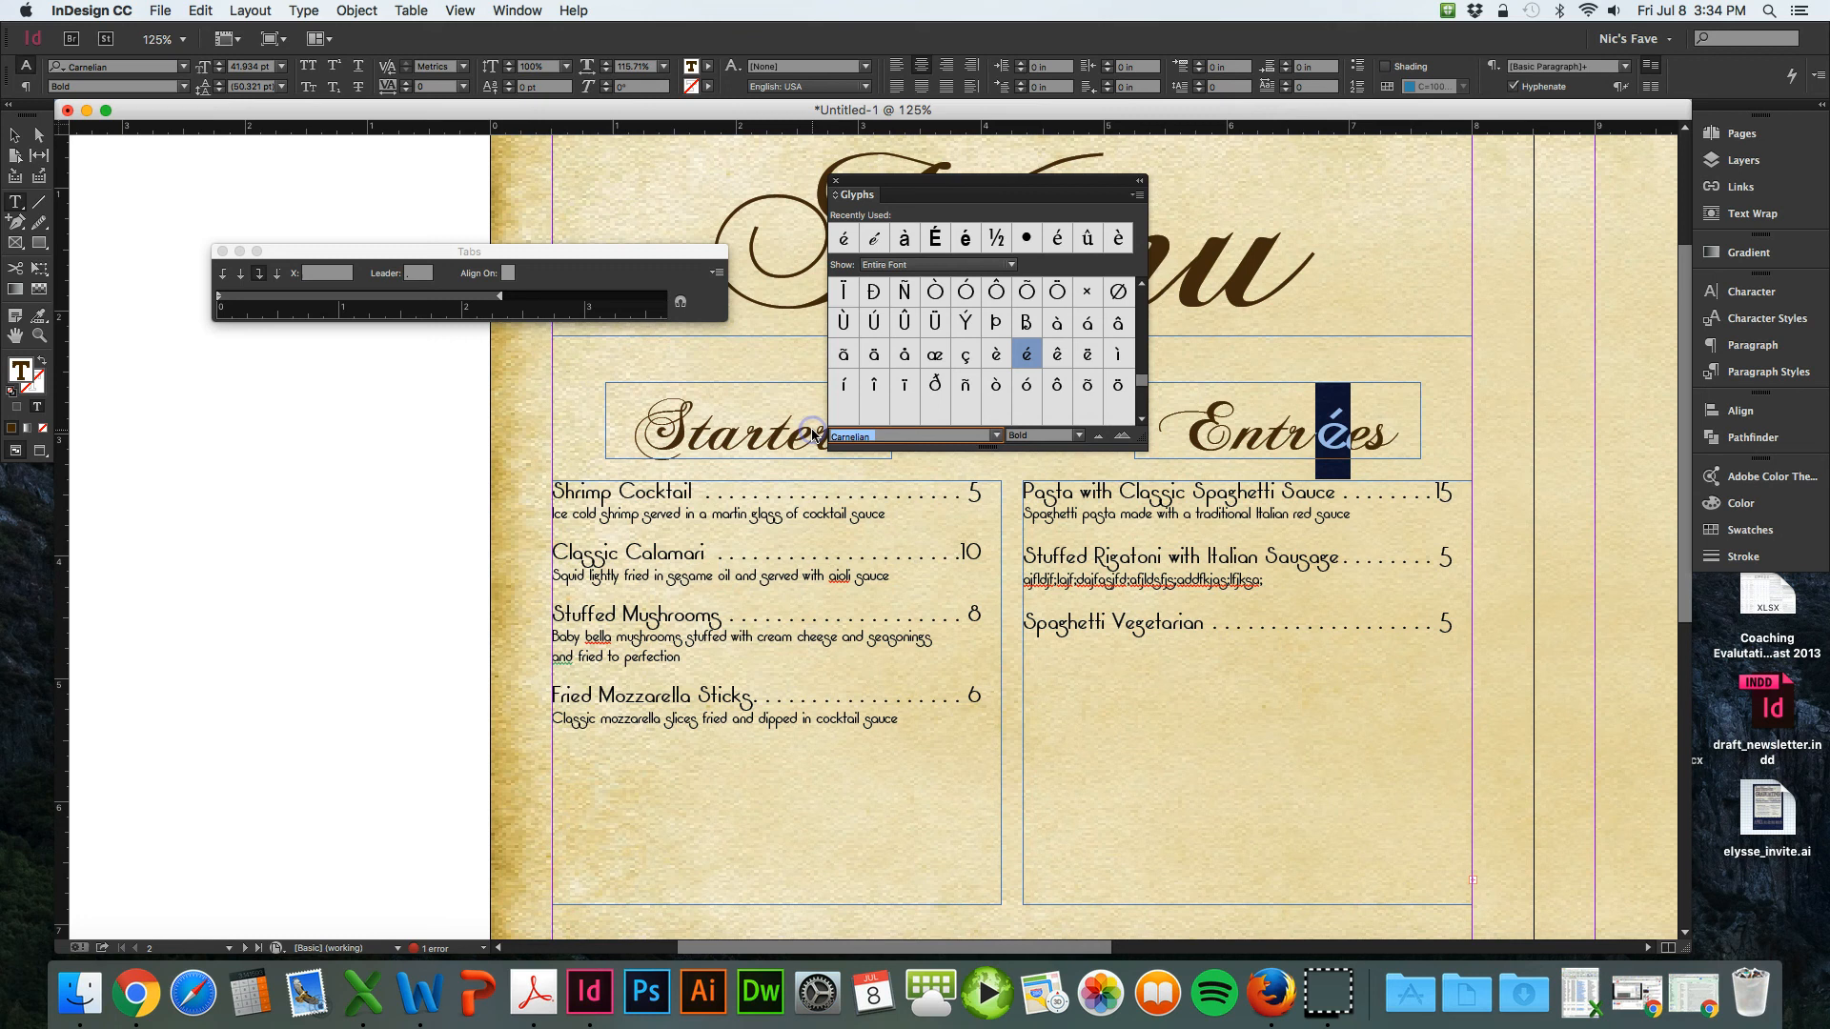
- Insert the Chopin Script capital E in Entrées, close Glyphs, and show Paragraph Styles
click(910, 436)
text(Chopin Script)
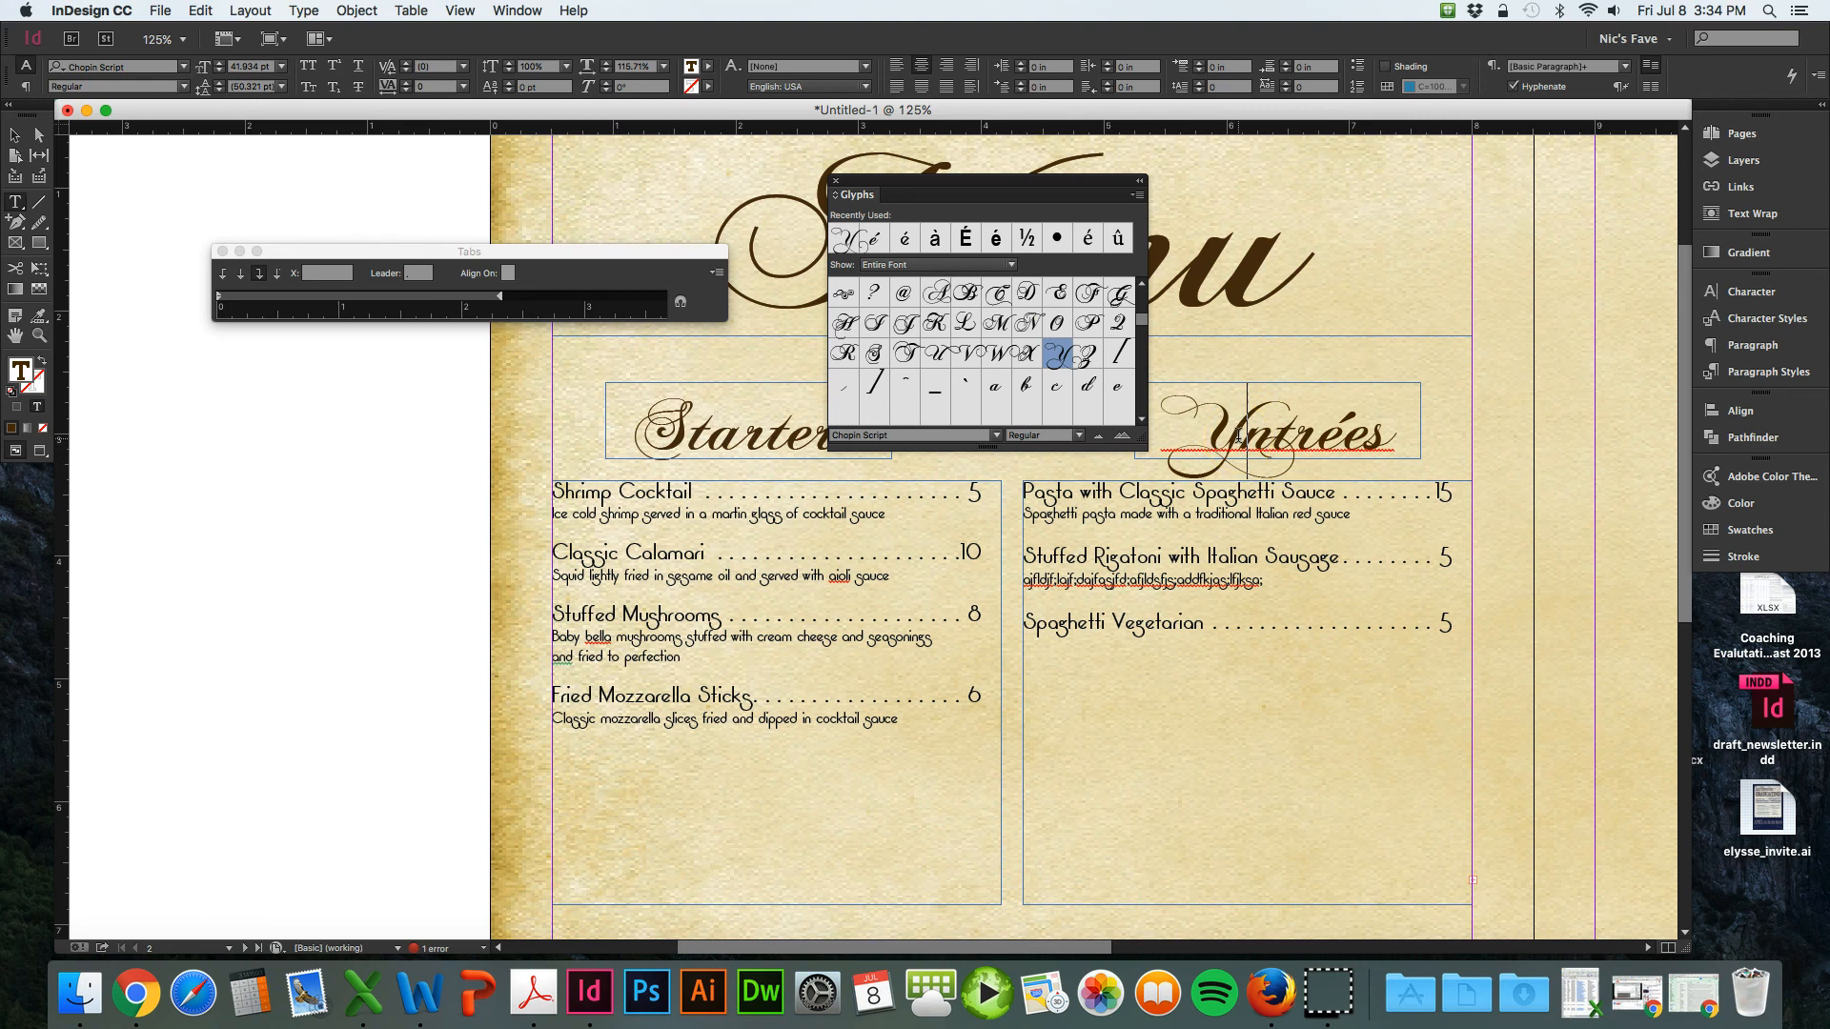
double_click(1056, 293)
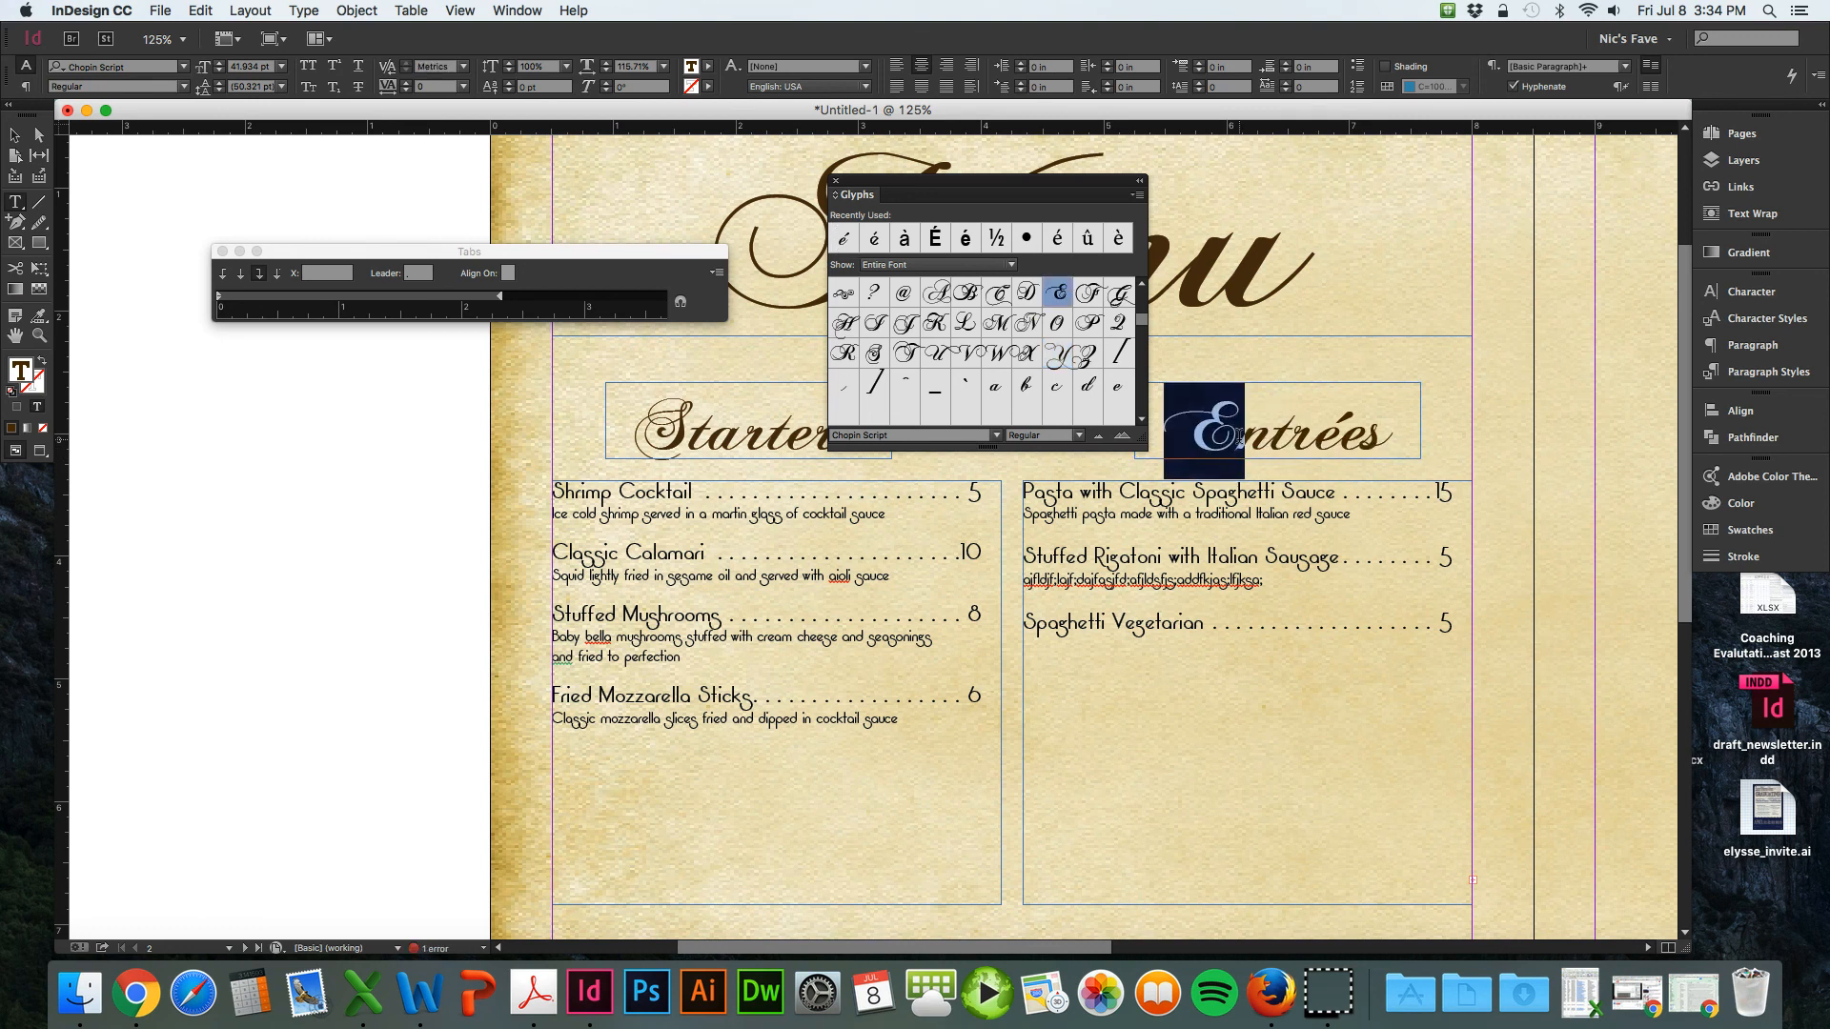
click(836, 181)
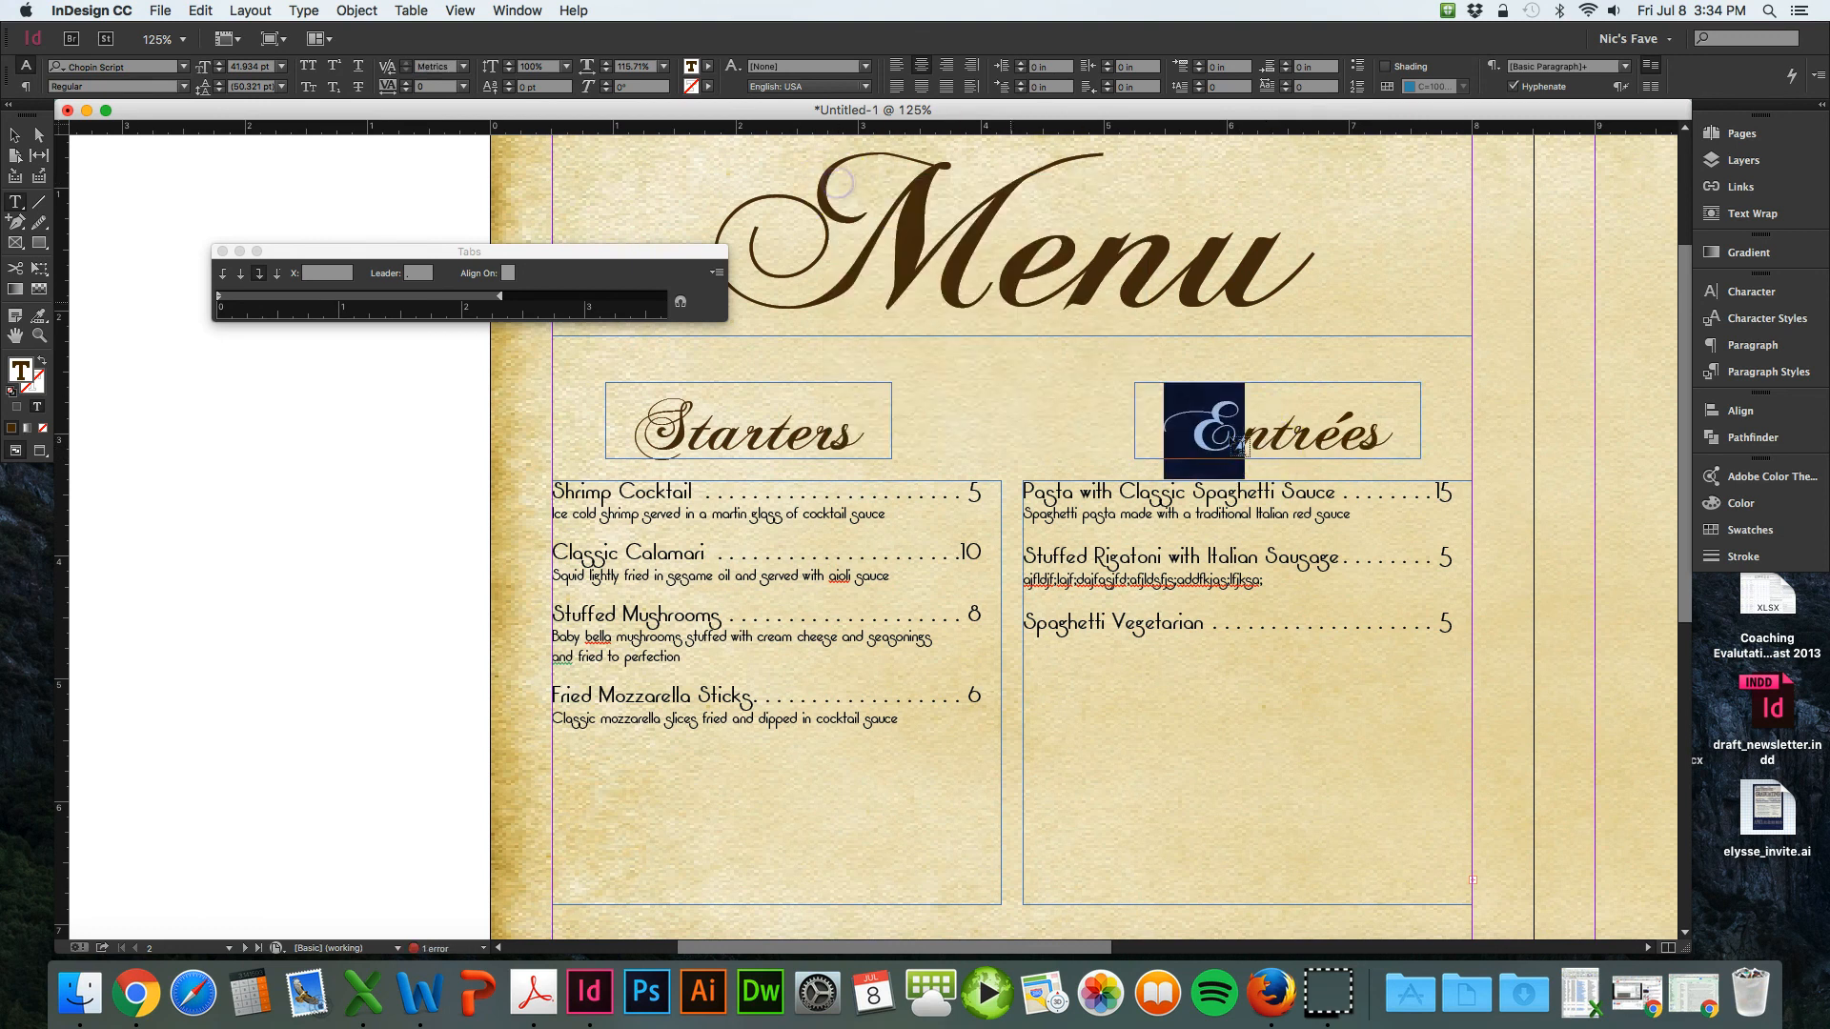
click(1367, 685)
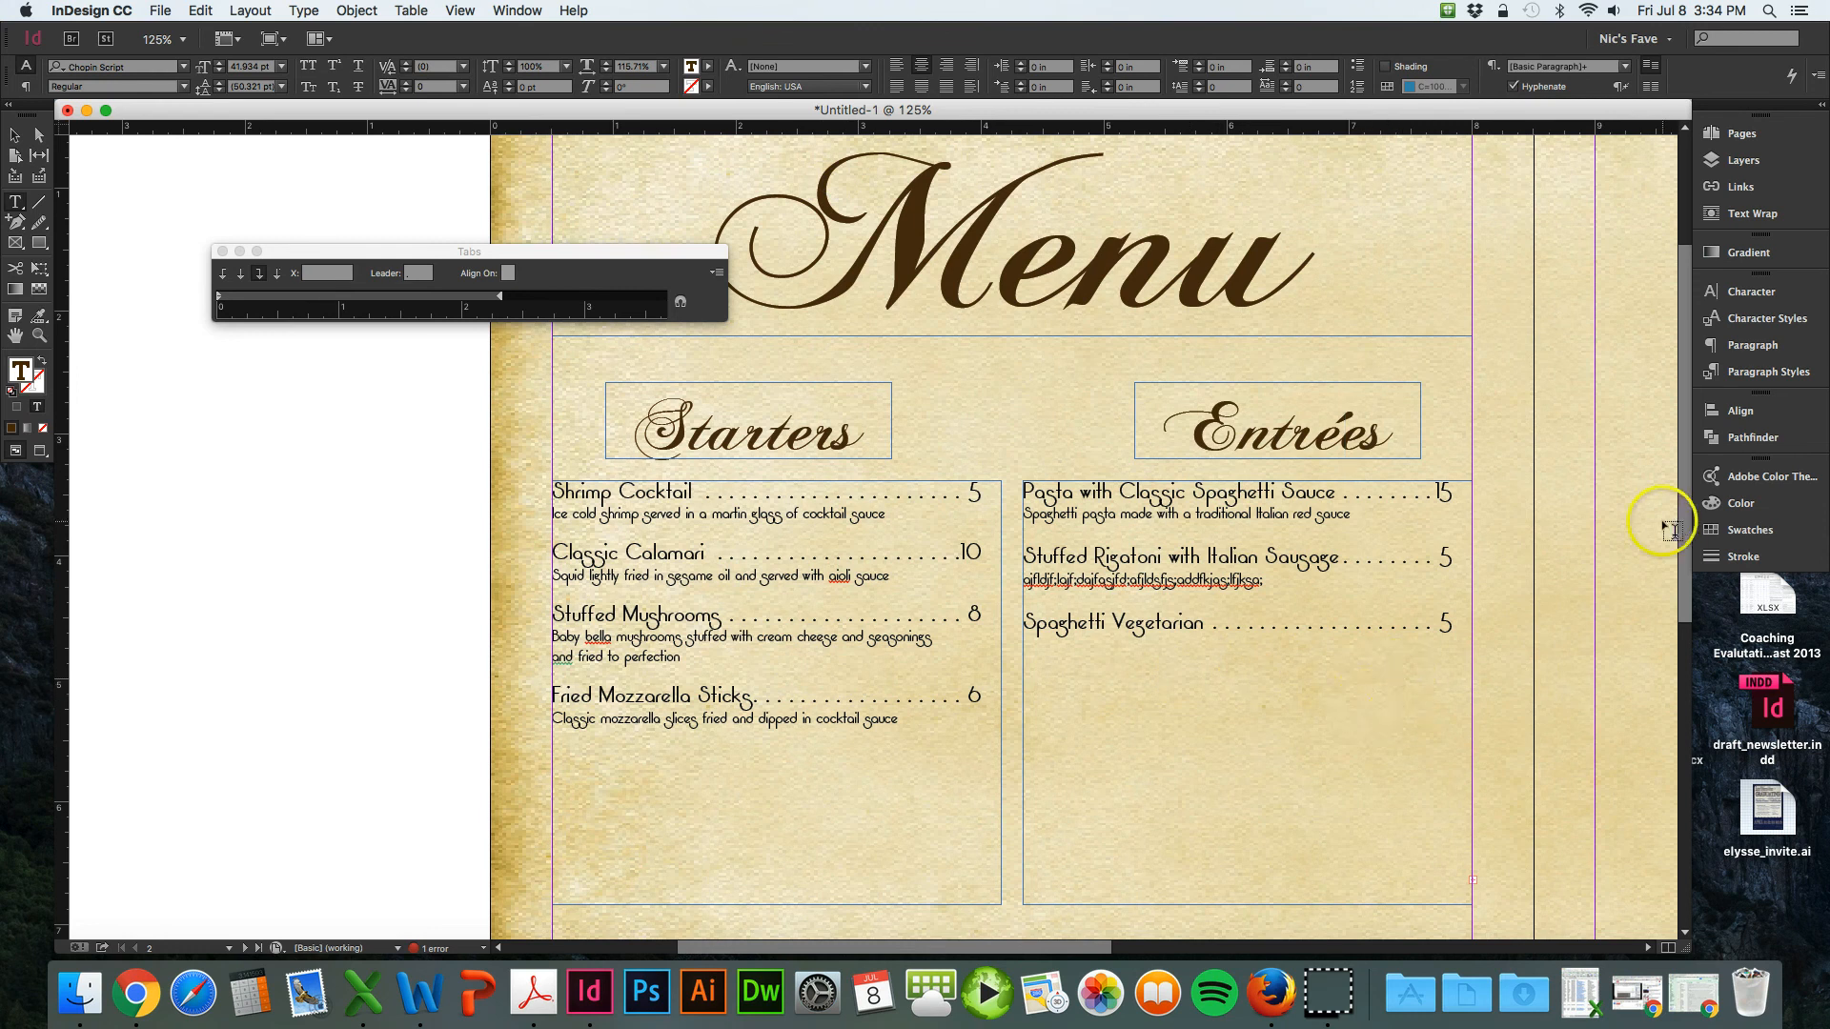
click(1763, 371)
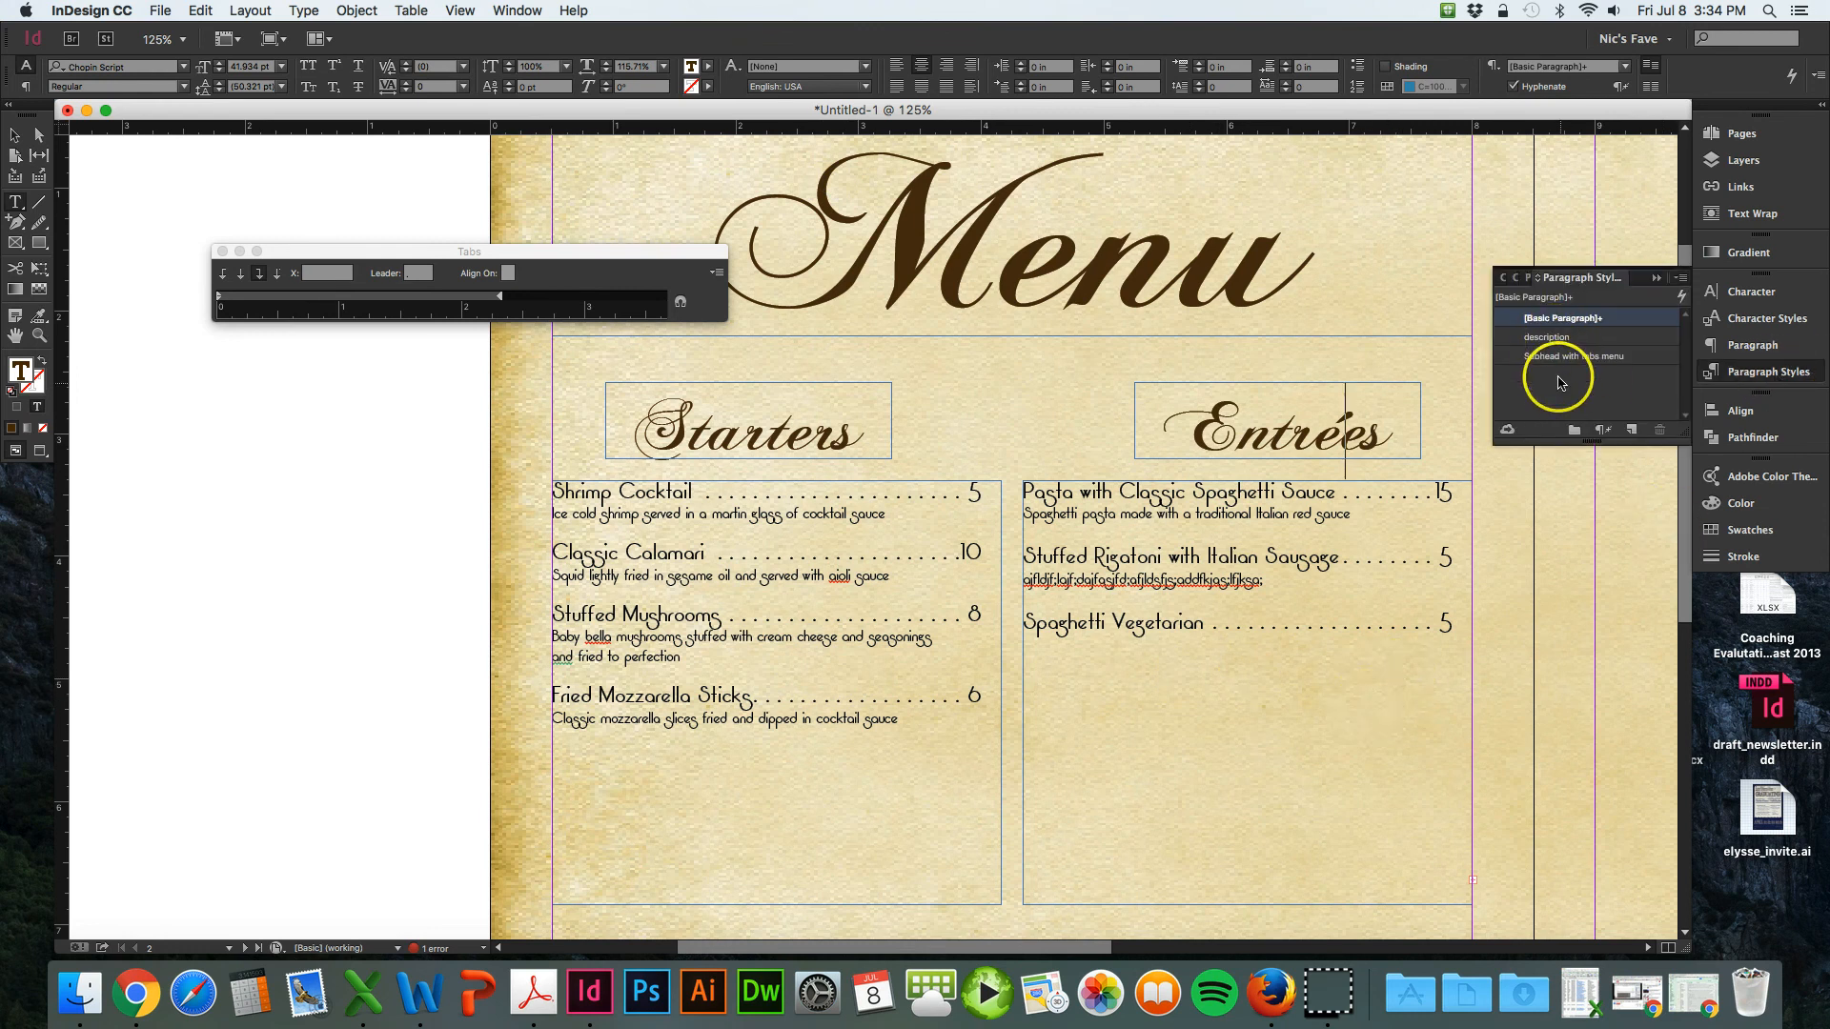